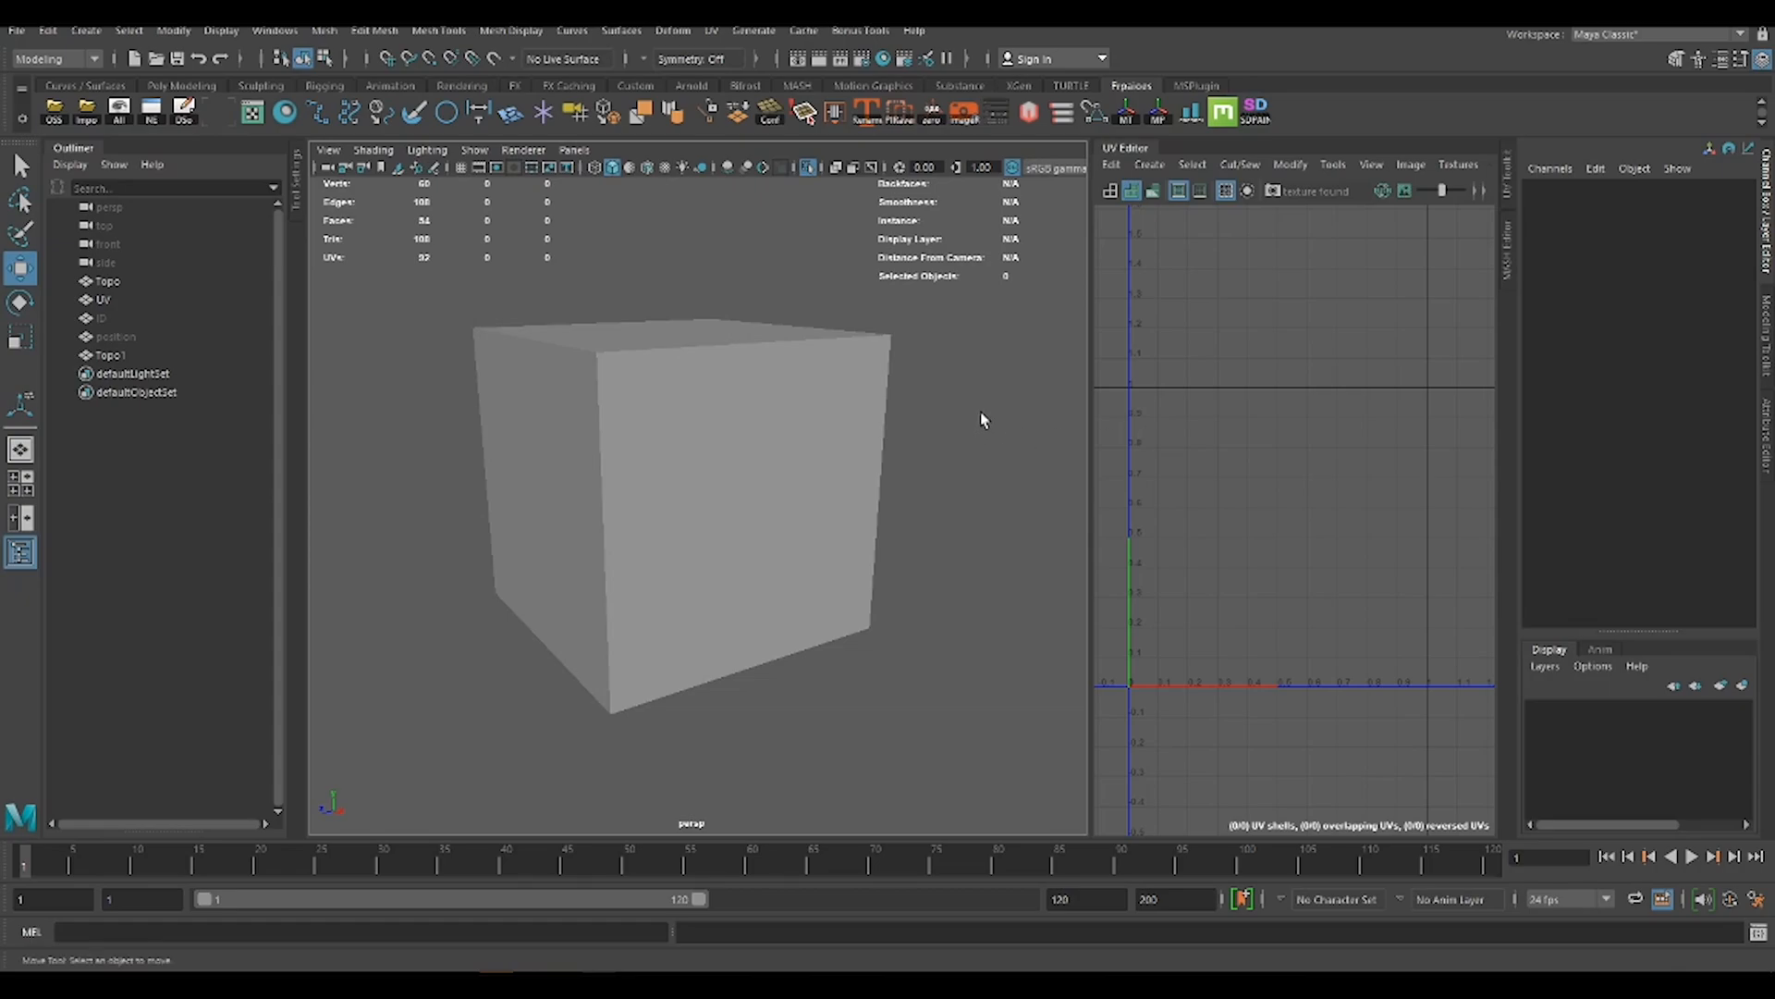
mouse_move(683, 217)
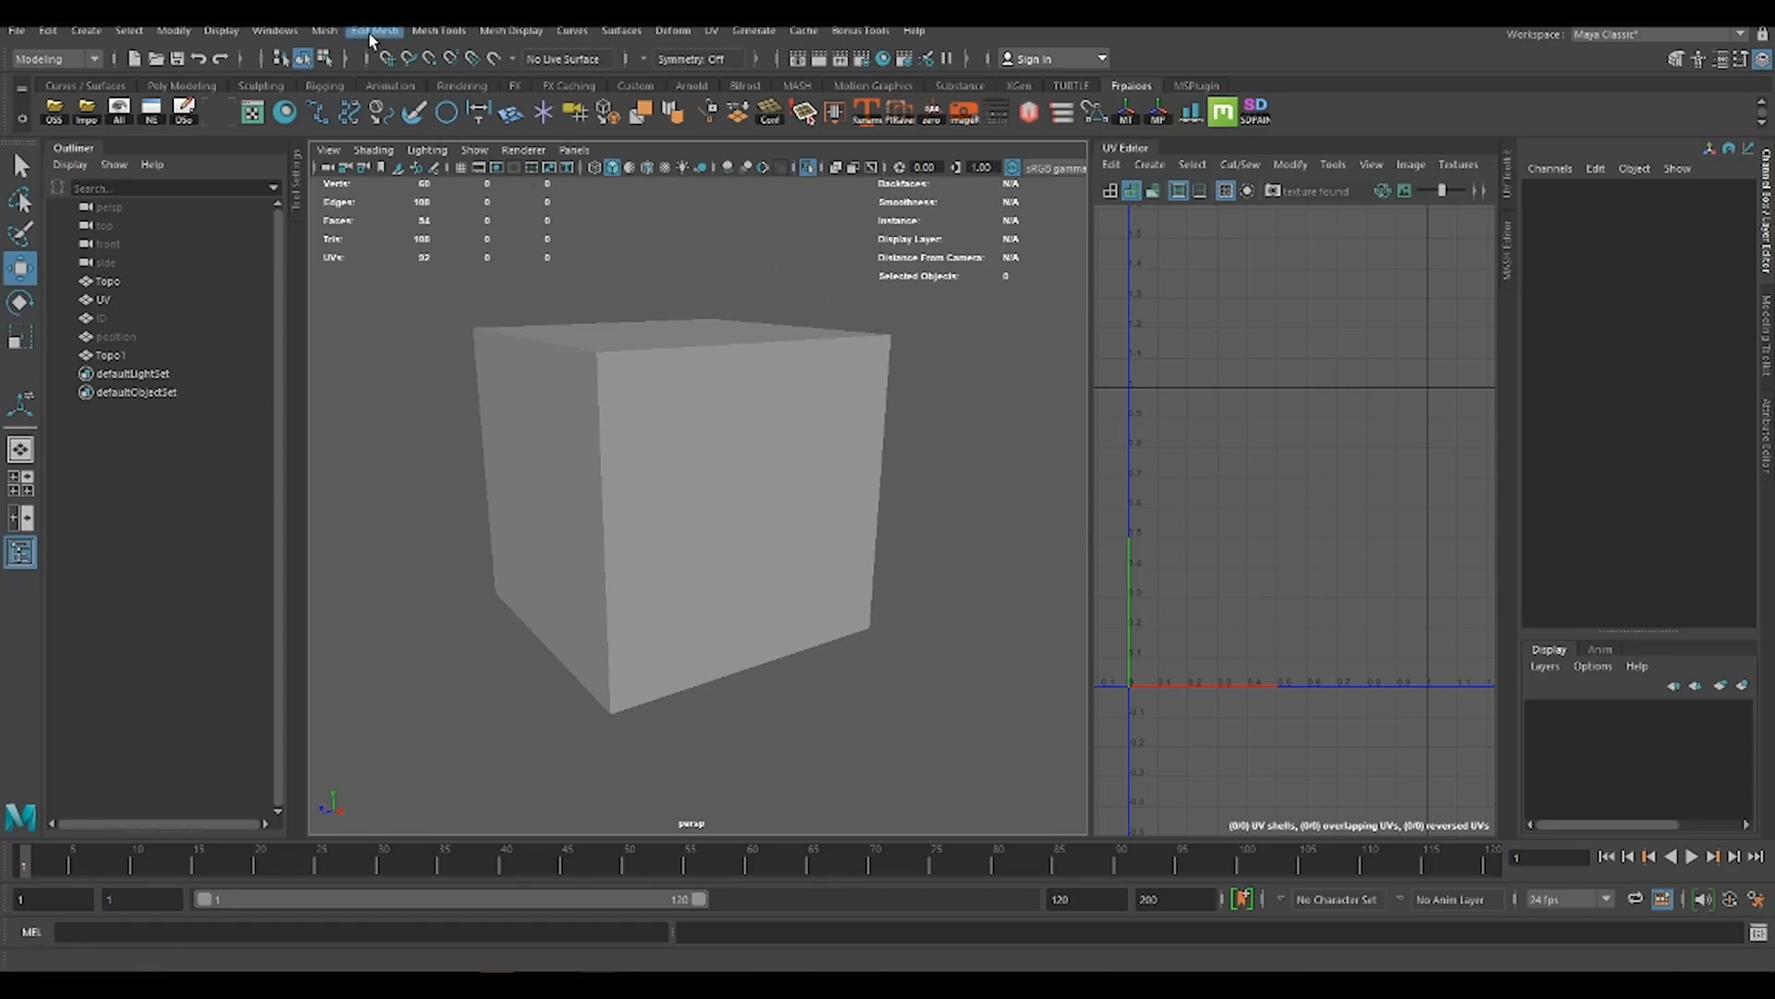
mouse_move(439, 31)
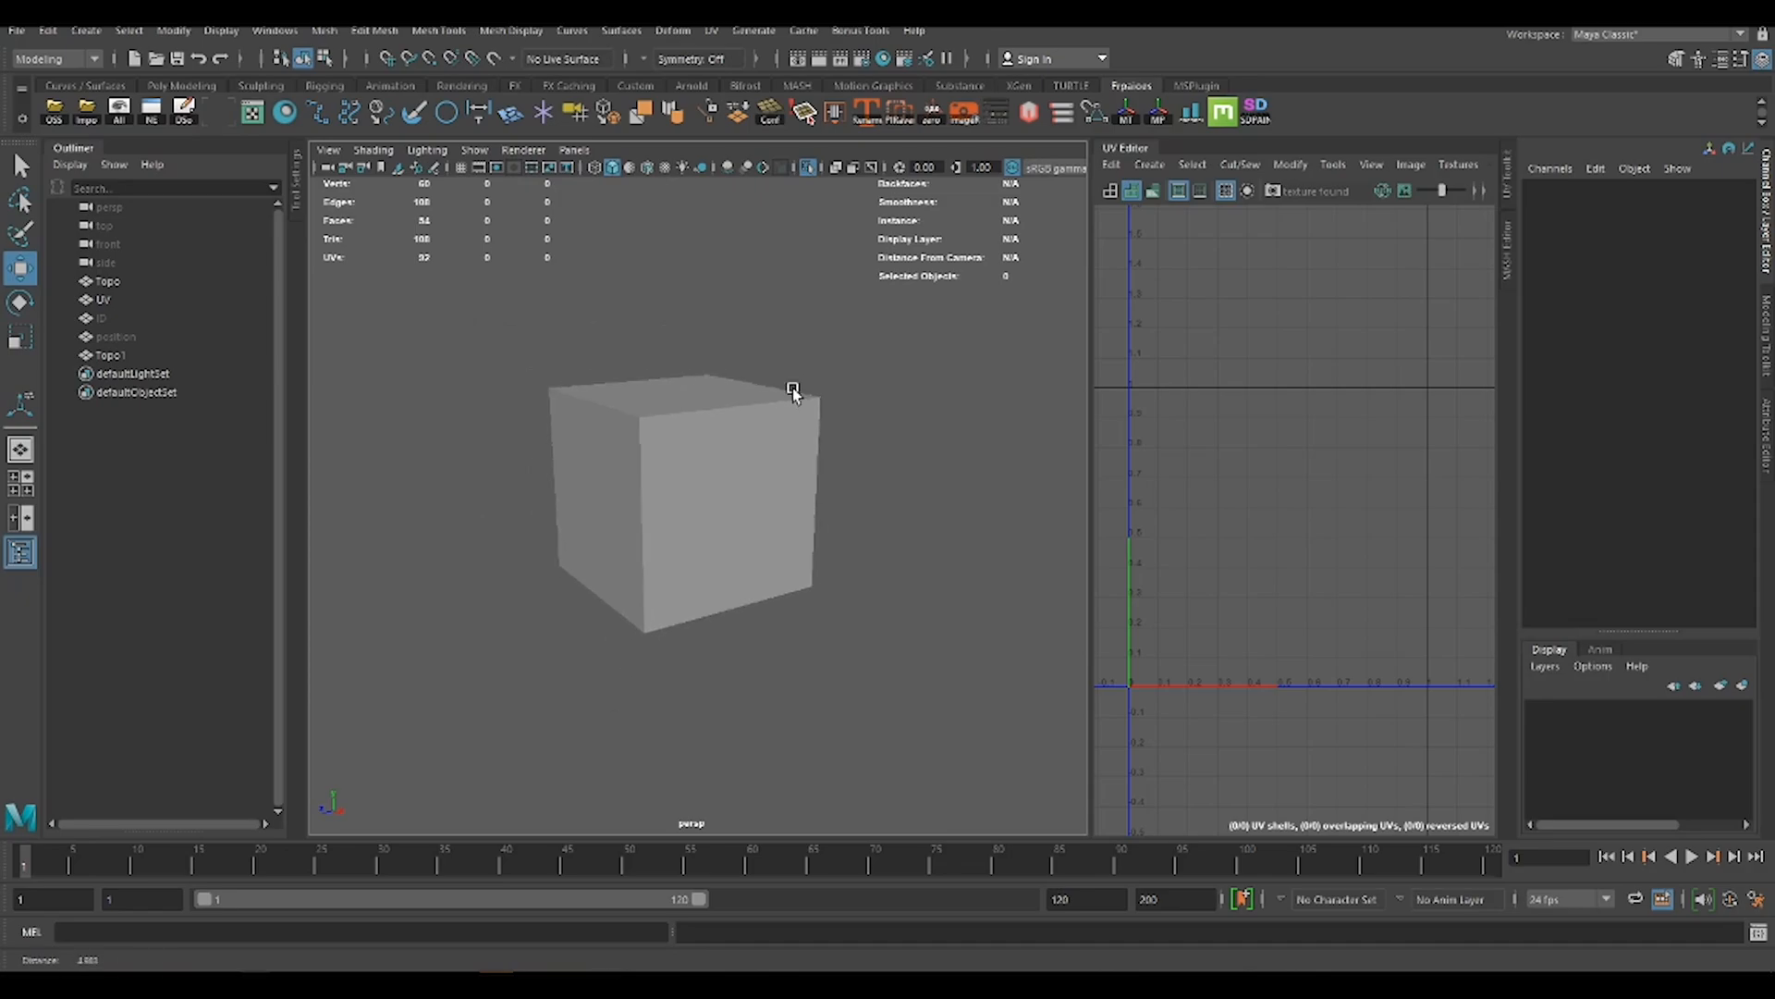
- Orbit the perspective view around the polygon cube
drag(792, 393, 773, 480)
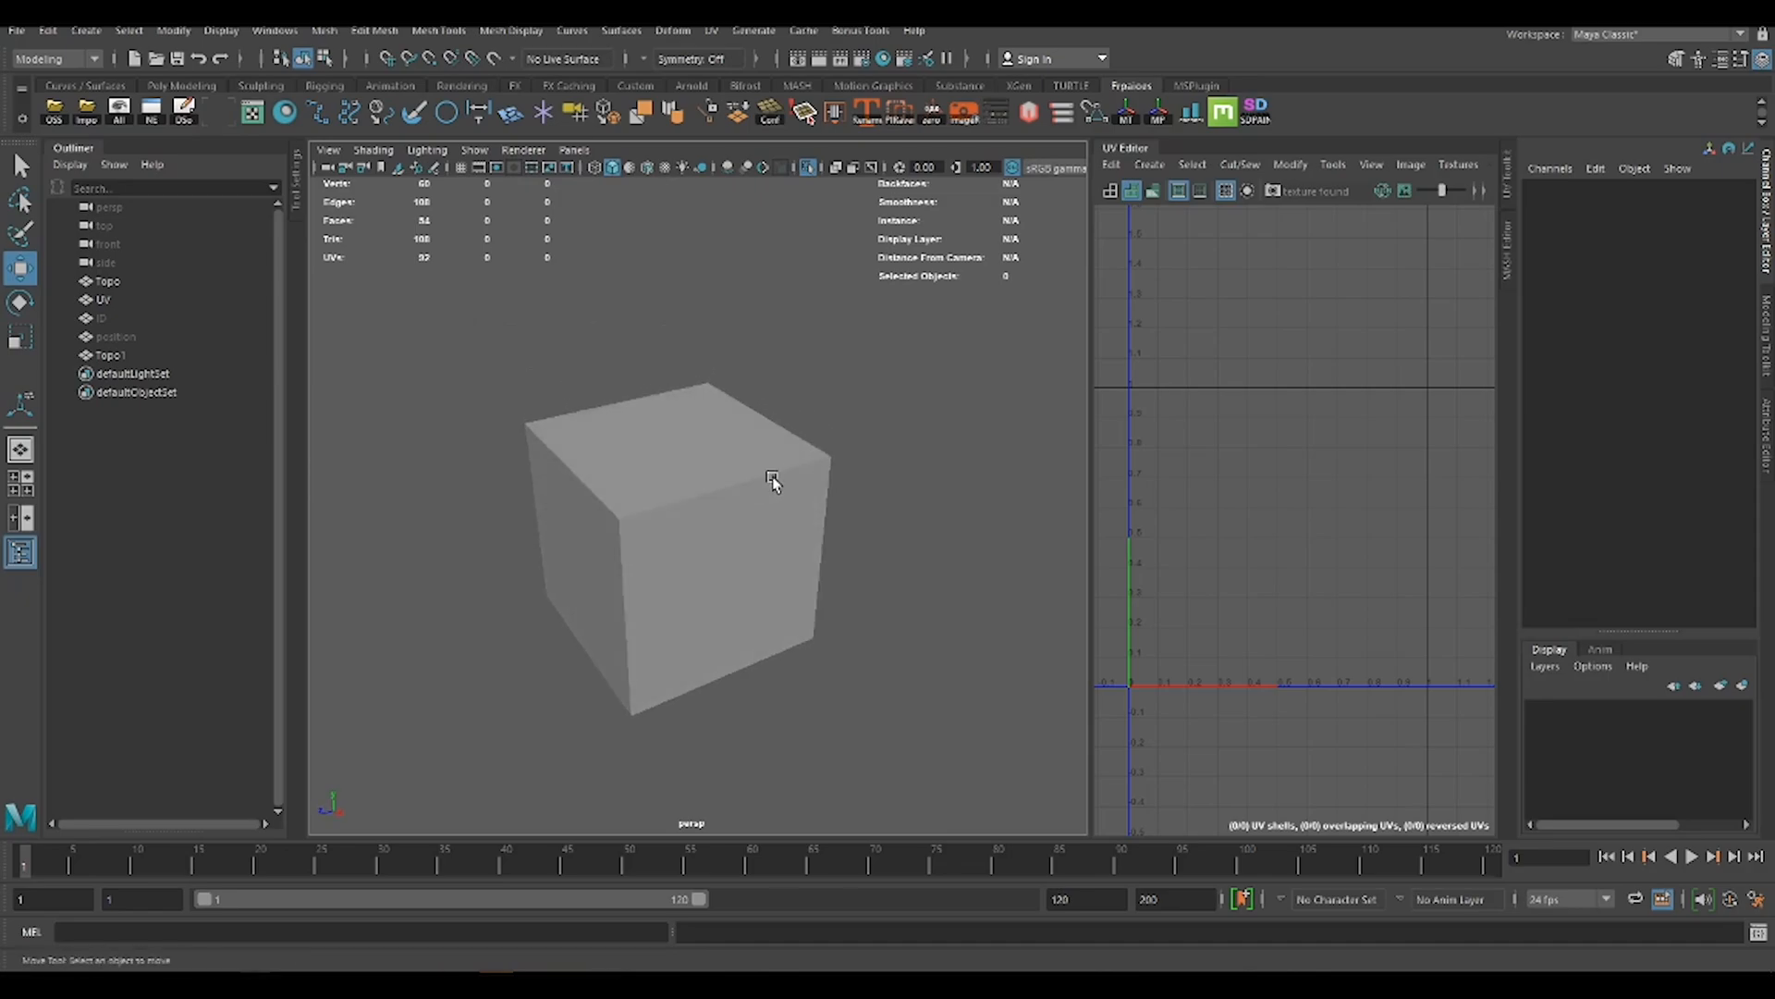
mouse_move(1018, 398)
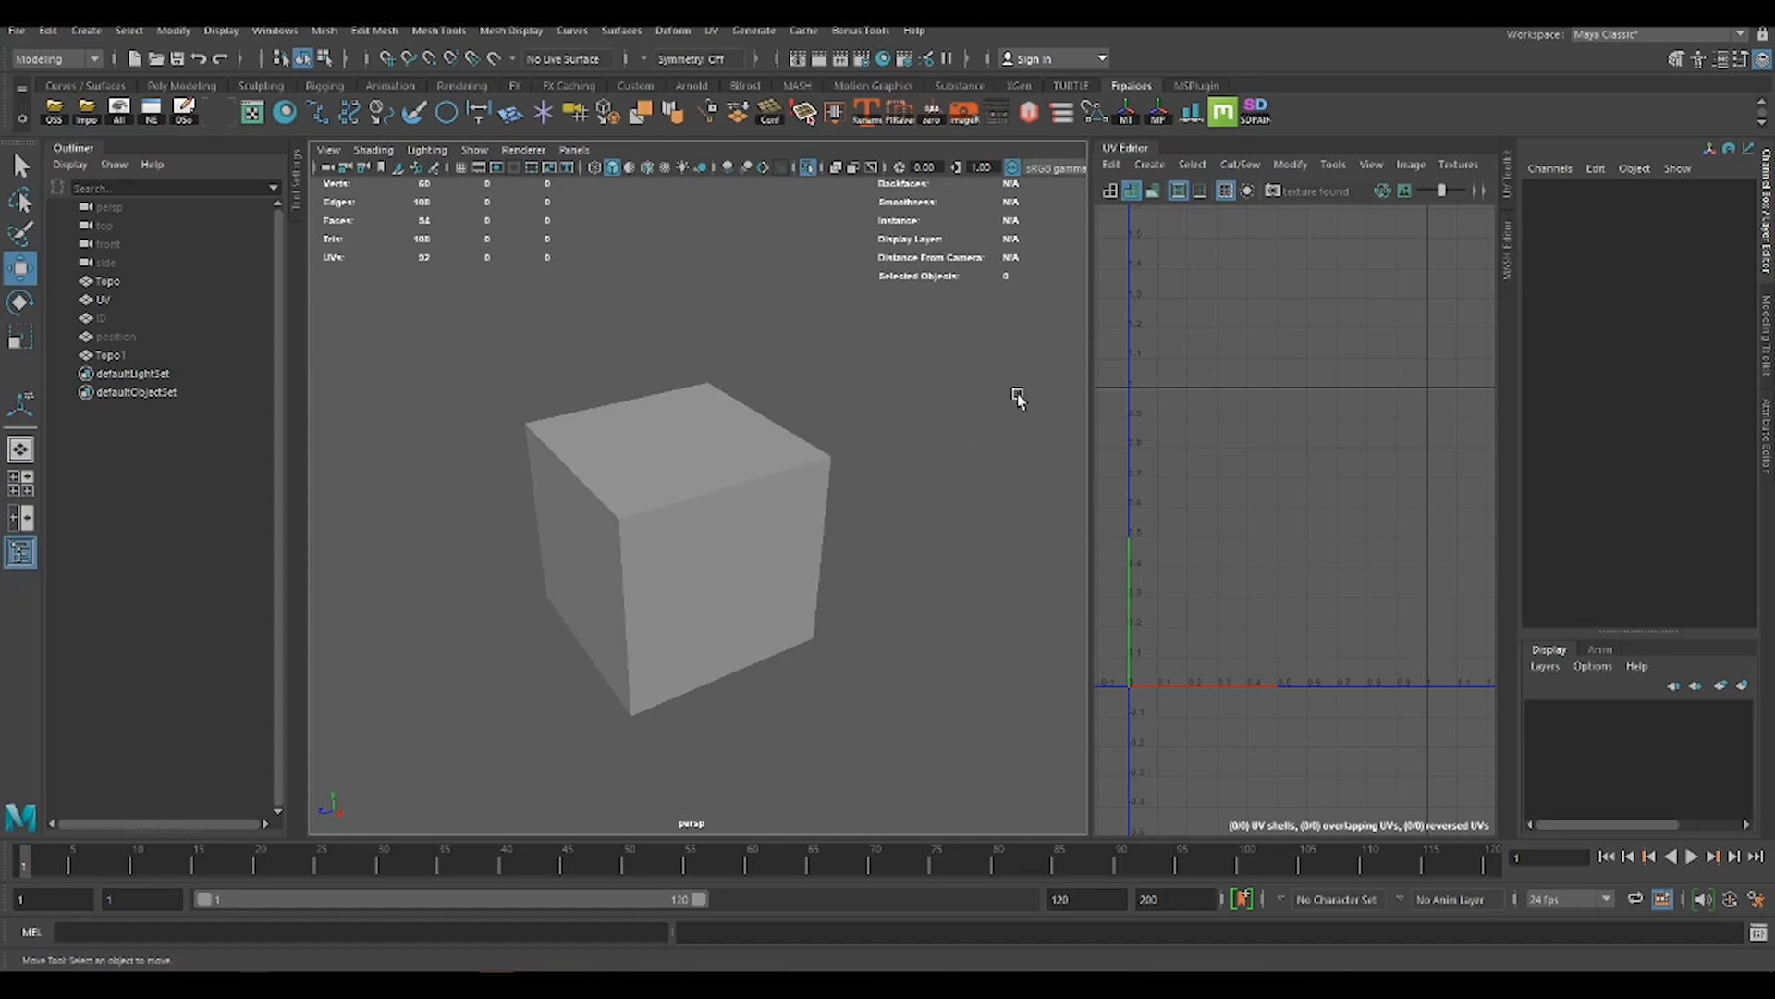
mouse_move(684, 490)
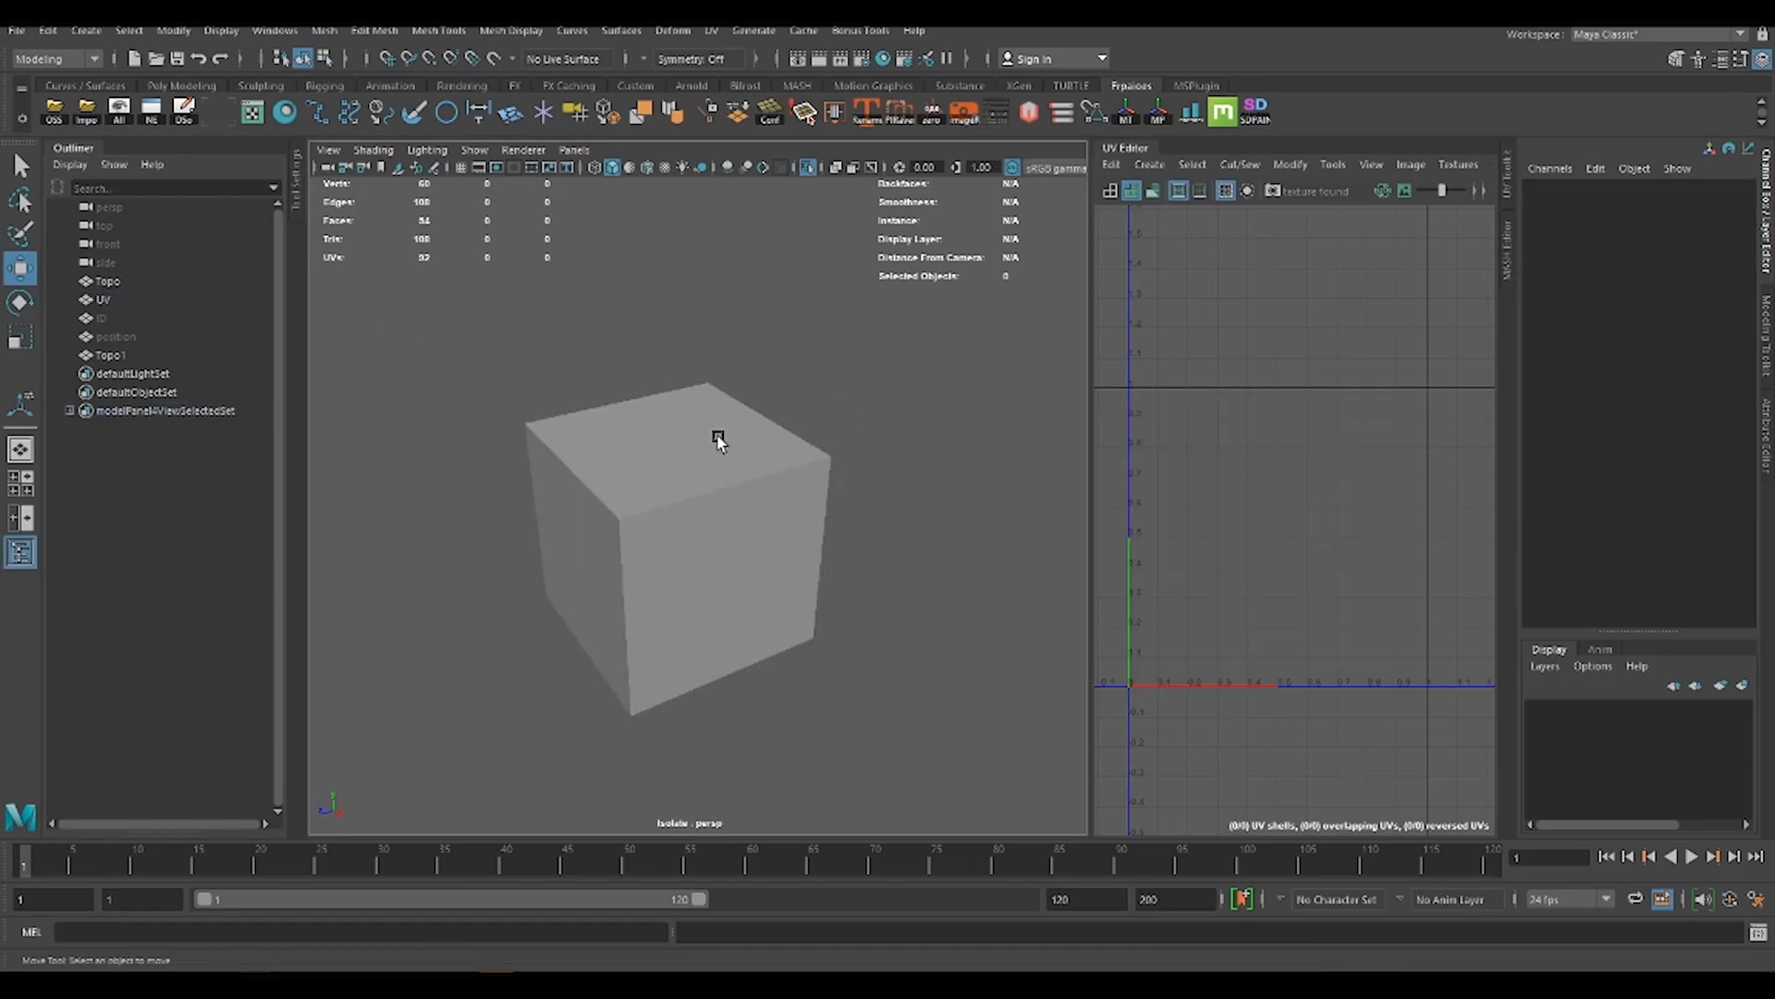
mouse_move(729, 508)
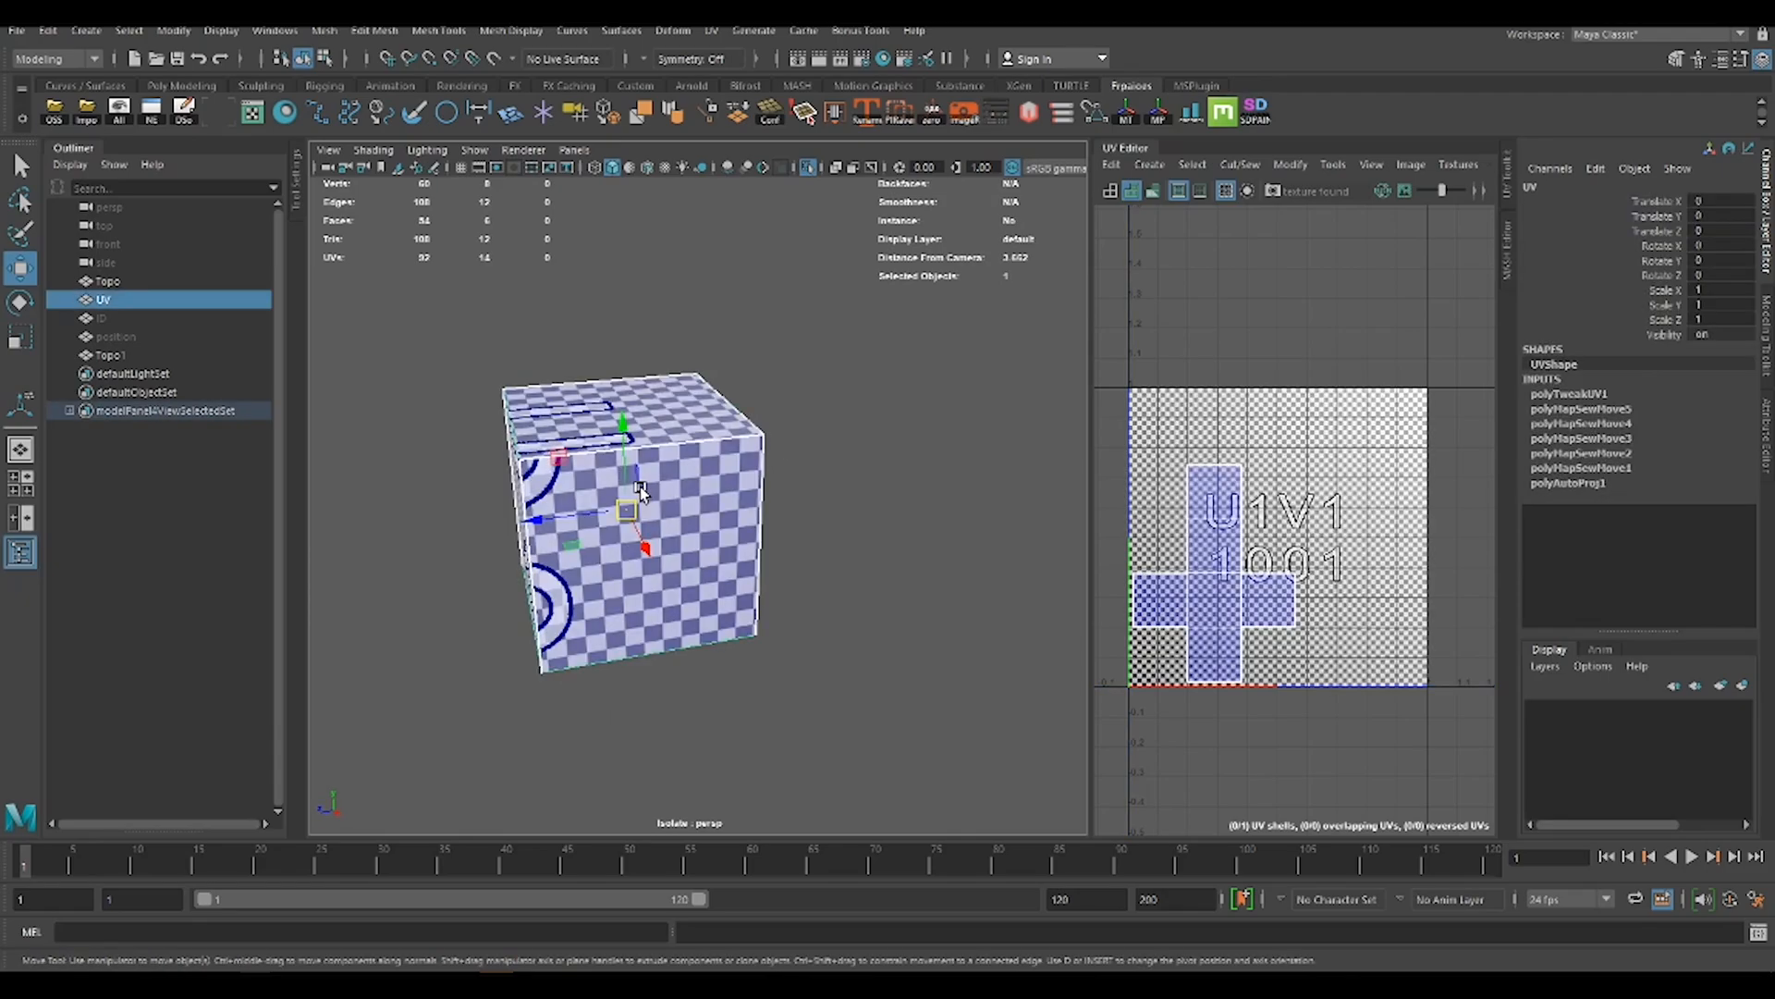
mouse_move(1353, 593)
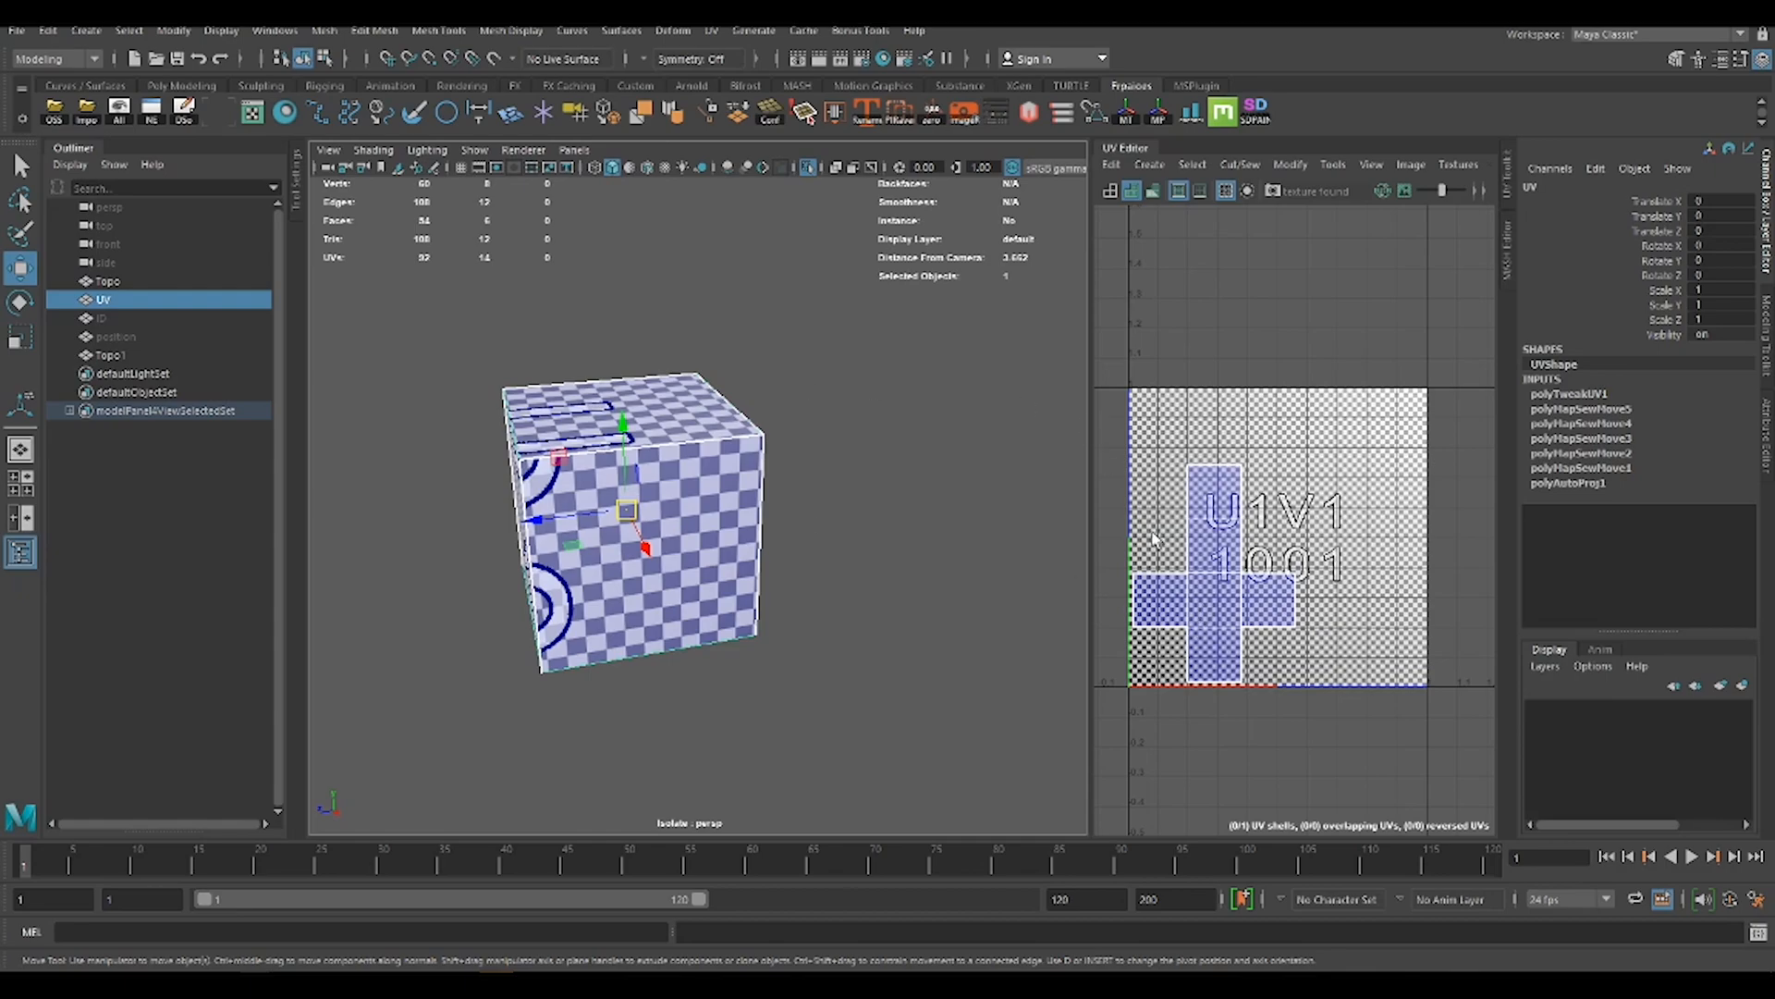
mouse_move(873, 545)
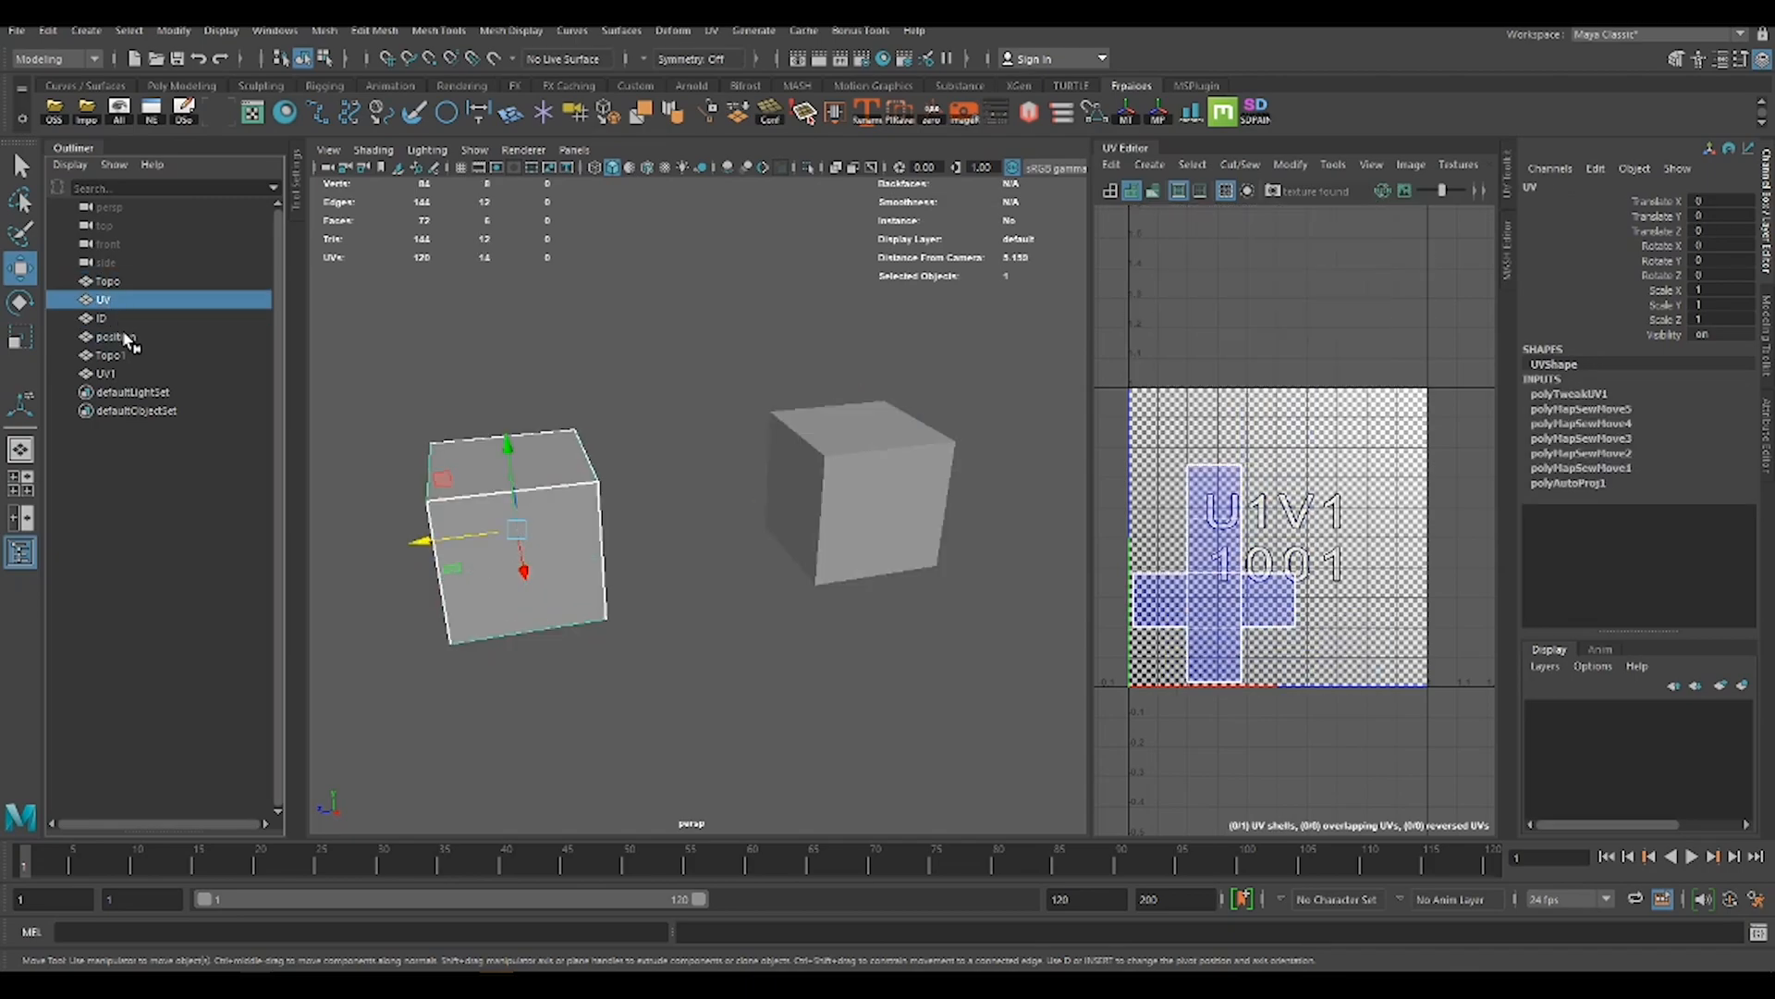
- Add the position cube to the UV cube selection in the Outliner
click(113, 337)
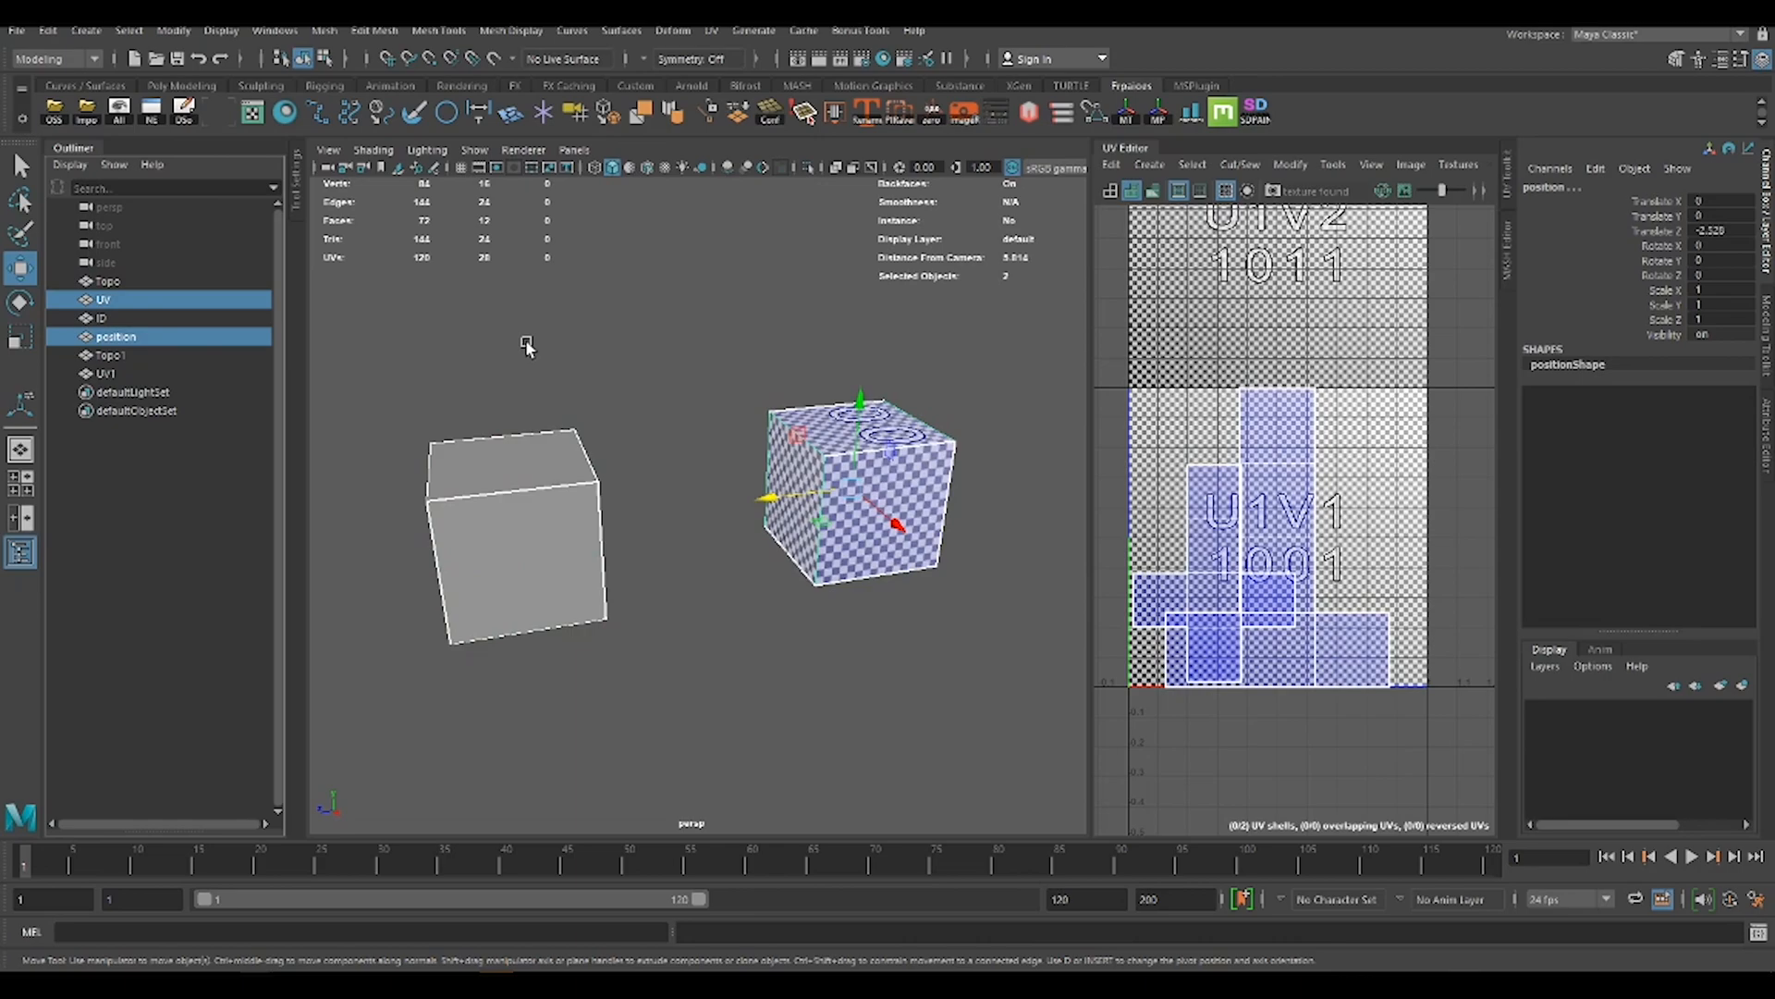
mouse_move(525, 347)
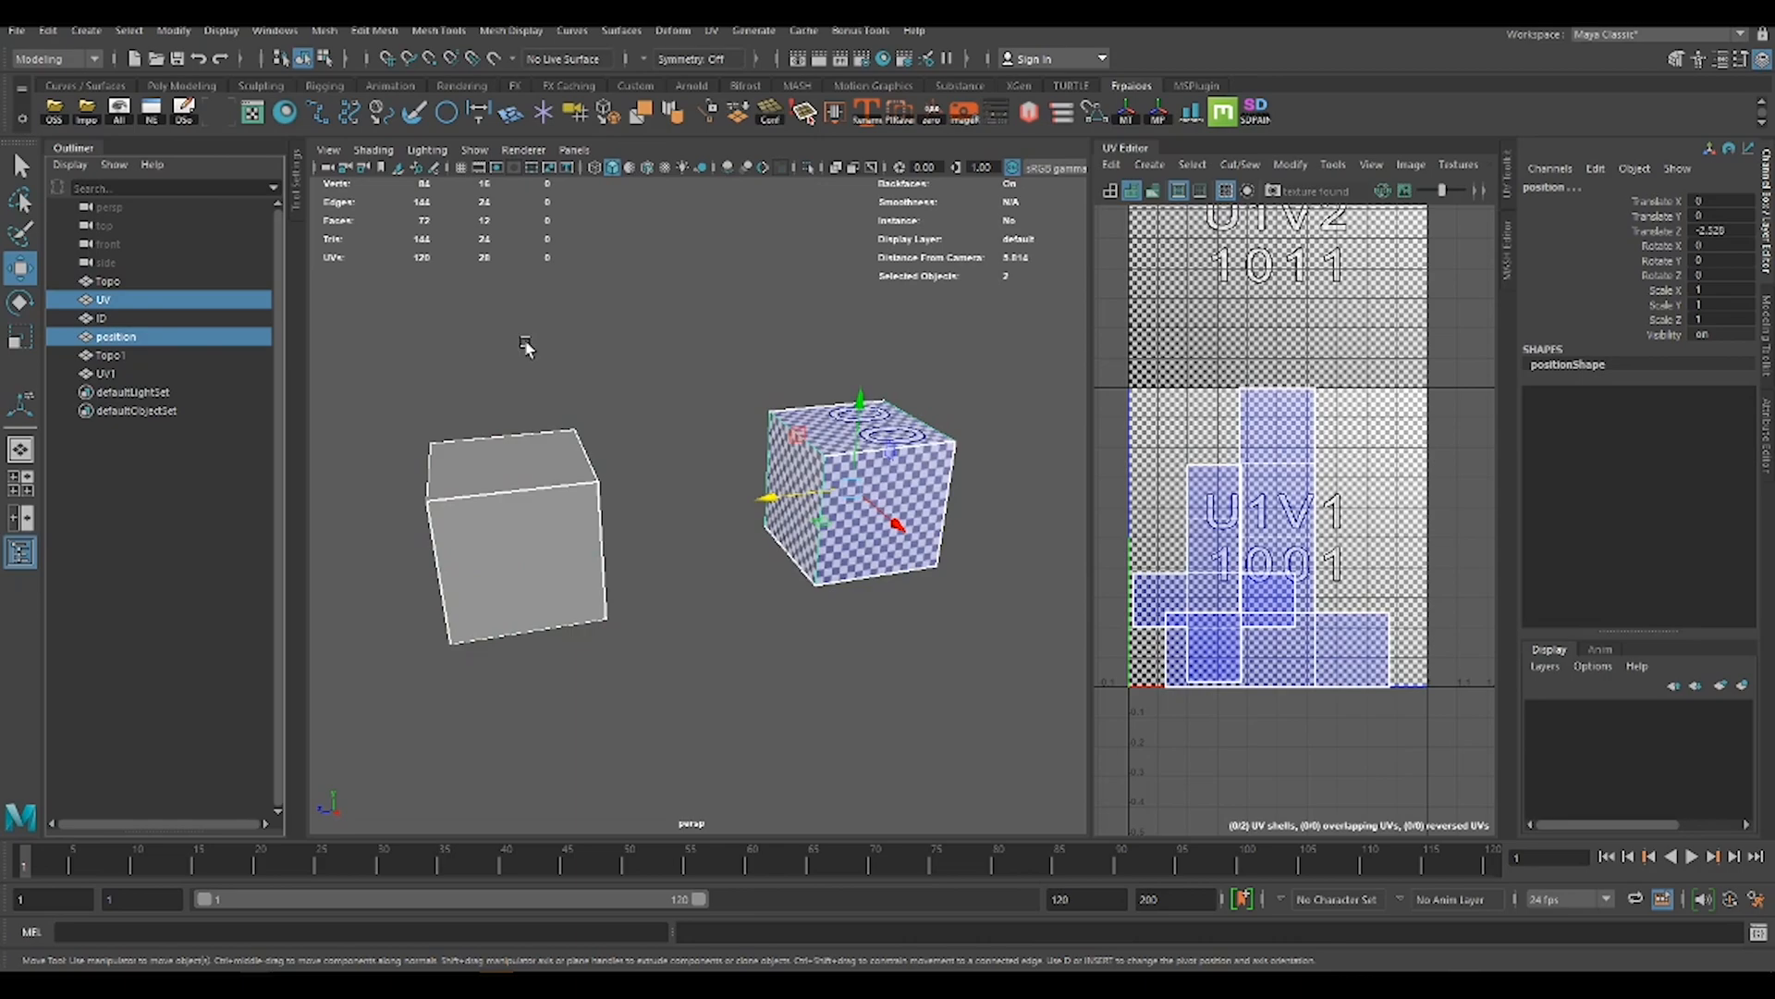
mouse_move(467, 268)
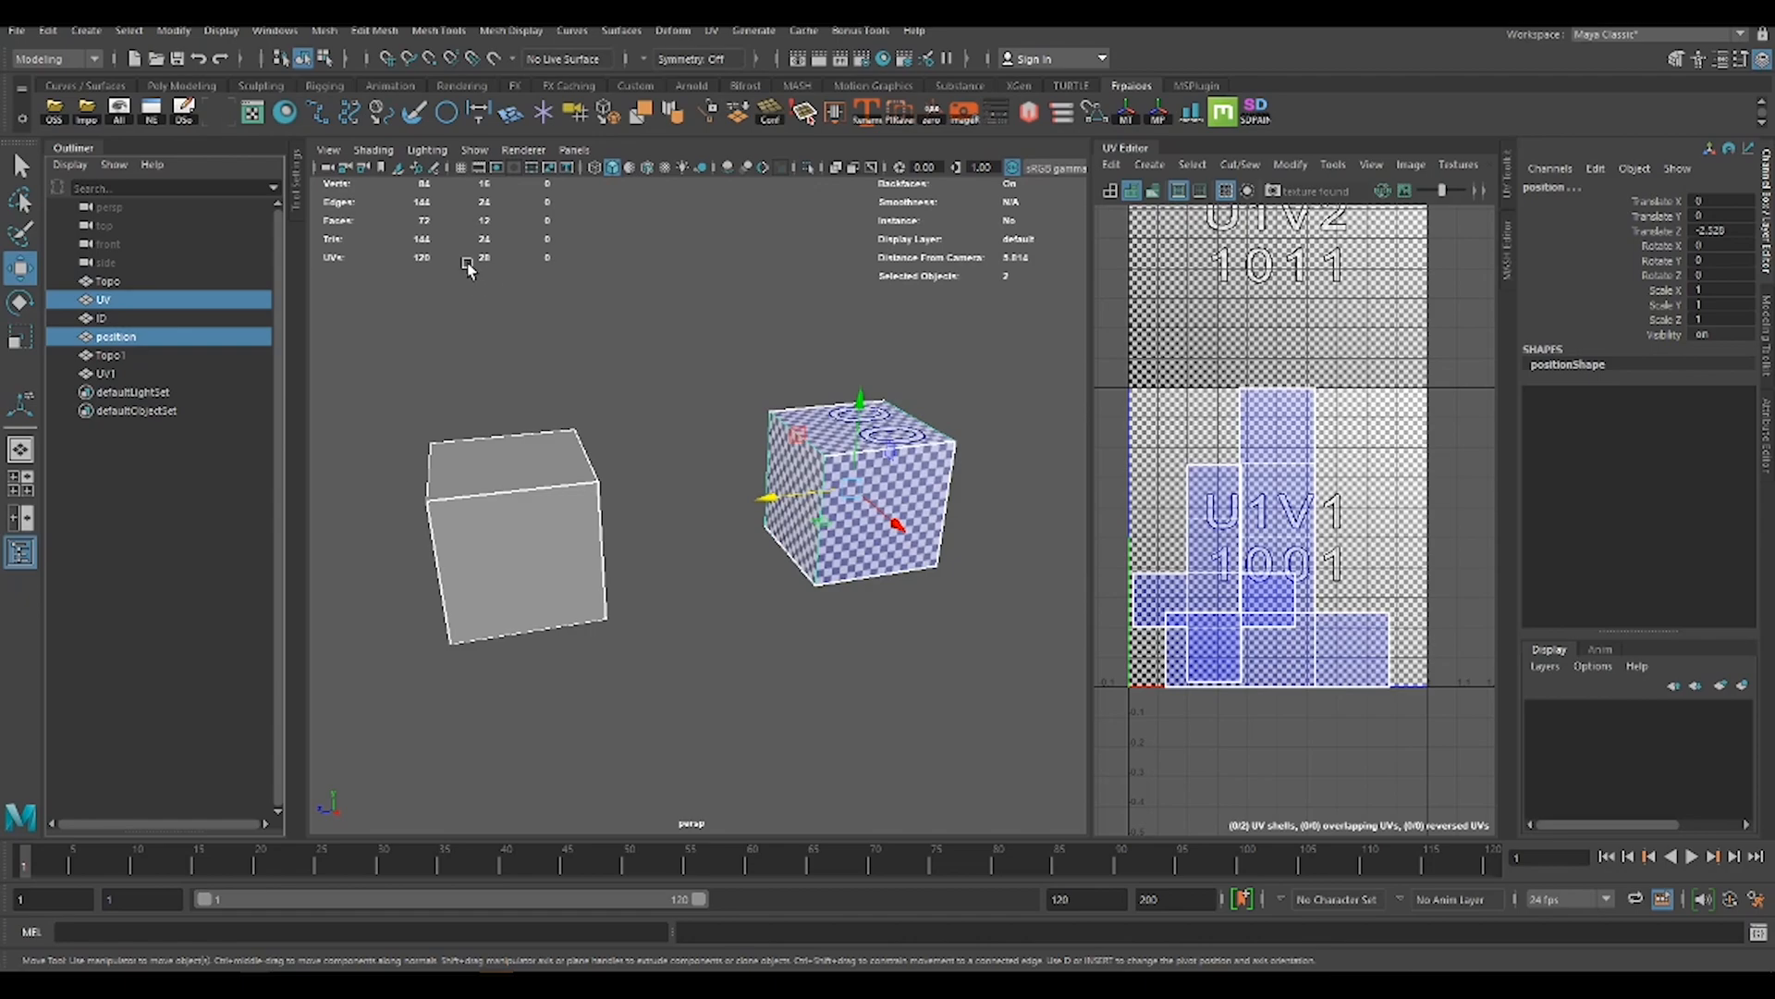
mouse_move(331, 39)
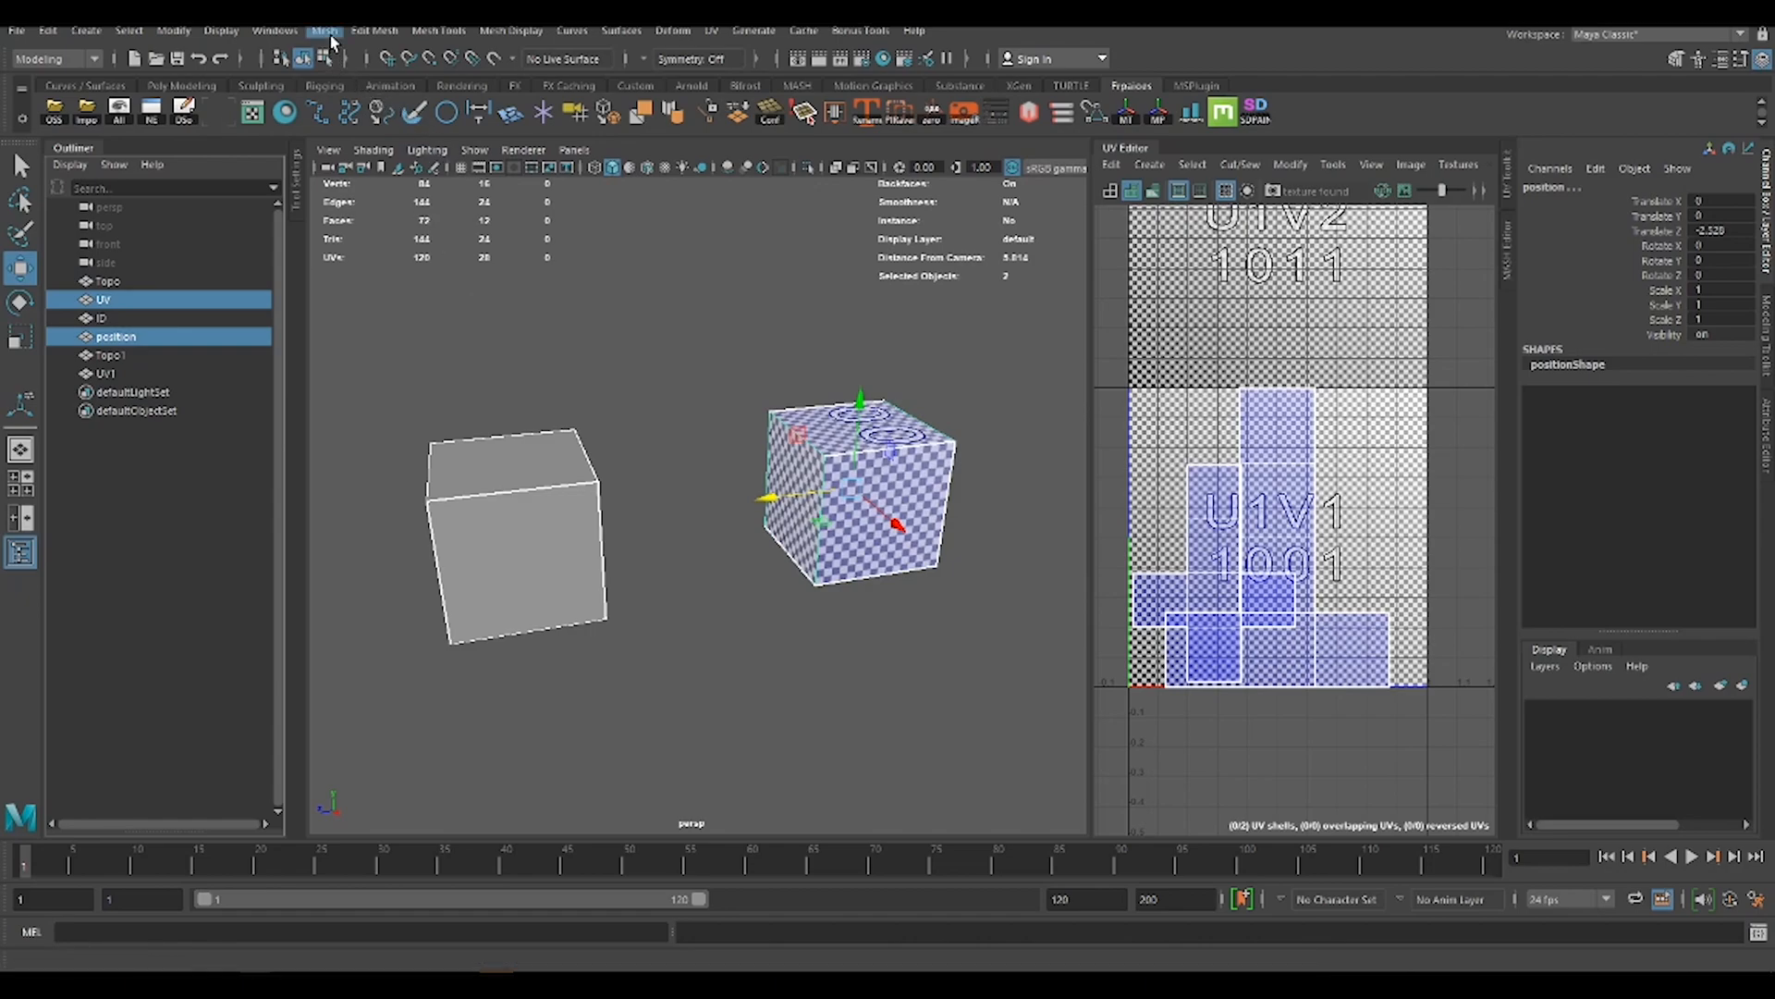
- Open Mesh > Transfer Attributes options and set Sample space to Component
click(324, 30)
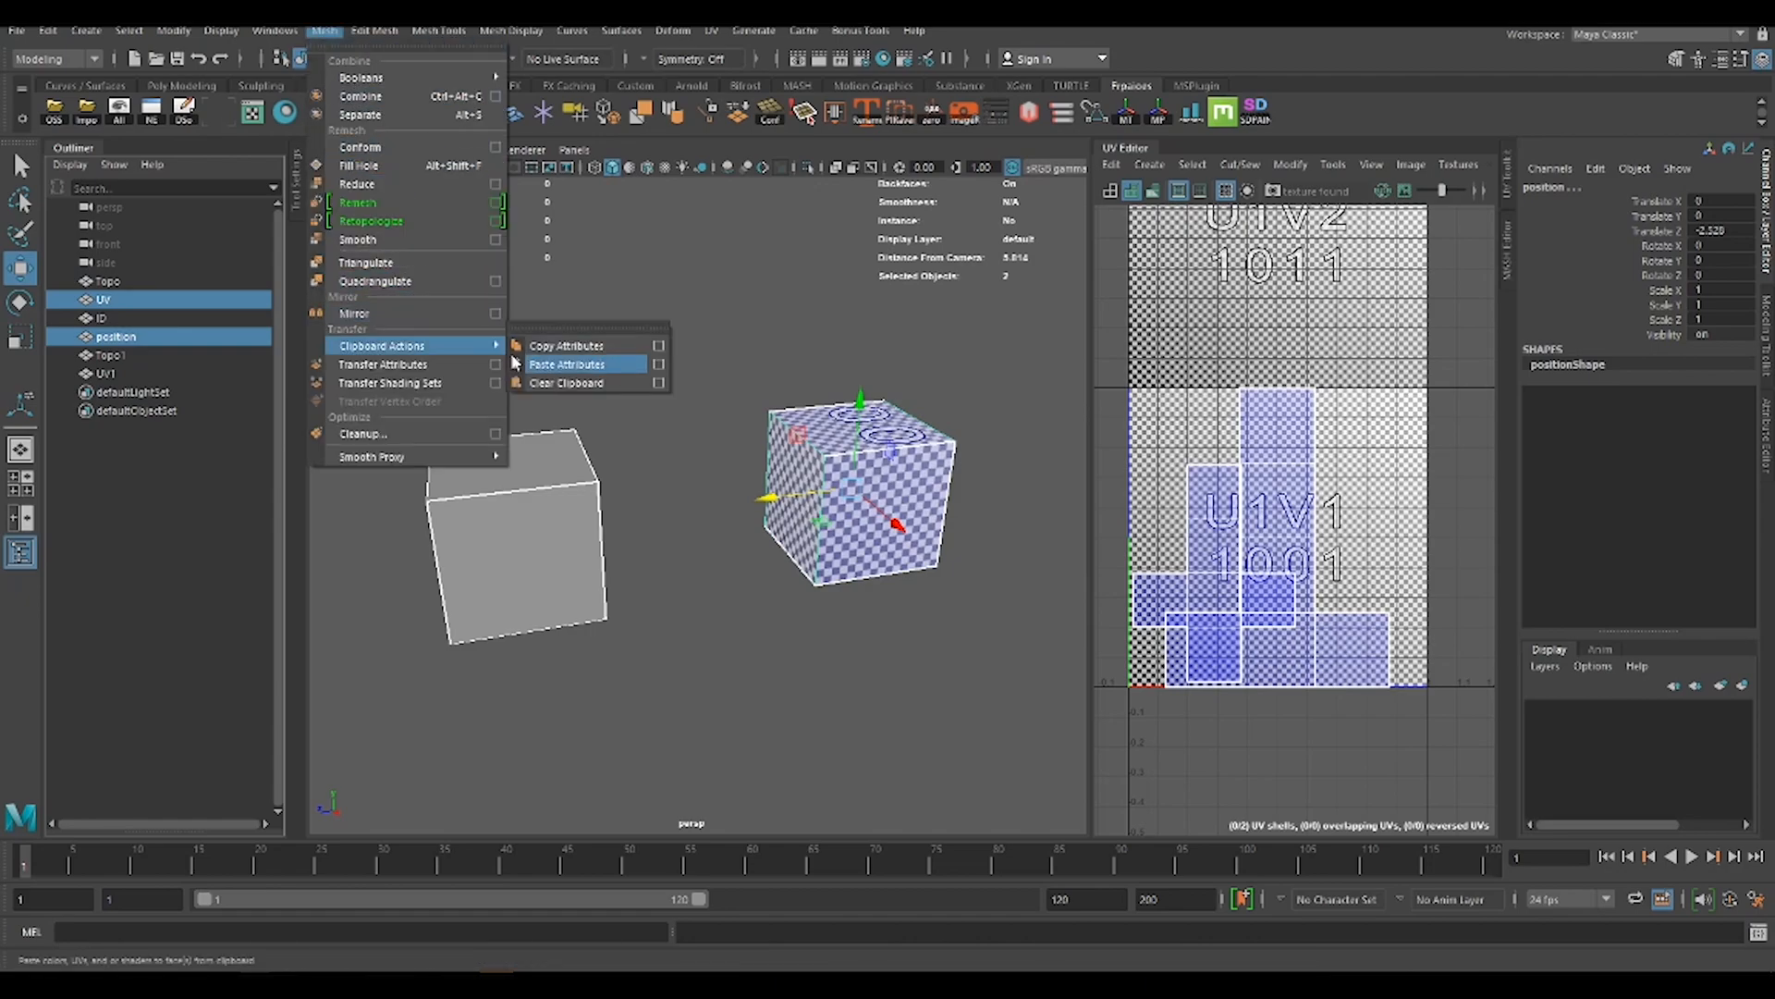
mouse_move(383, 364)
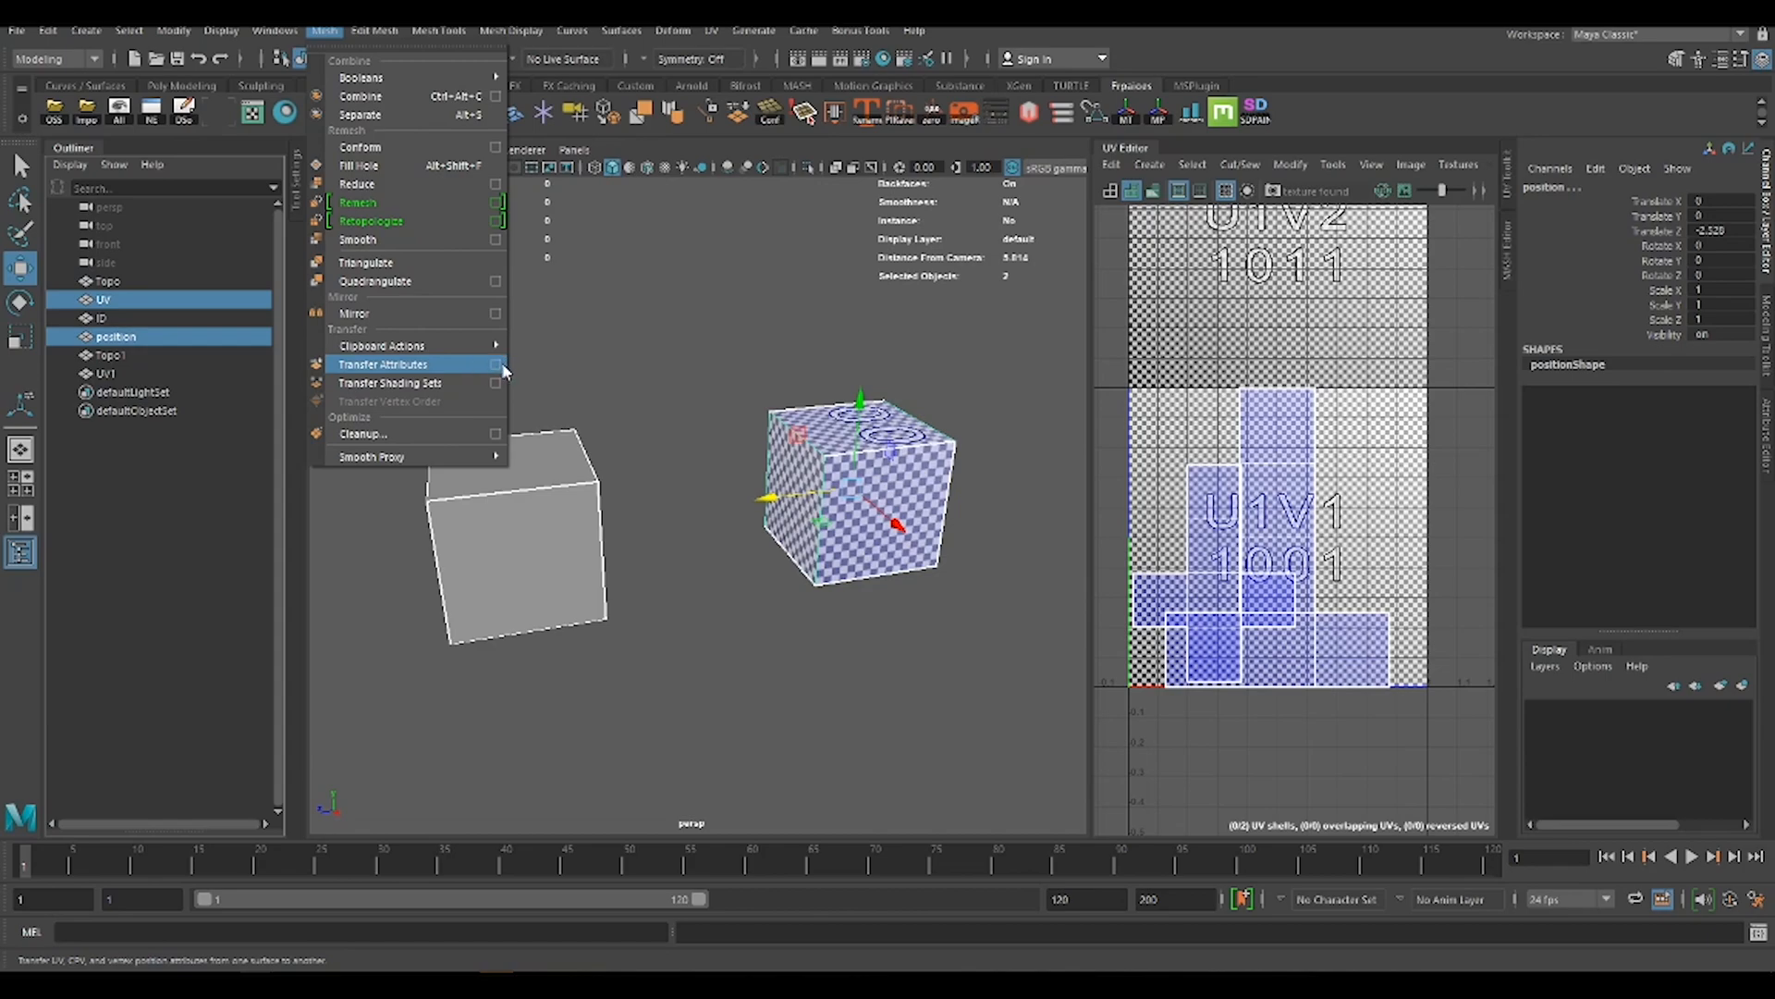
mouse_move(499, 377)
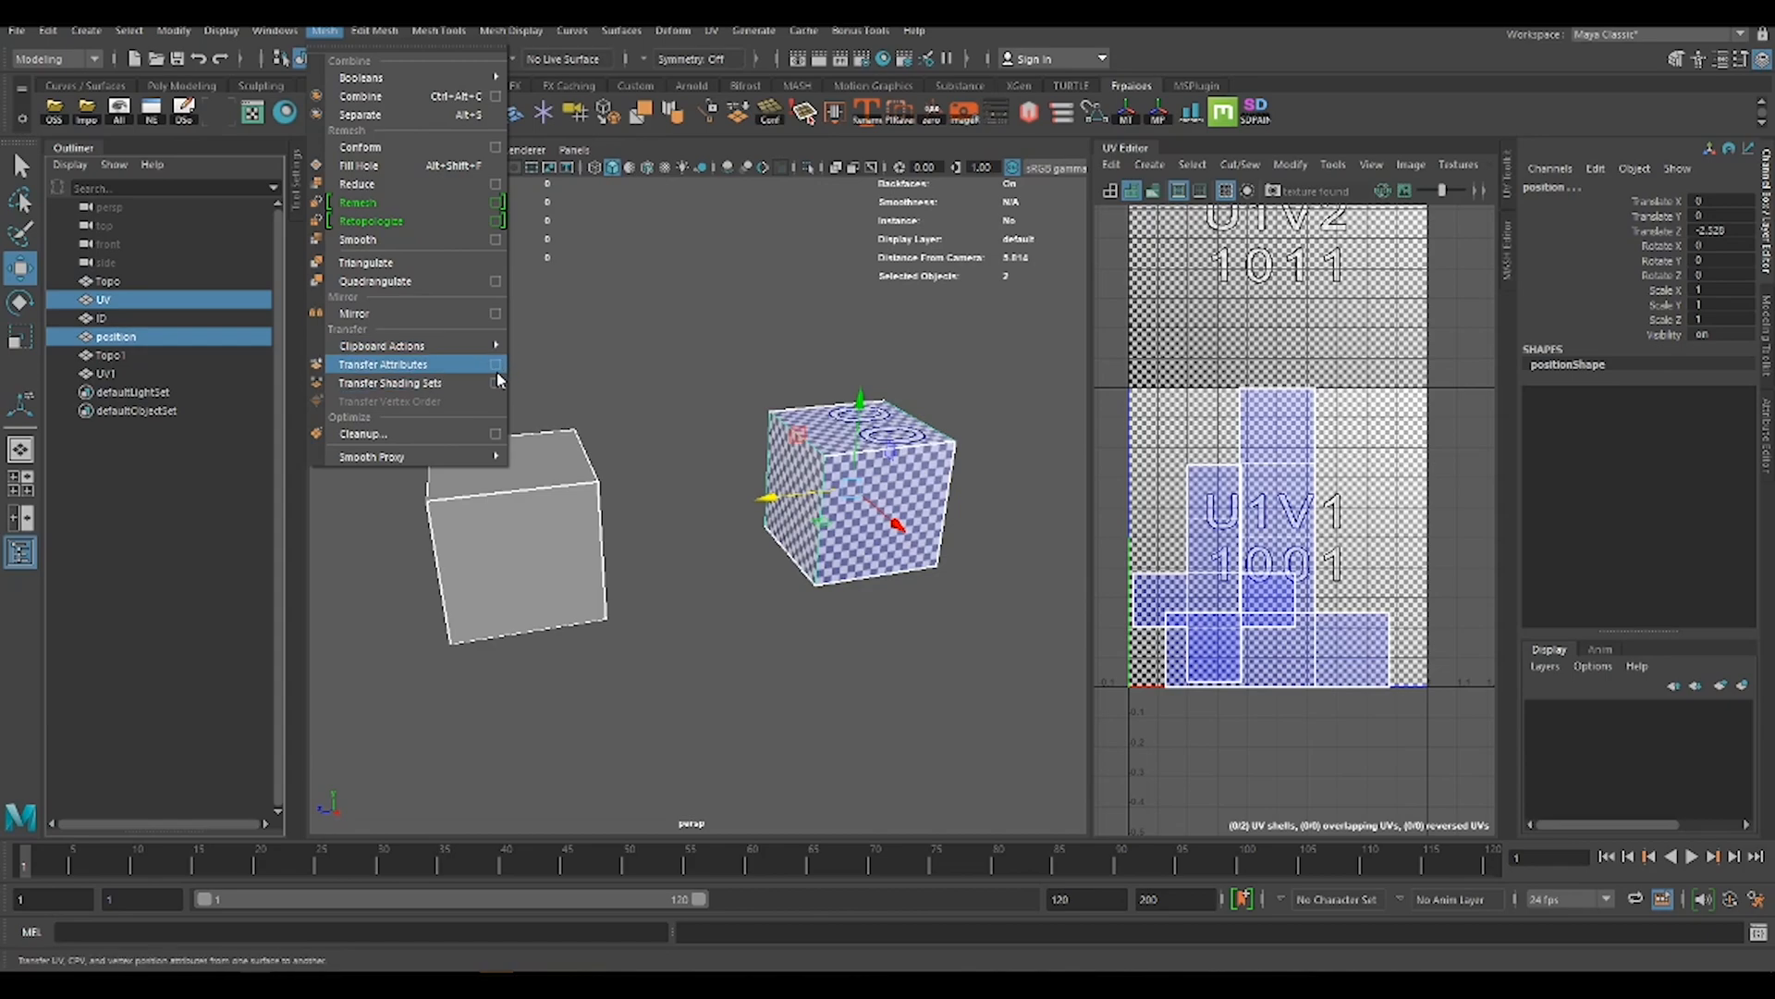
click(495, 364)
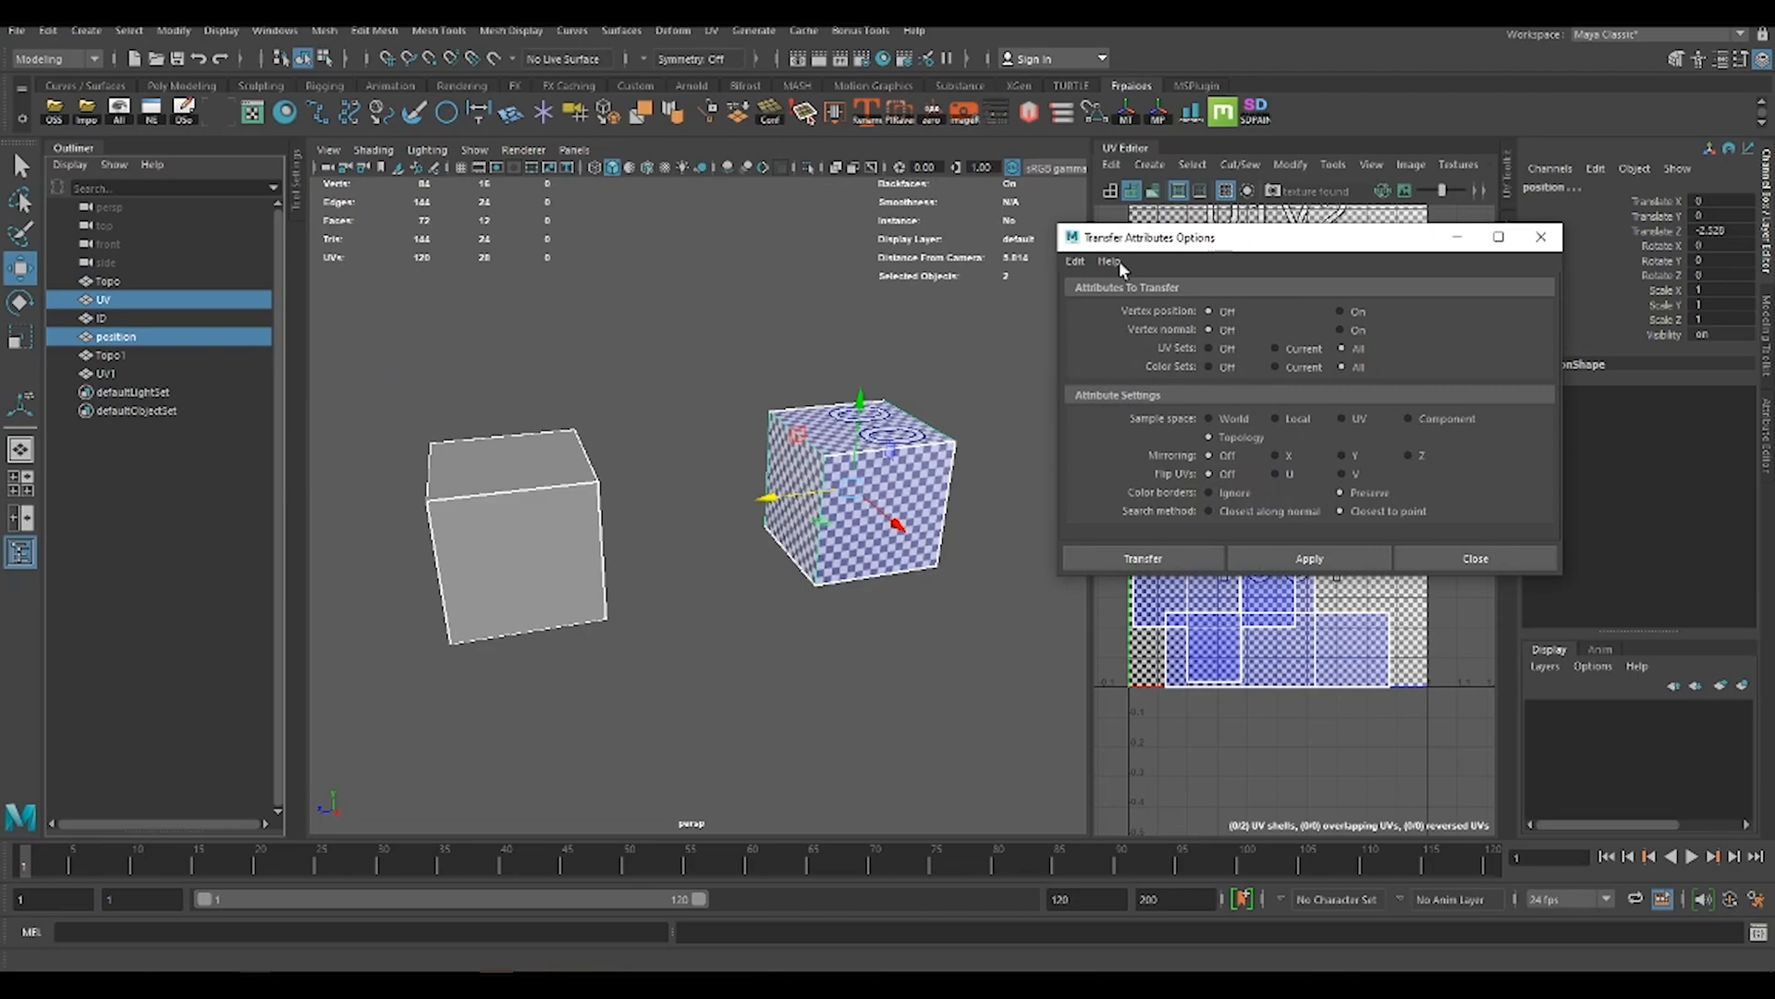
mouse_move(1217, 261)
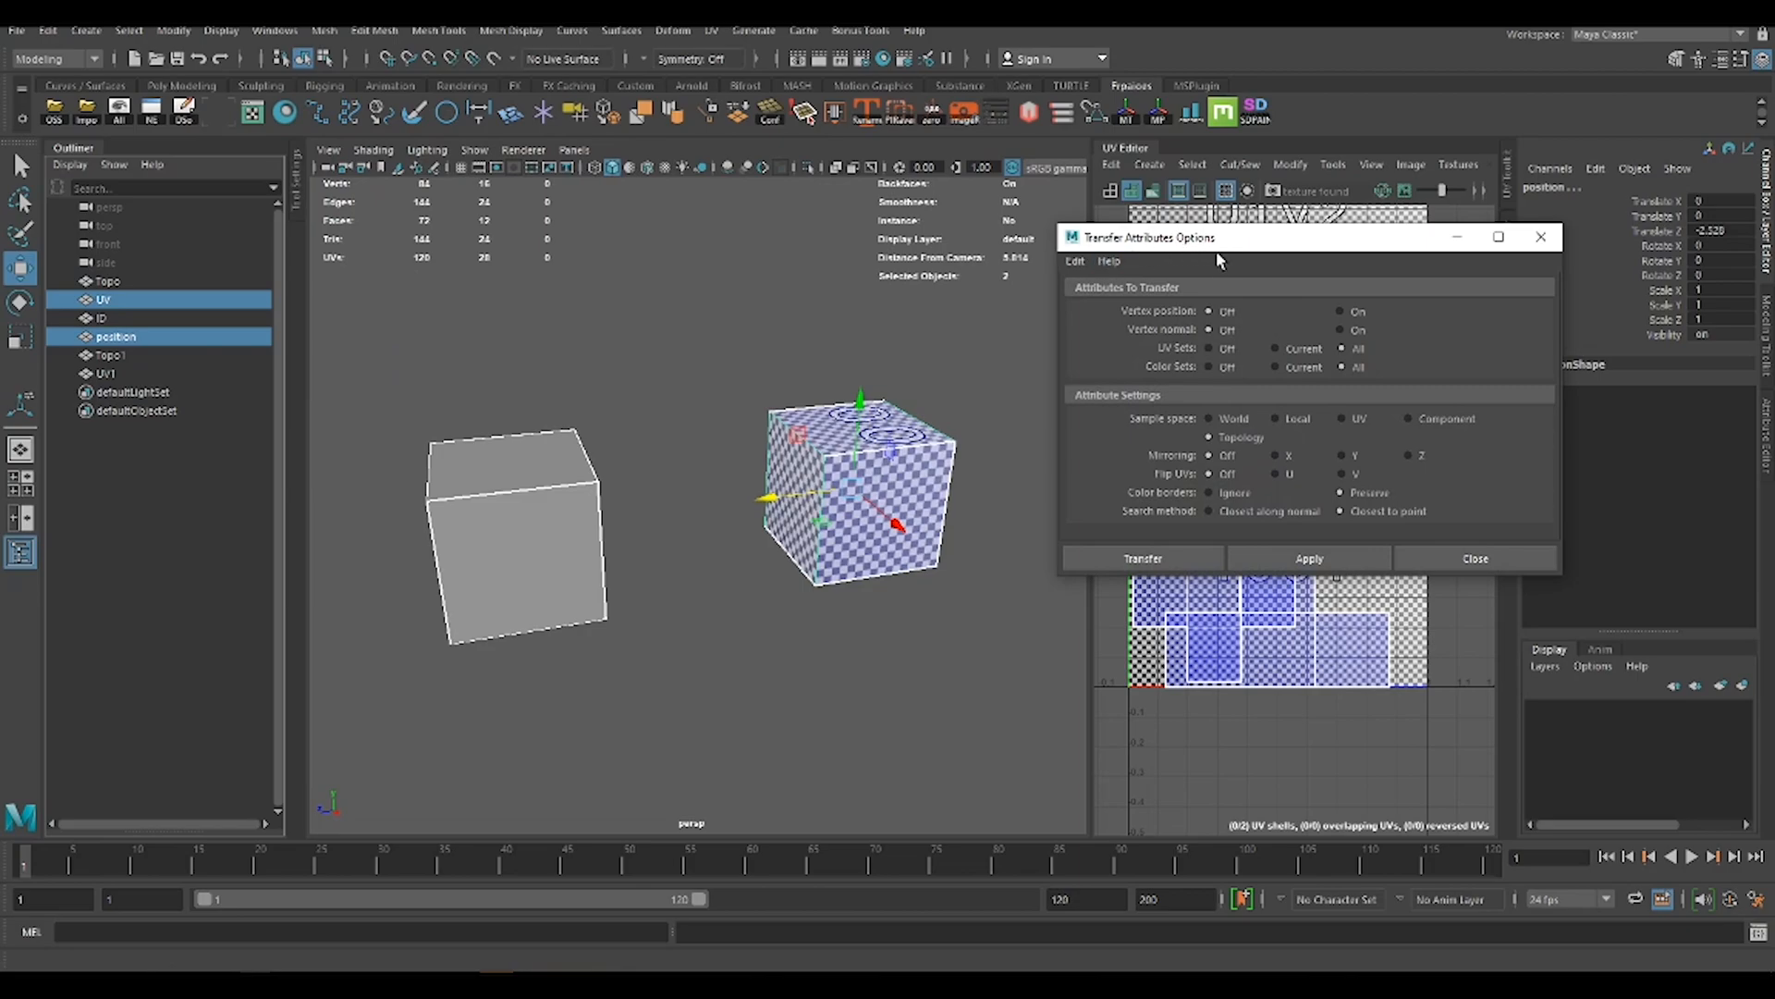
mouse_move(1100, 279)
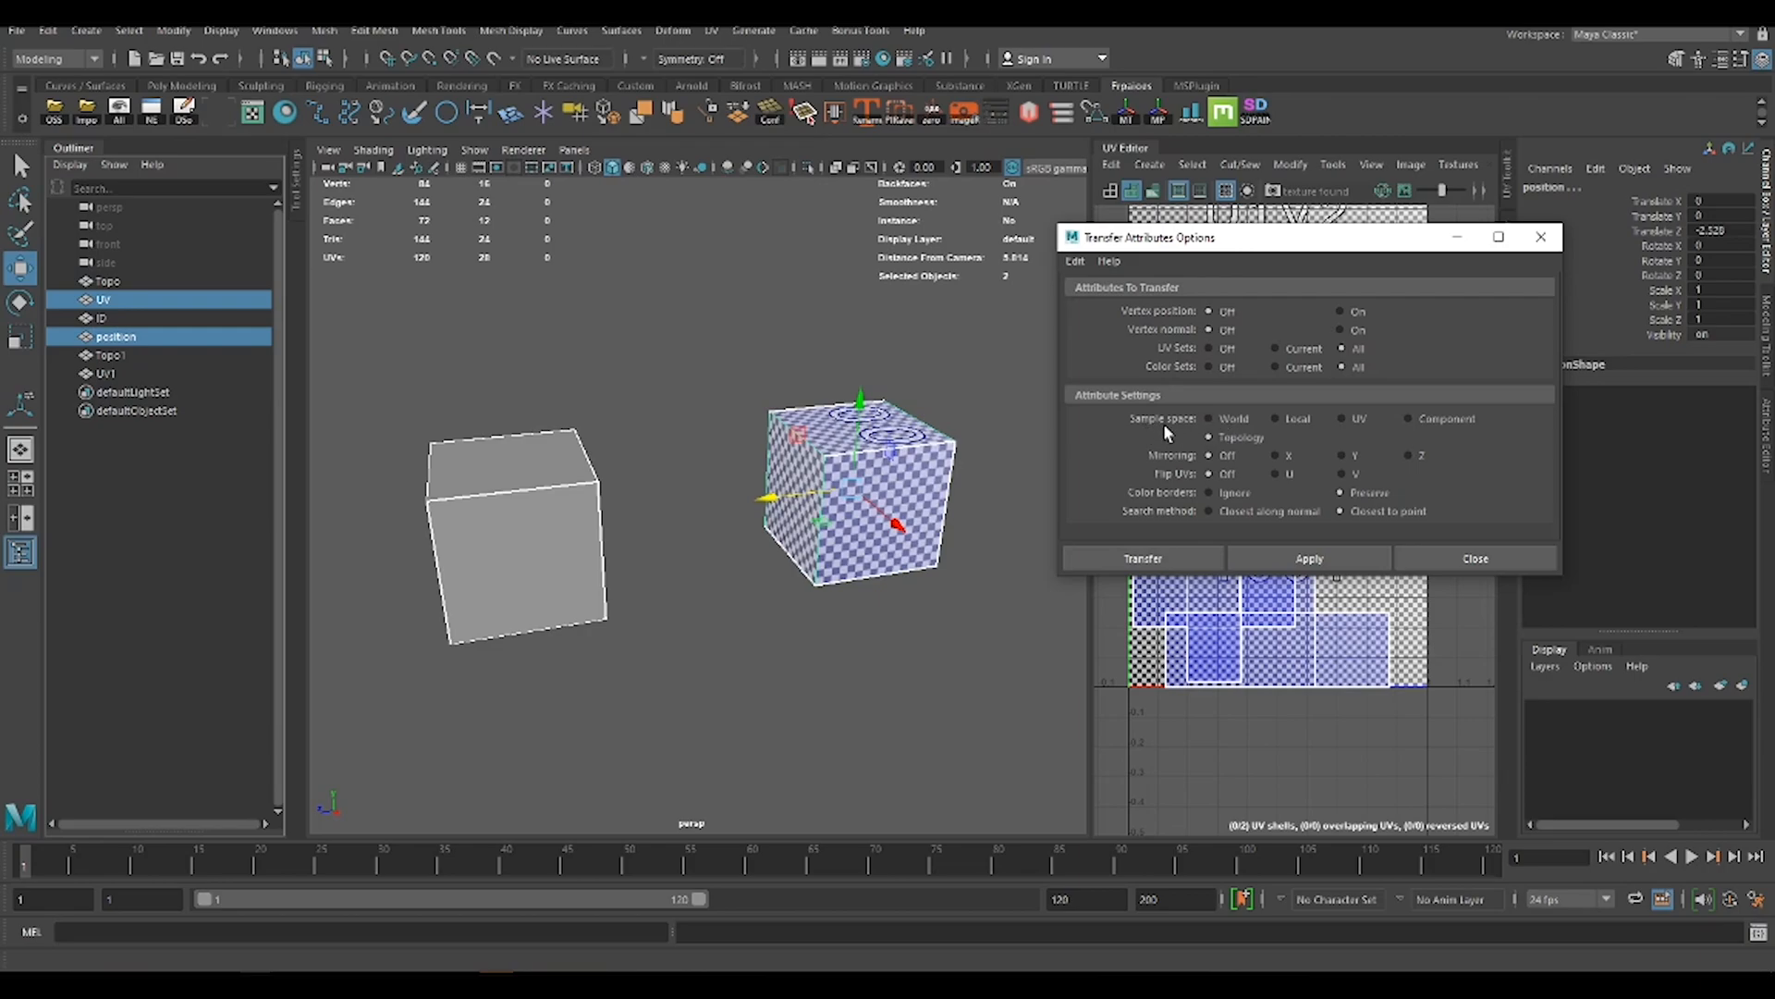
mouse_move(1205, 424)
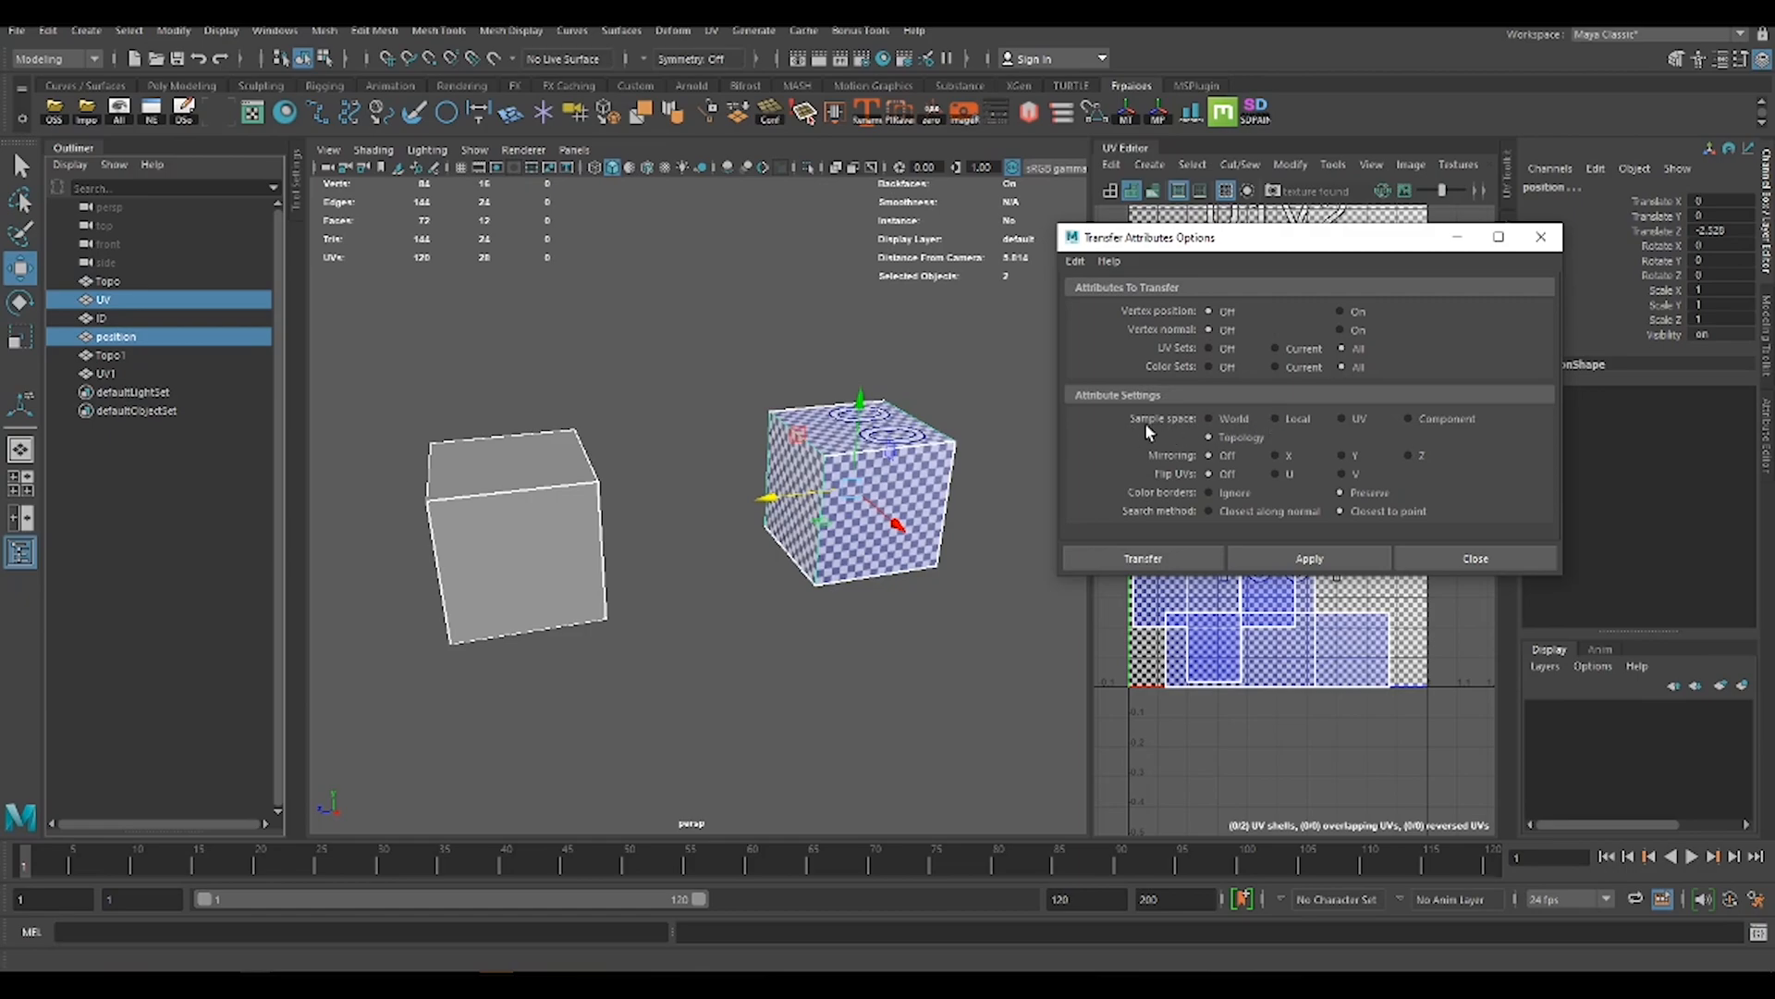
mouse_move(1153, 430)
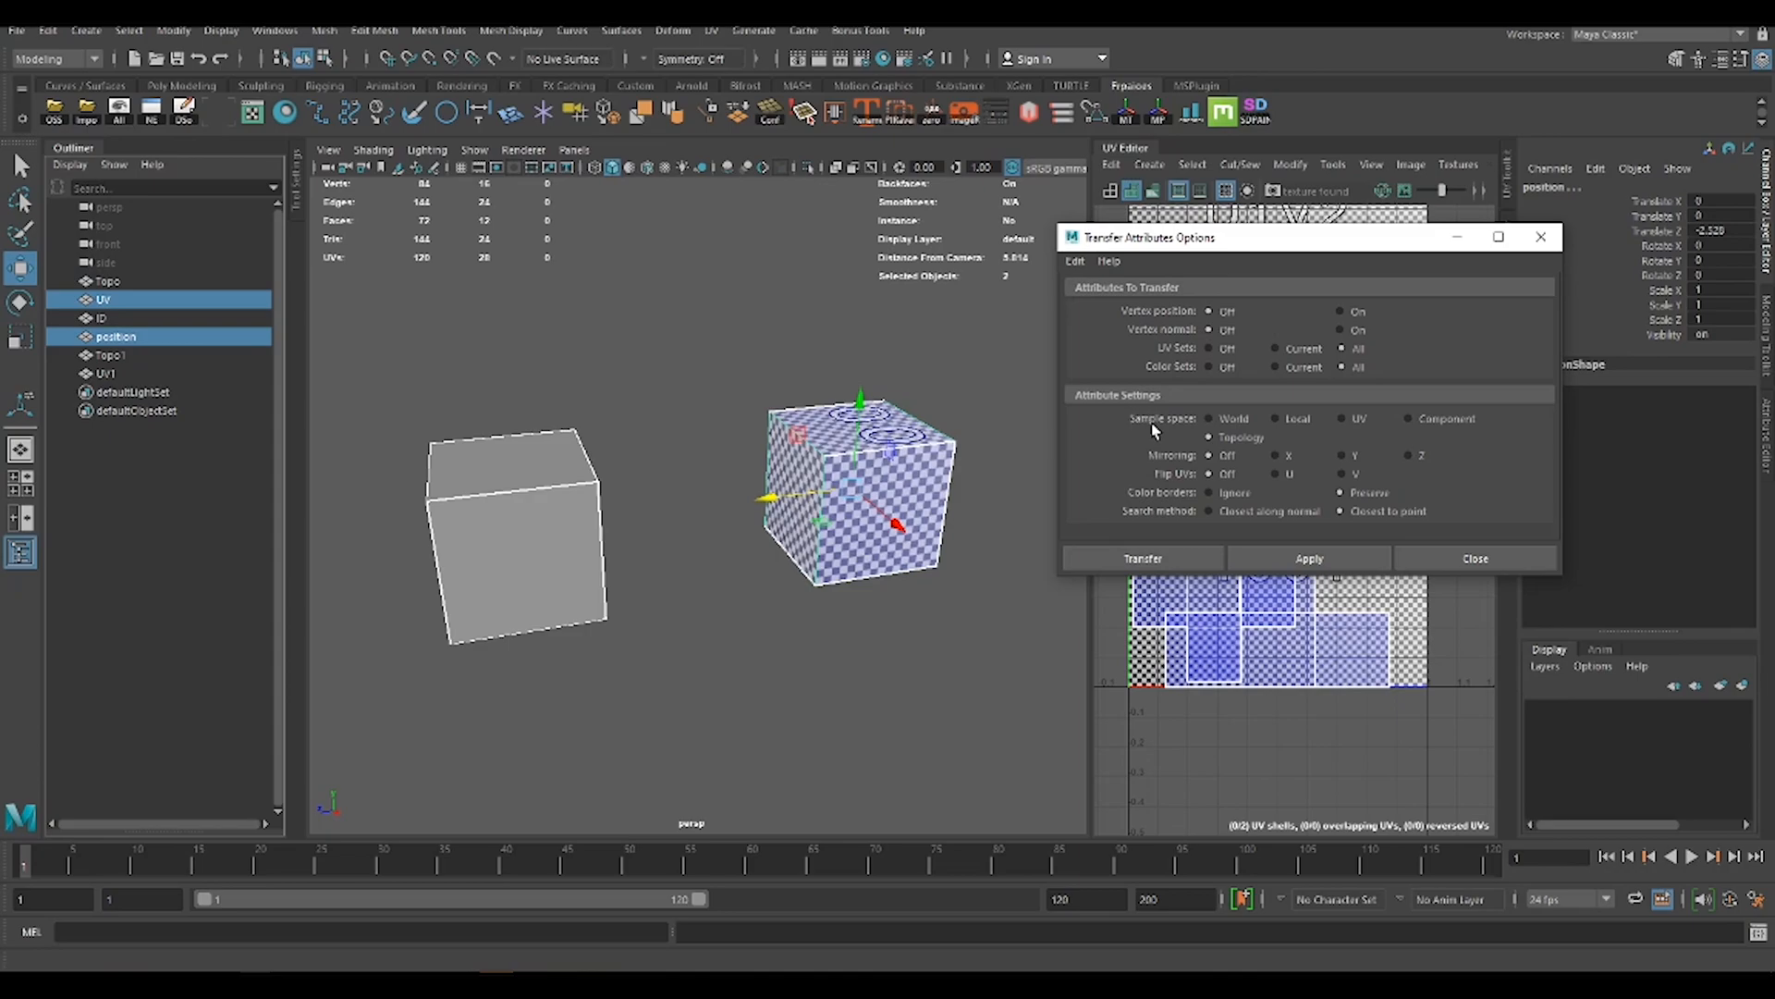
mouse_move(1258, 432)
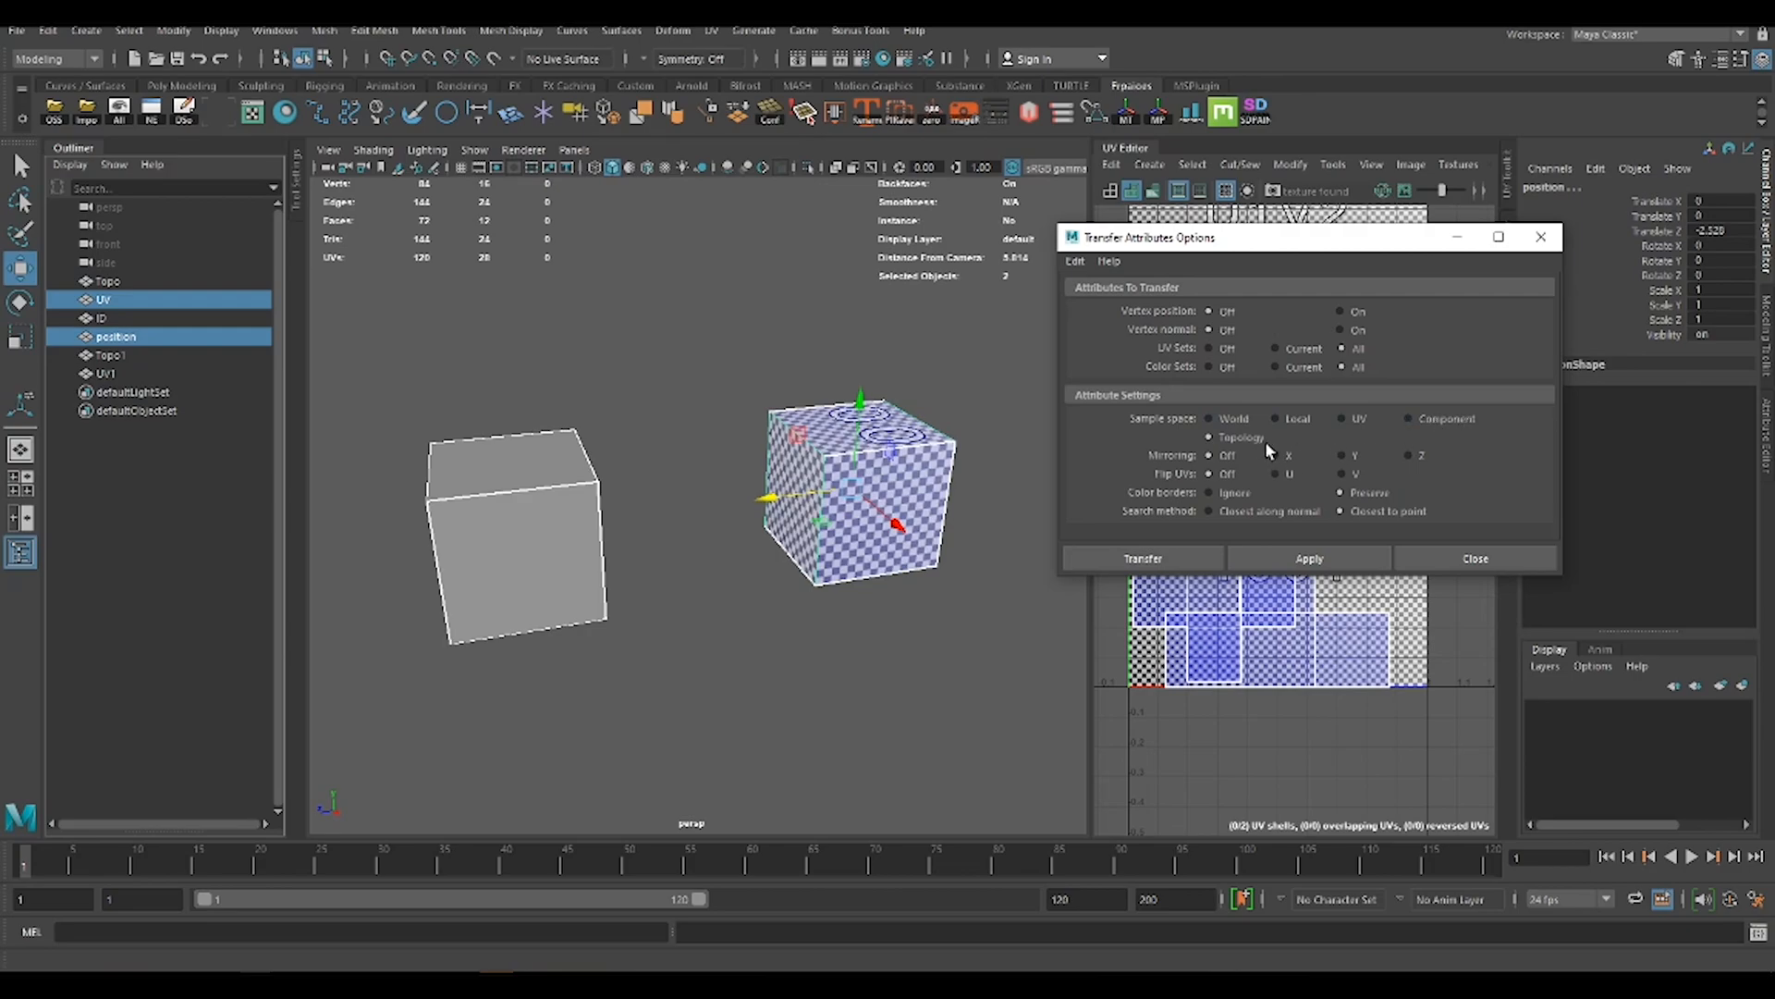
mouse_move(1402, 427)
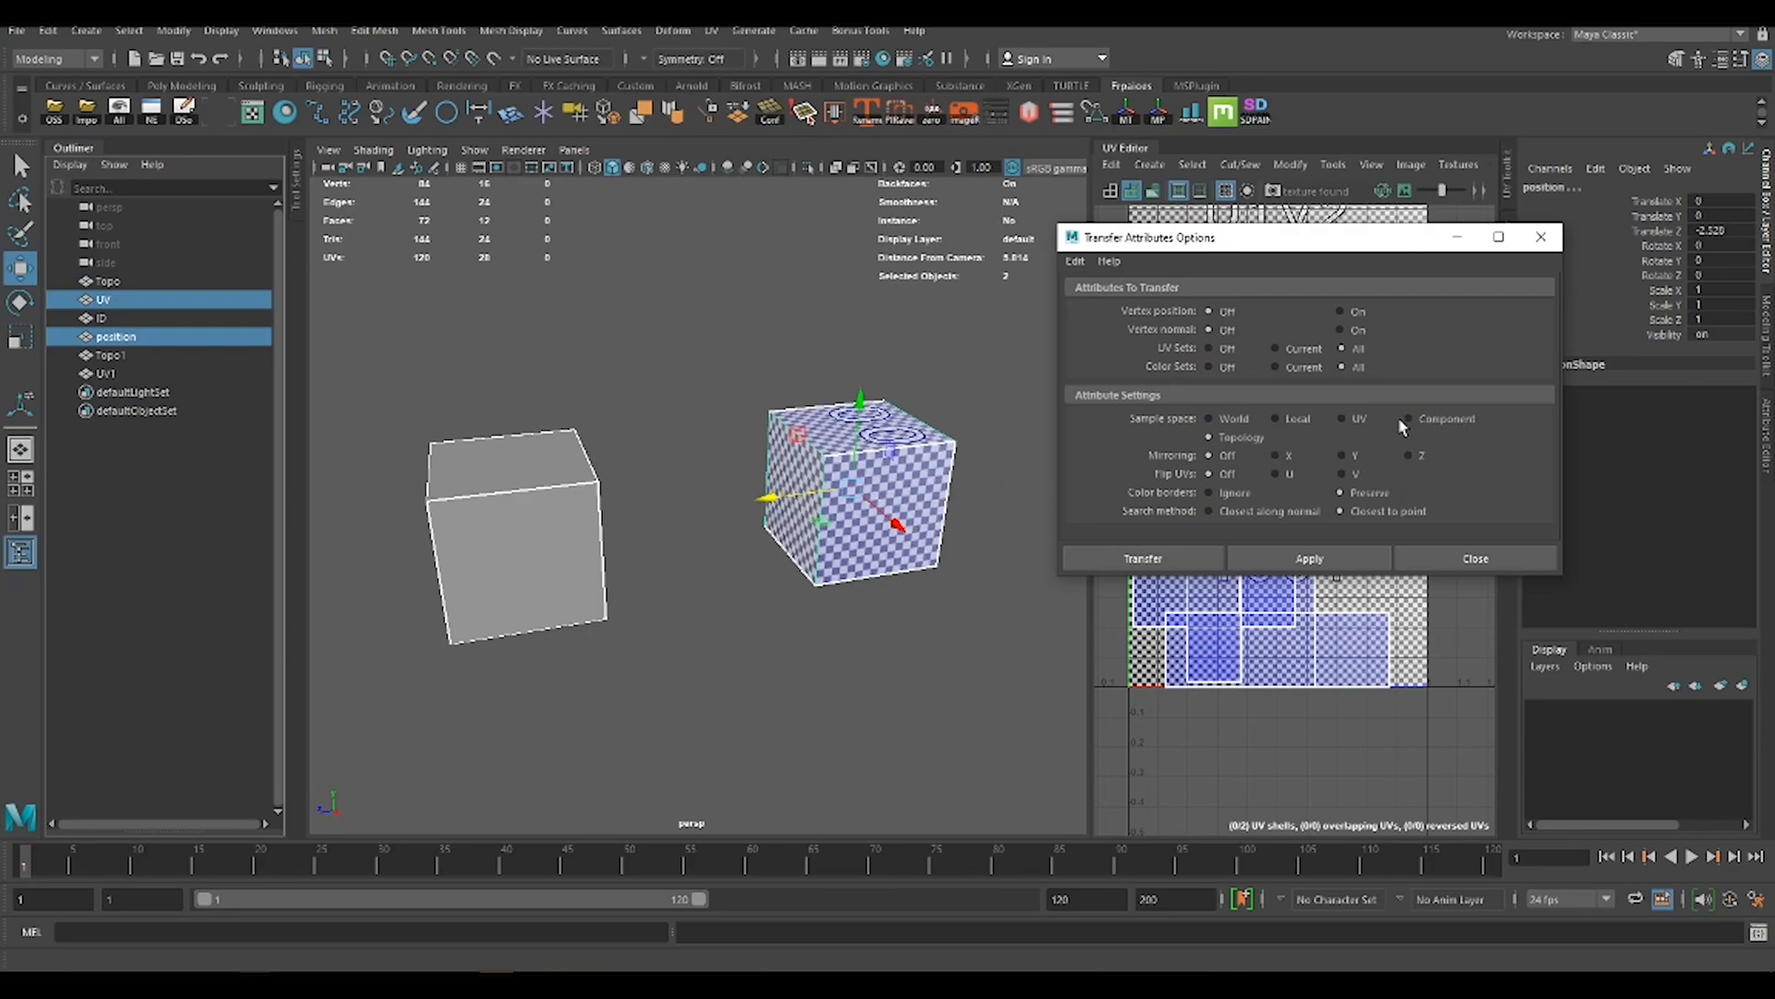
click(1408, 419)
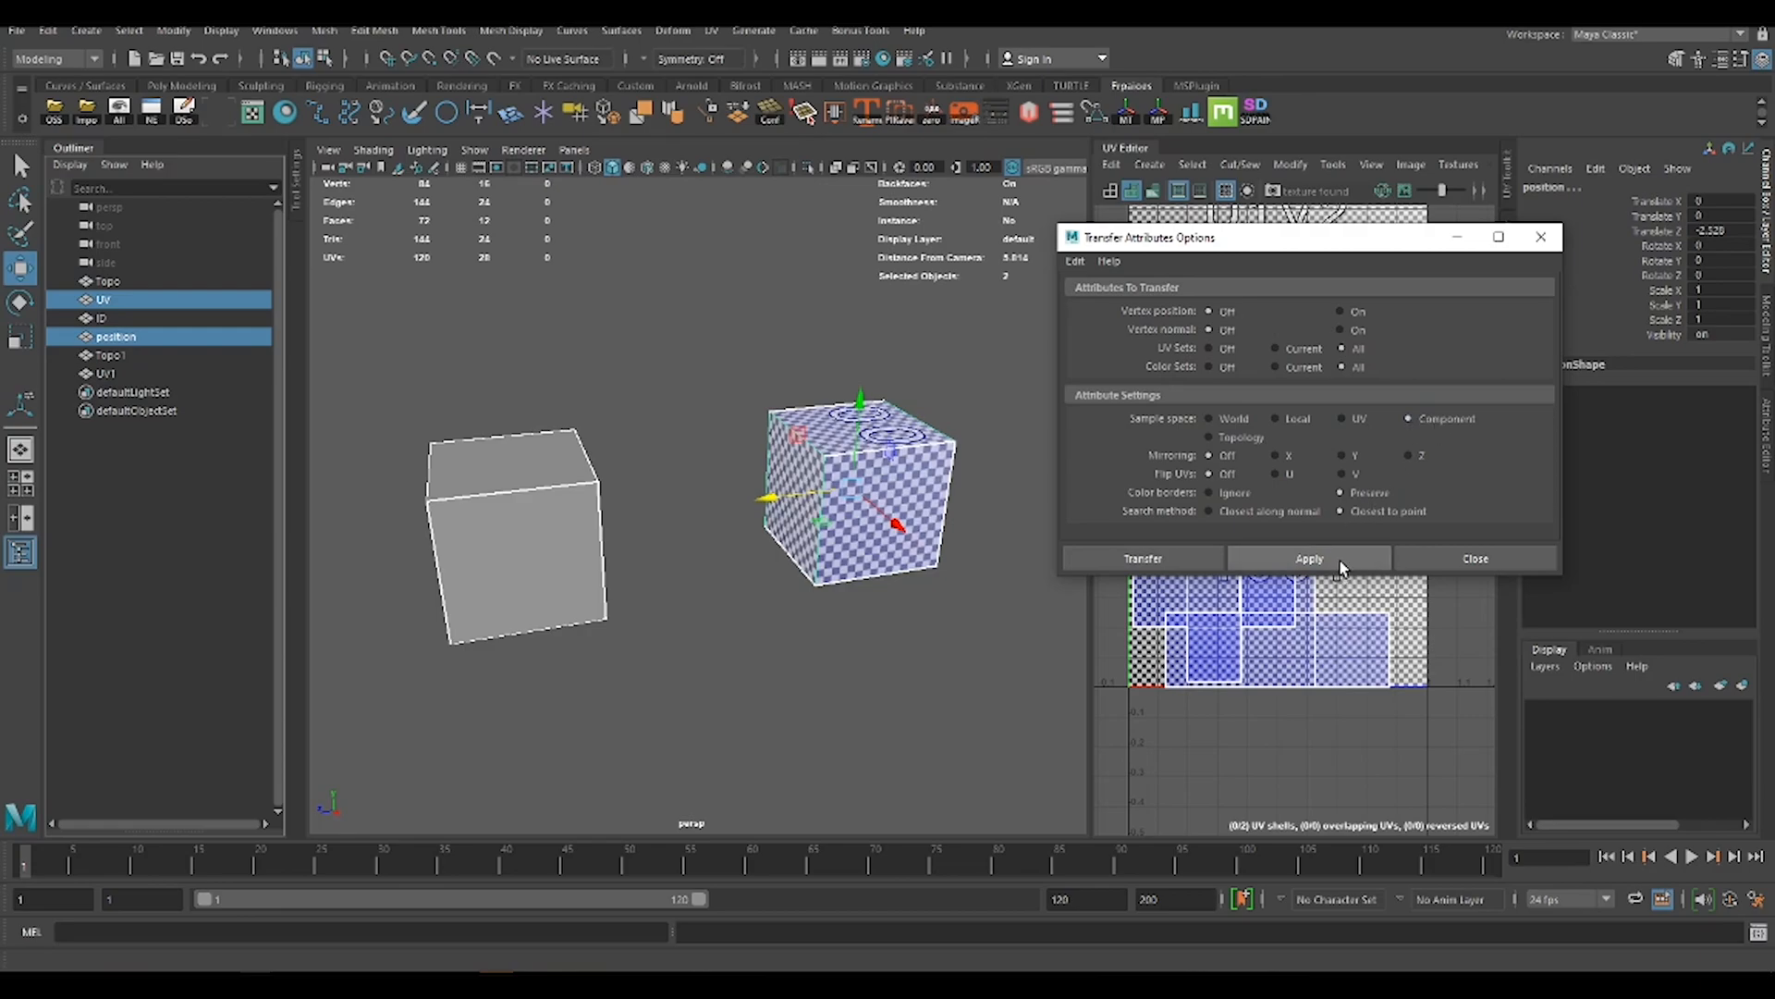
- Apply the UV transfer, then select the Topo1 cube in the Outliner
click(1476, 558)
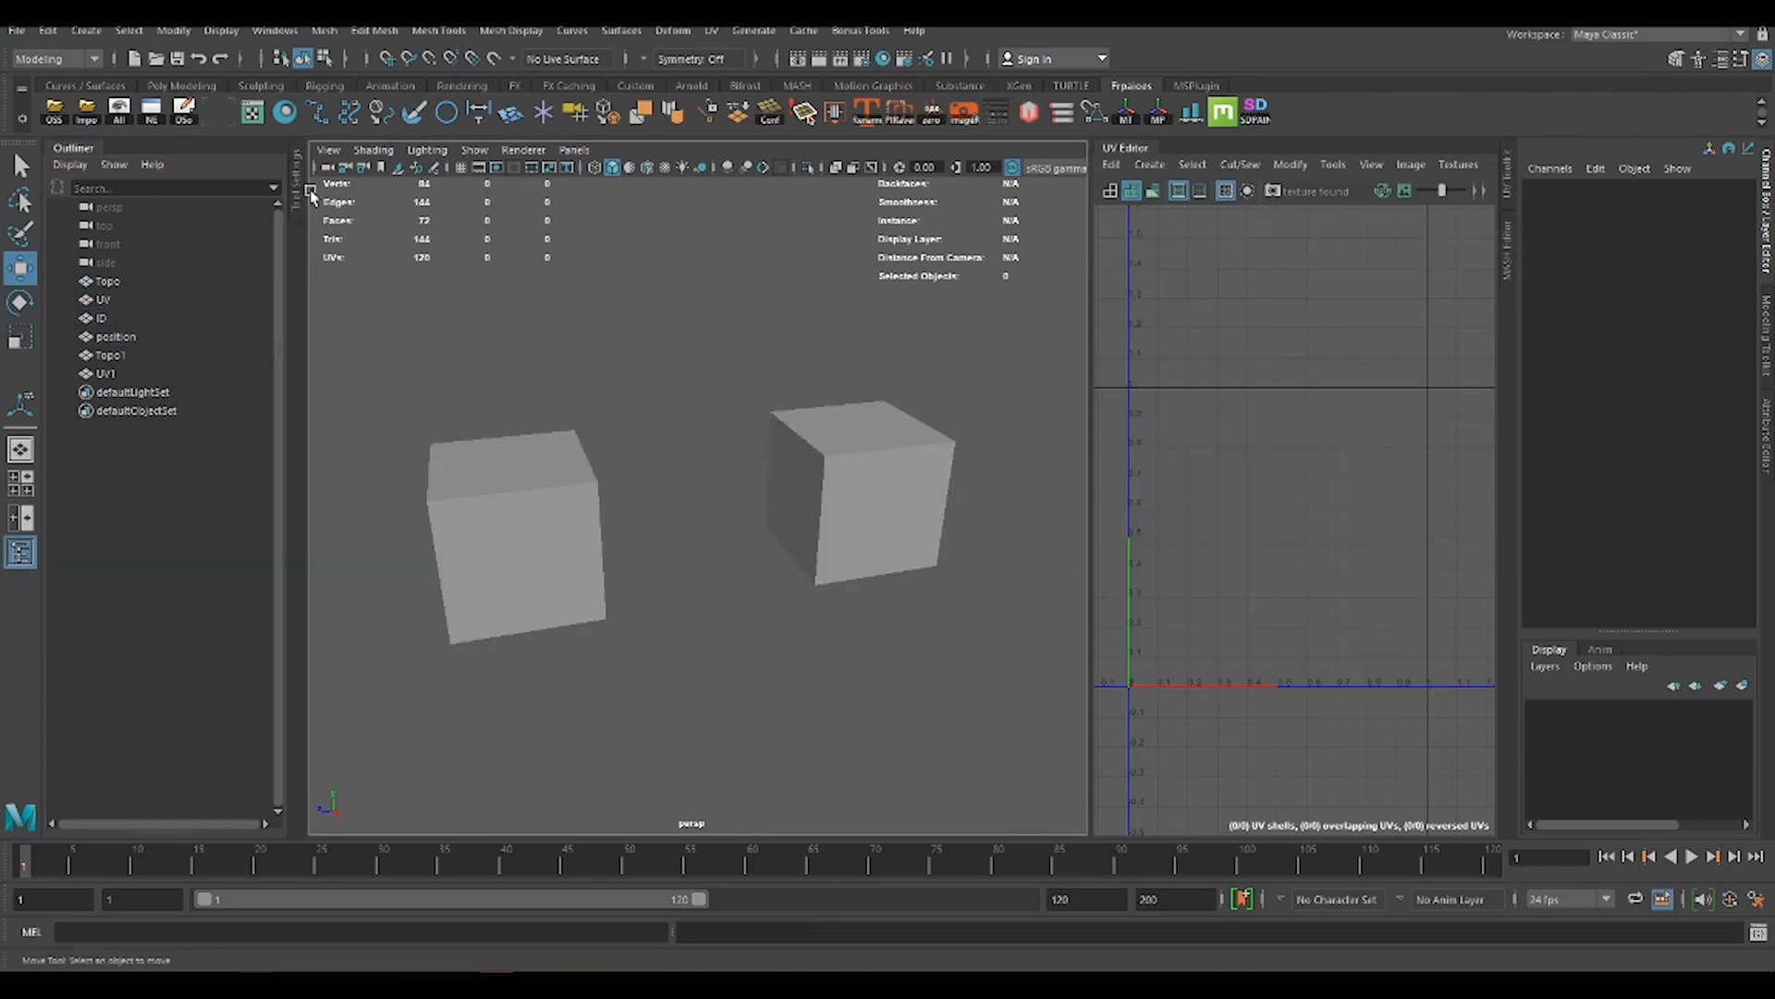
click(98, 300)
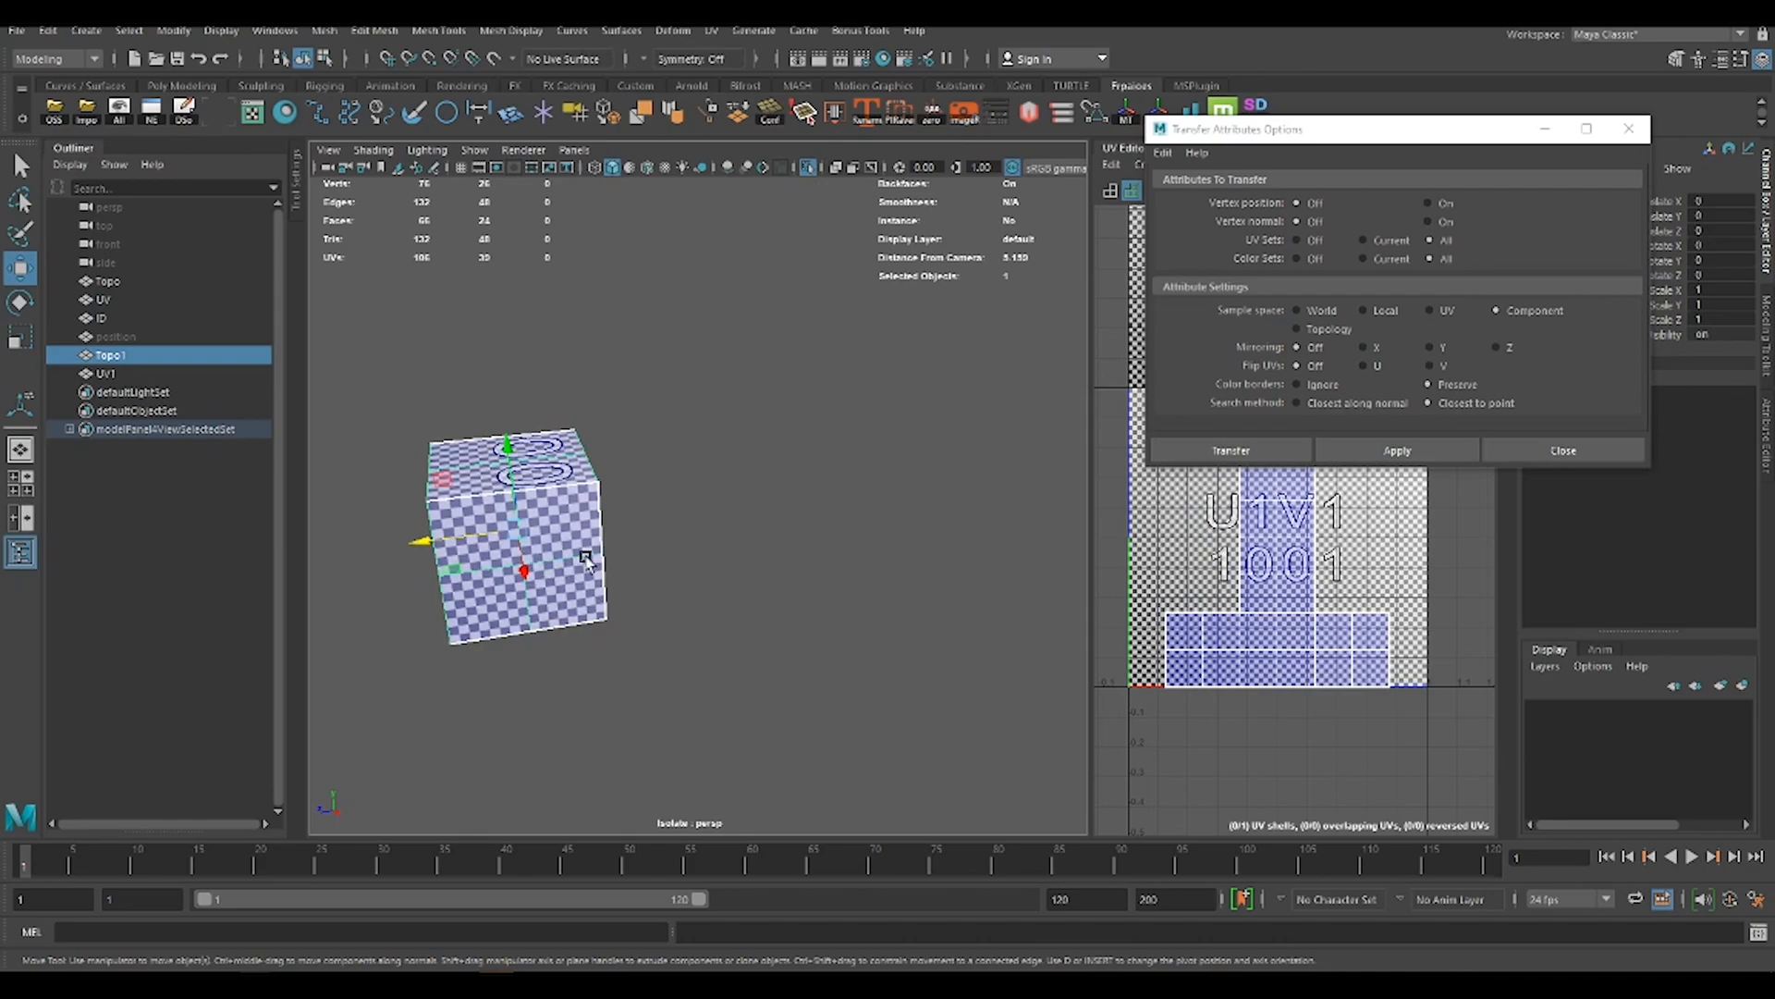
mouse_move(564, 552)
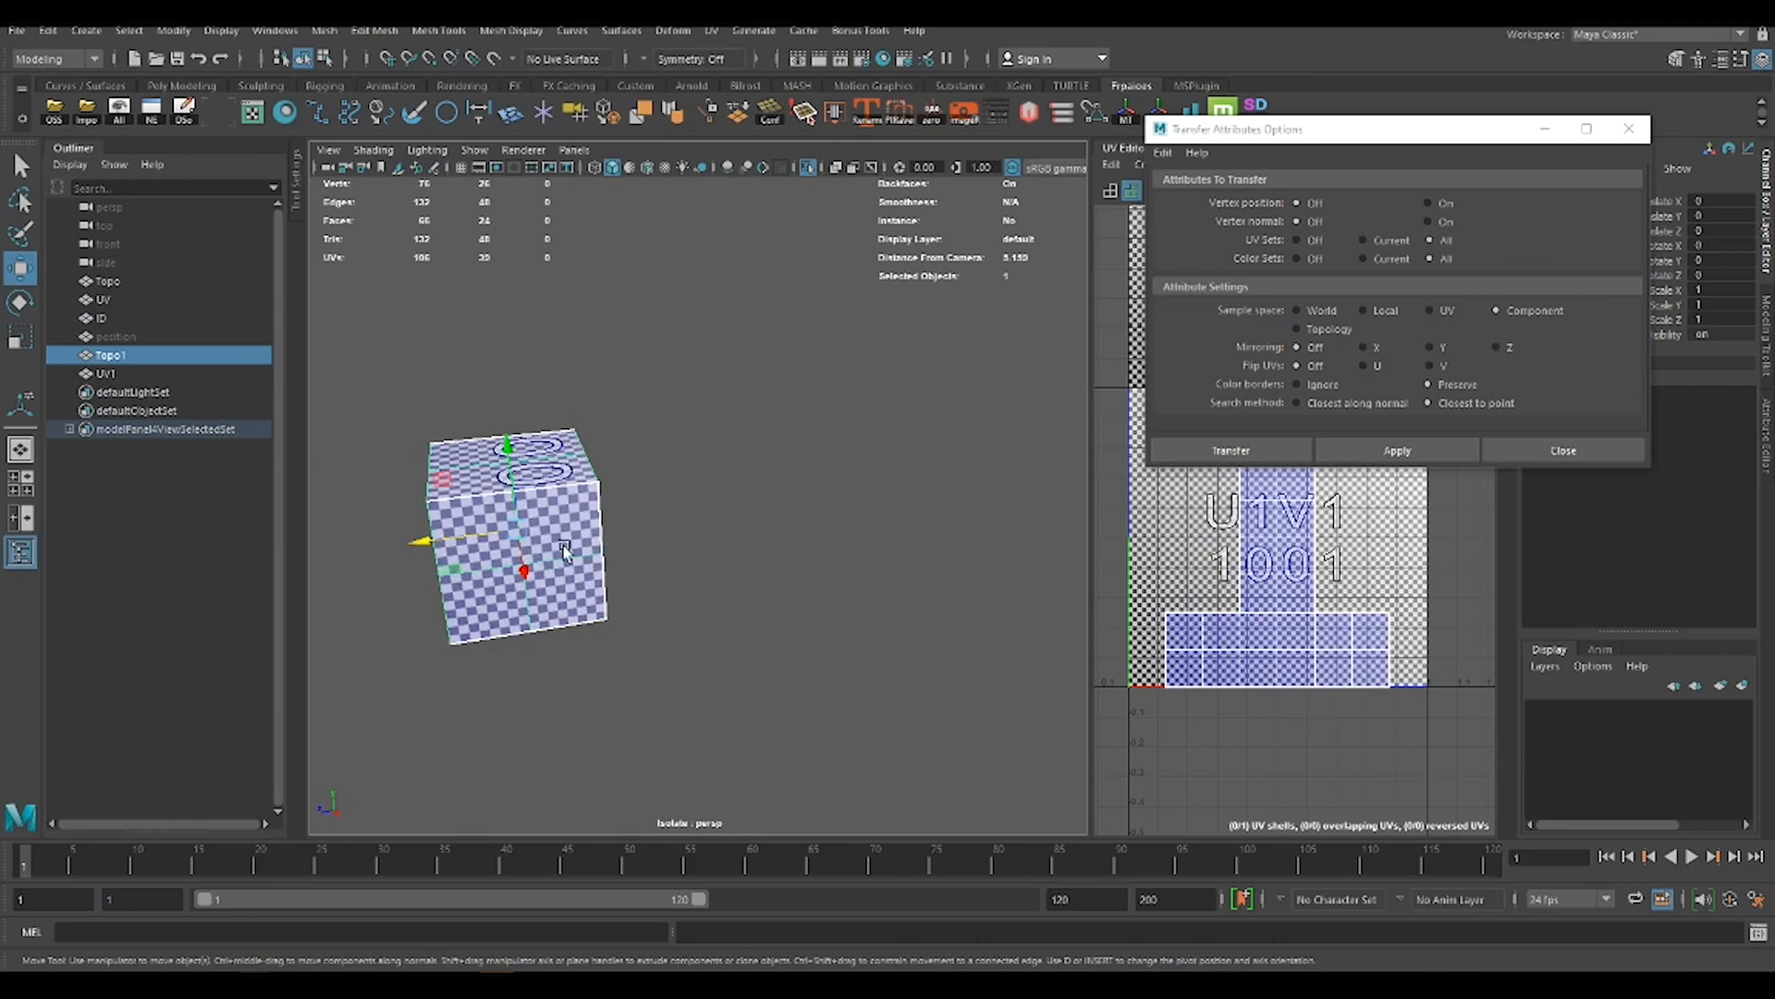
mouse_move(481, 585)
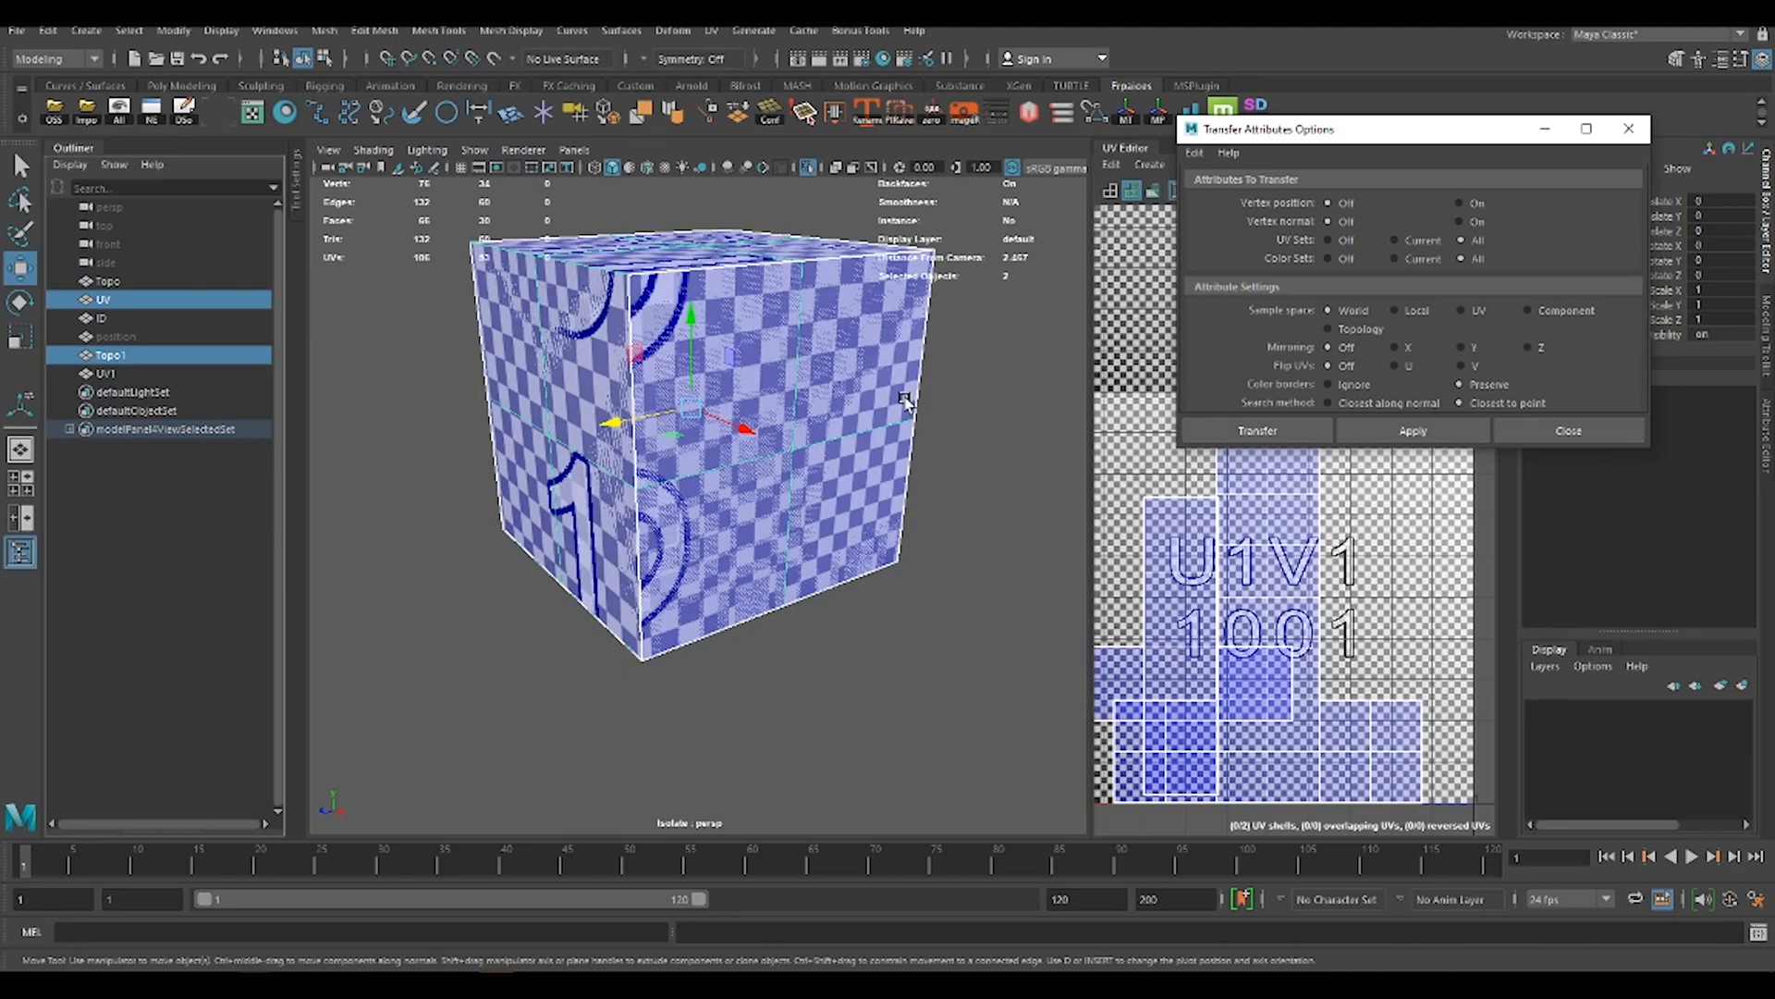
mouse_move(874, 422)
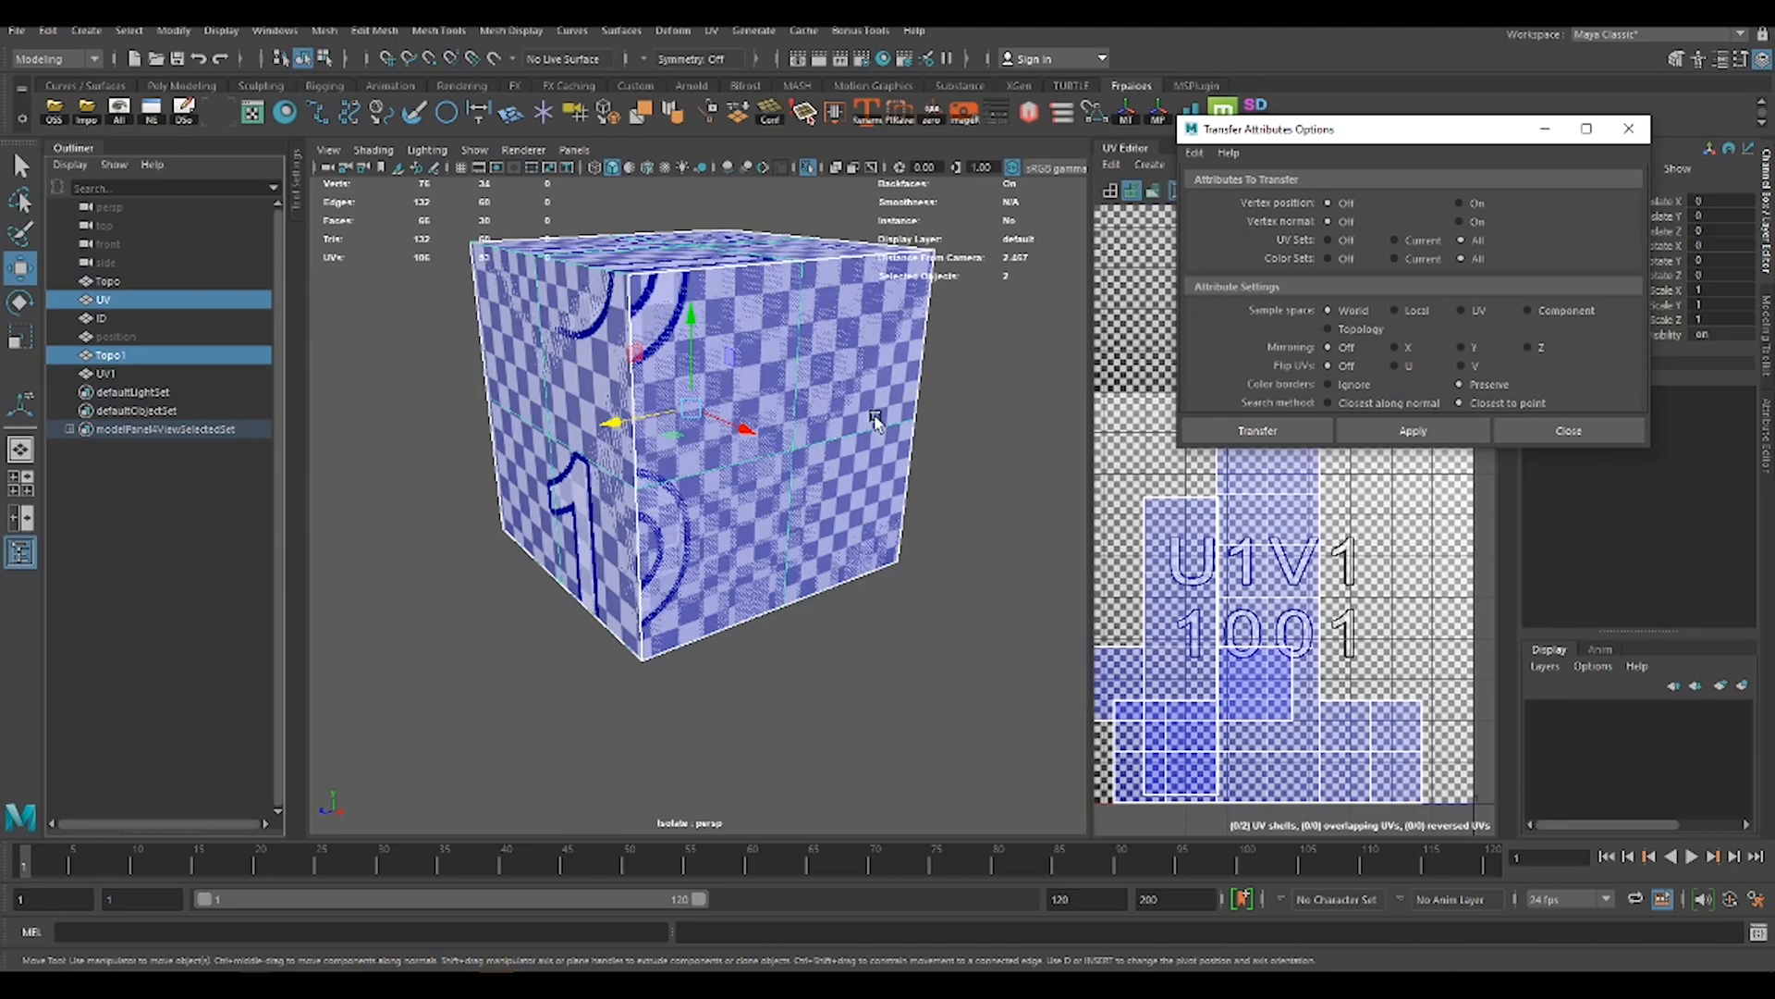
mouse_move(305, 376)
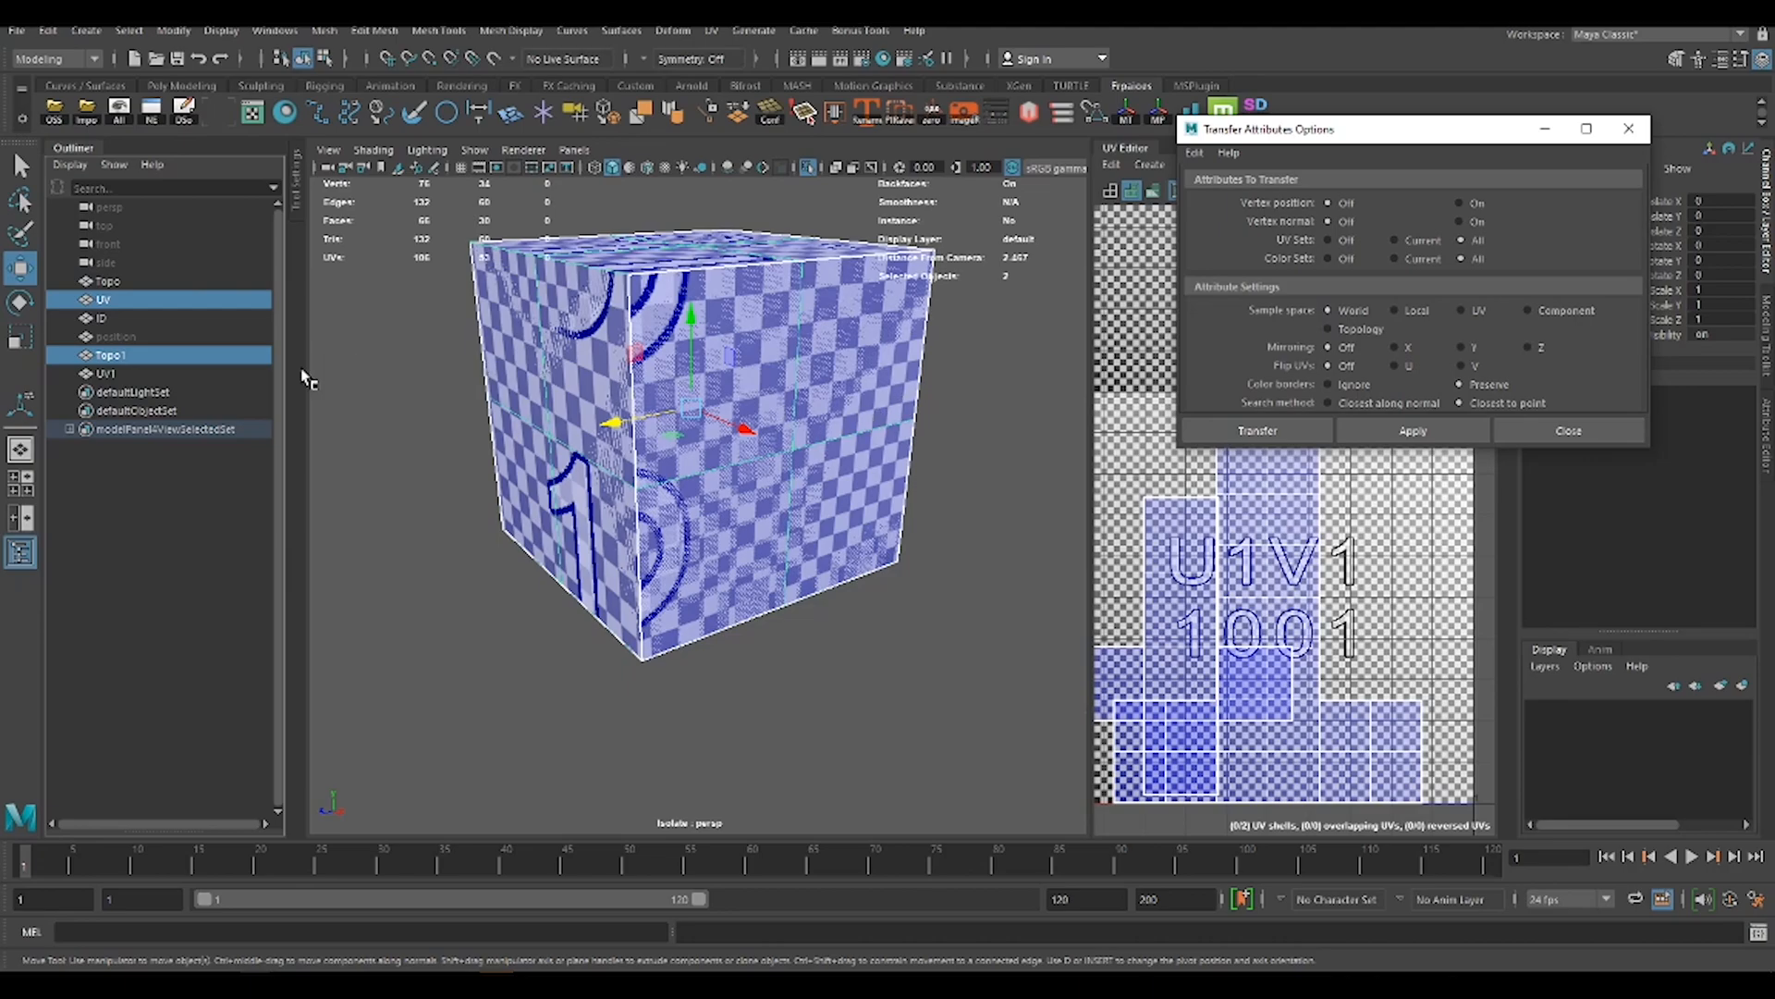
mouse_move(203, 355)
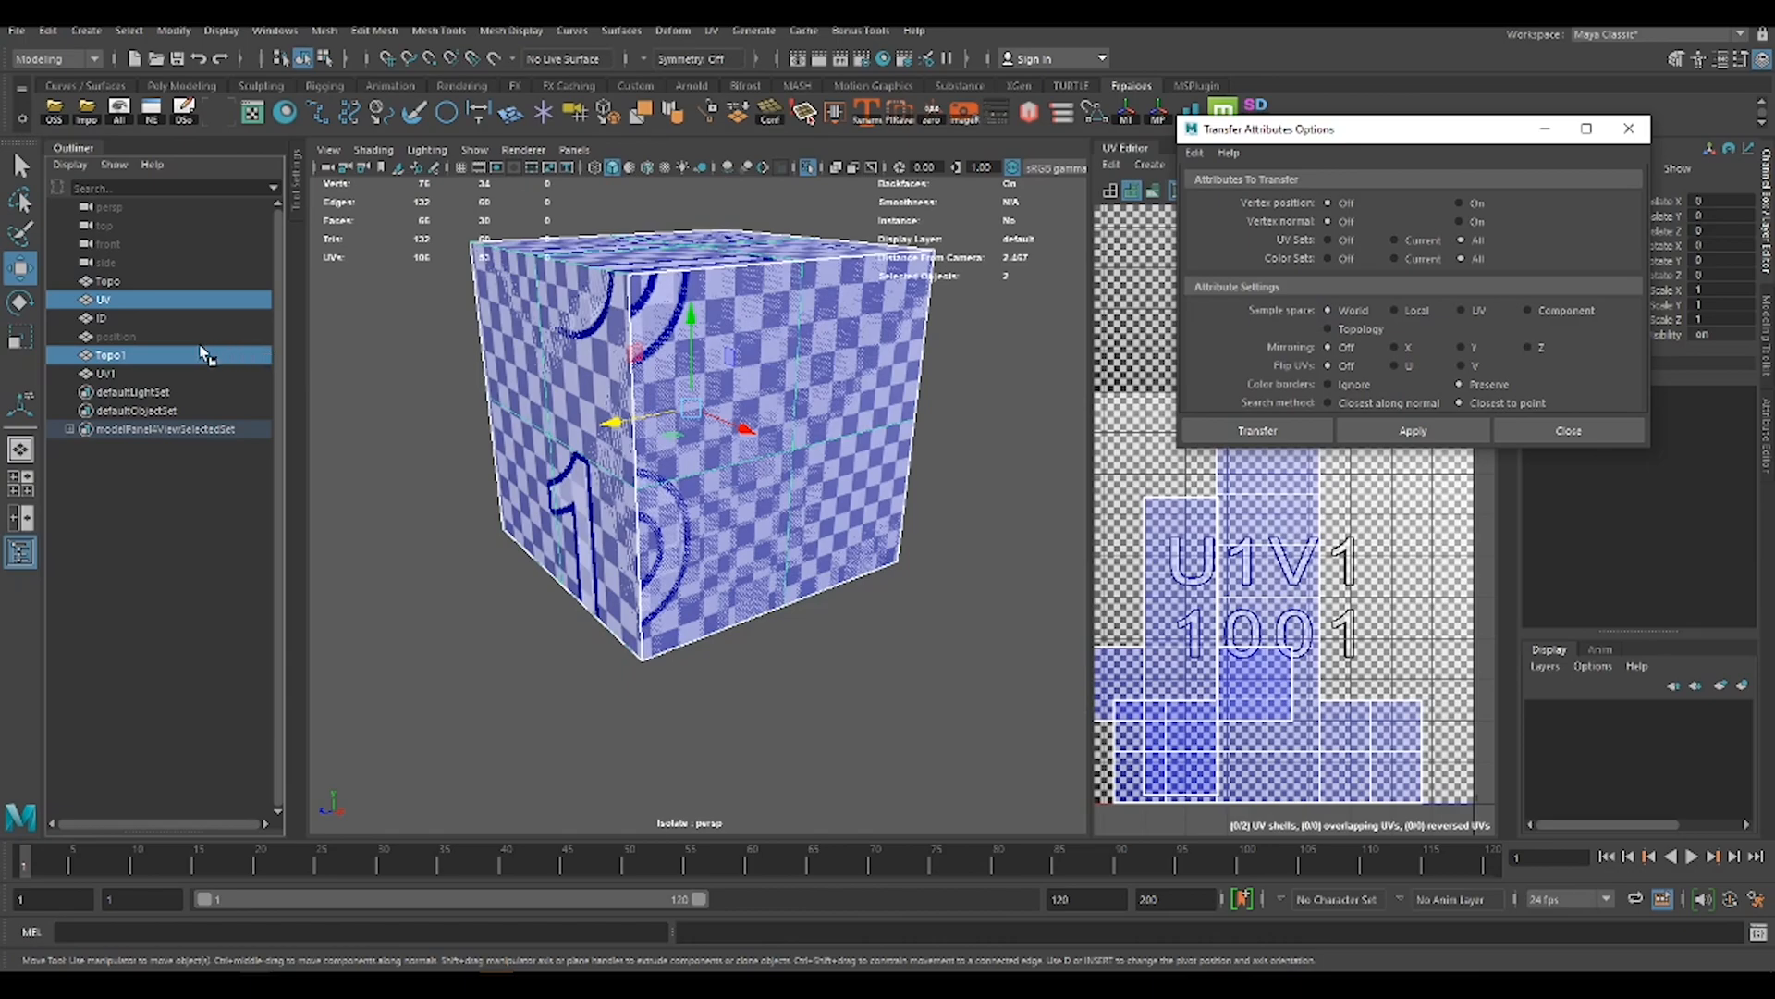
- Select Topo1 in the Outliner for the UV transfer from the UV cube
click(115, 336)
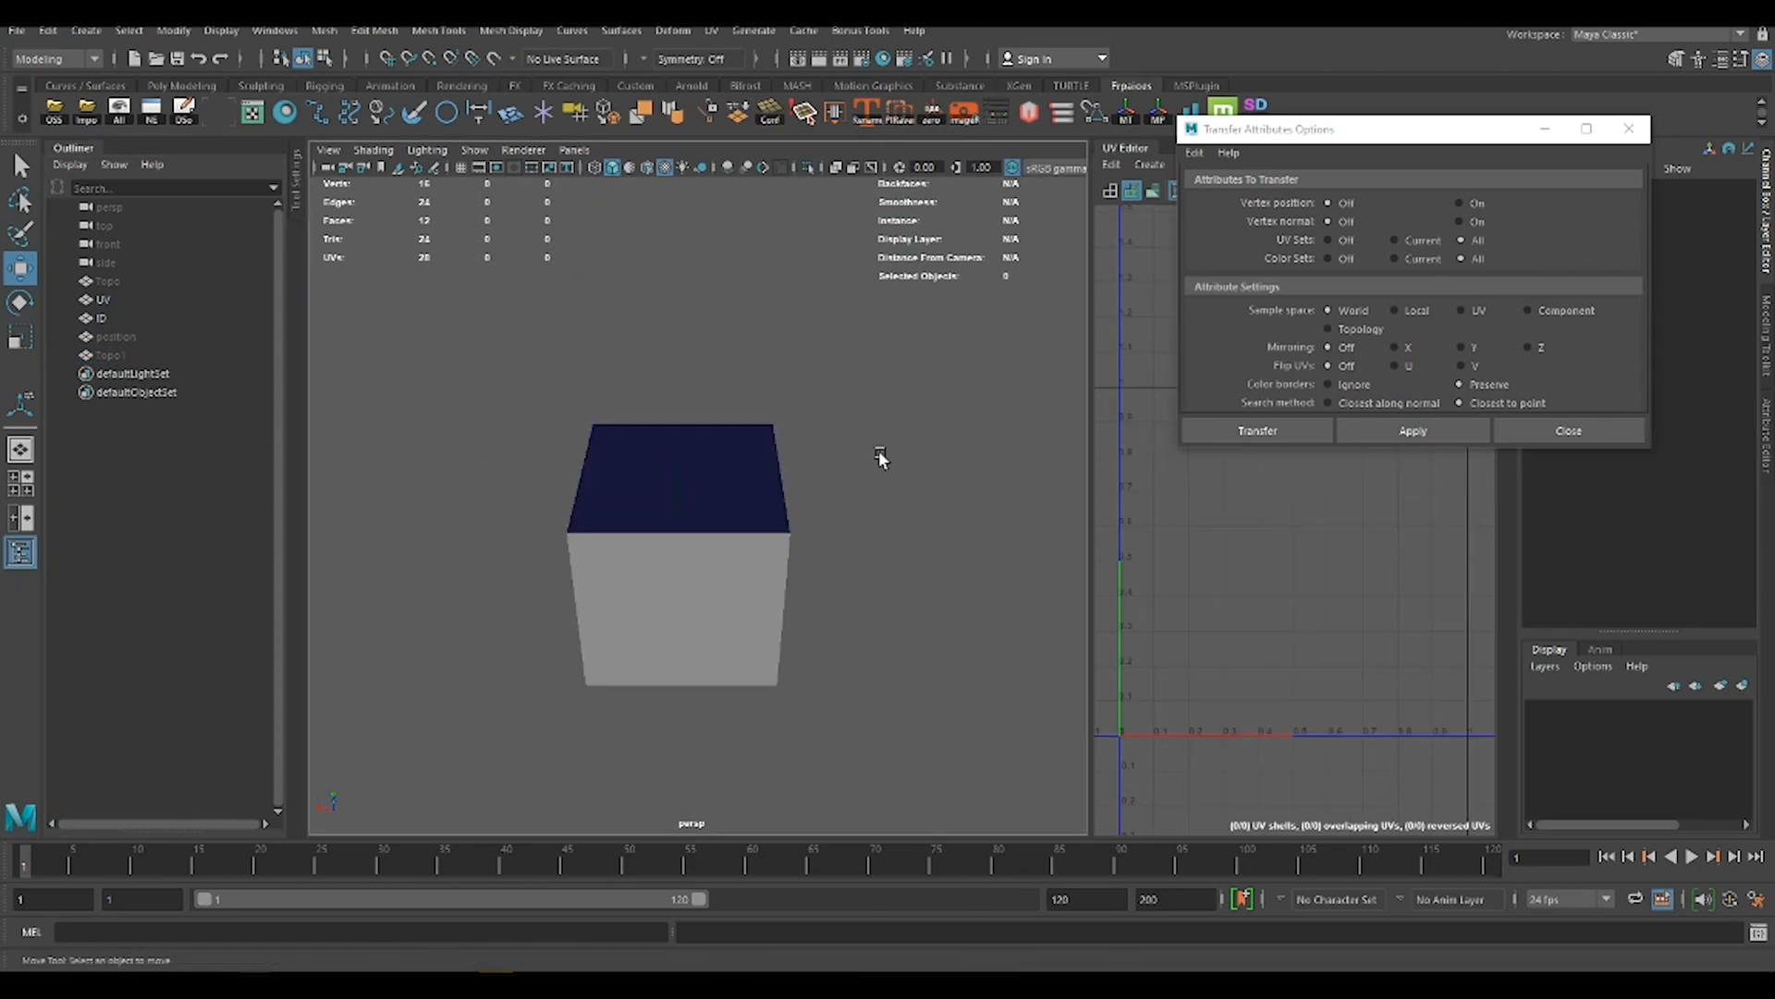
mouse_move(767, 497)
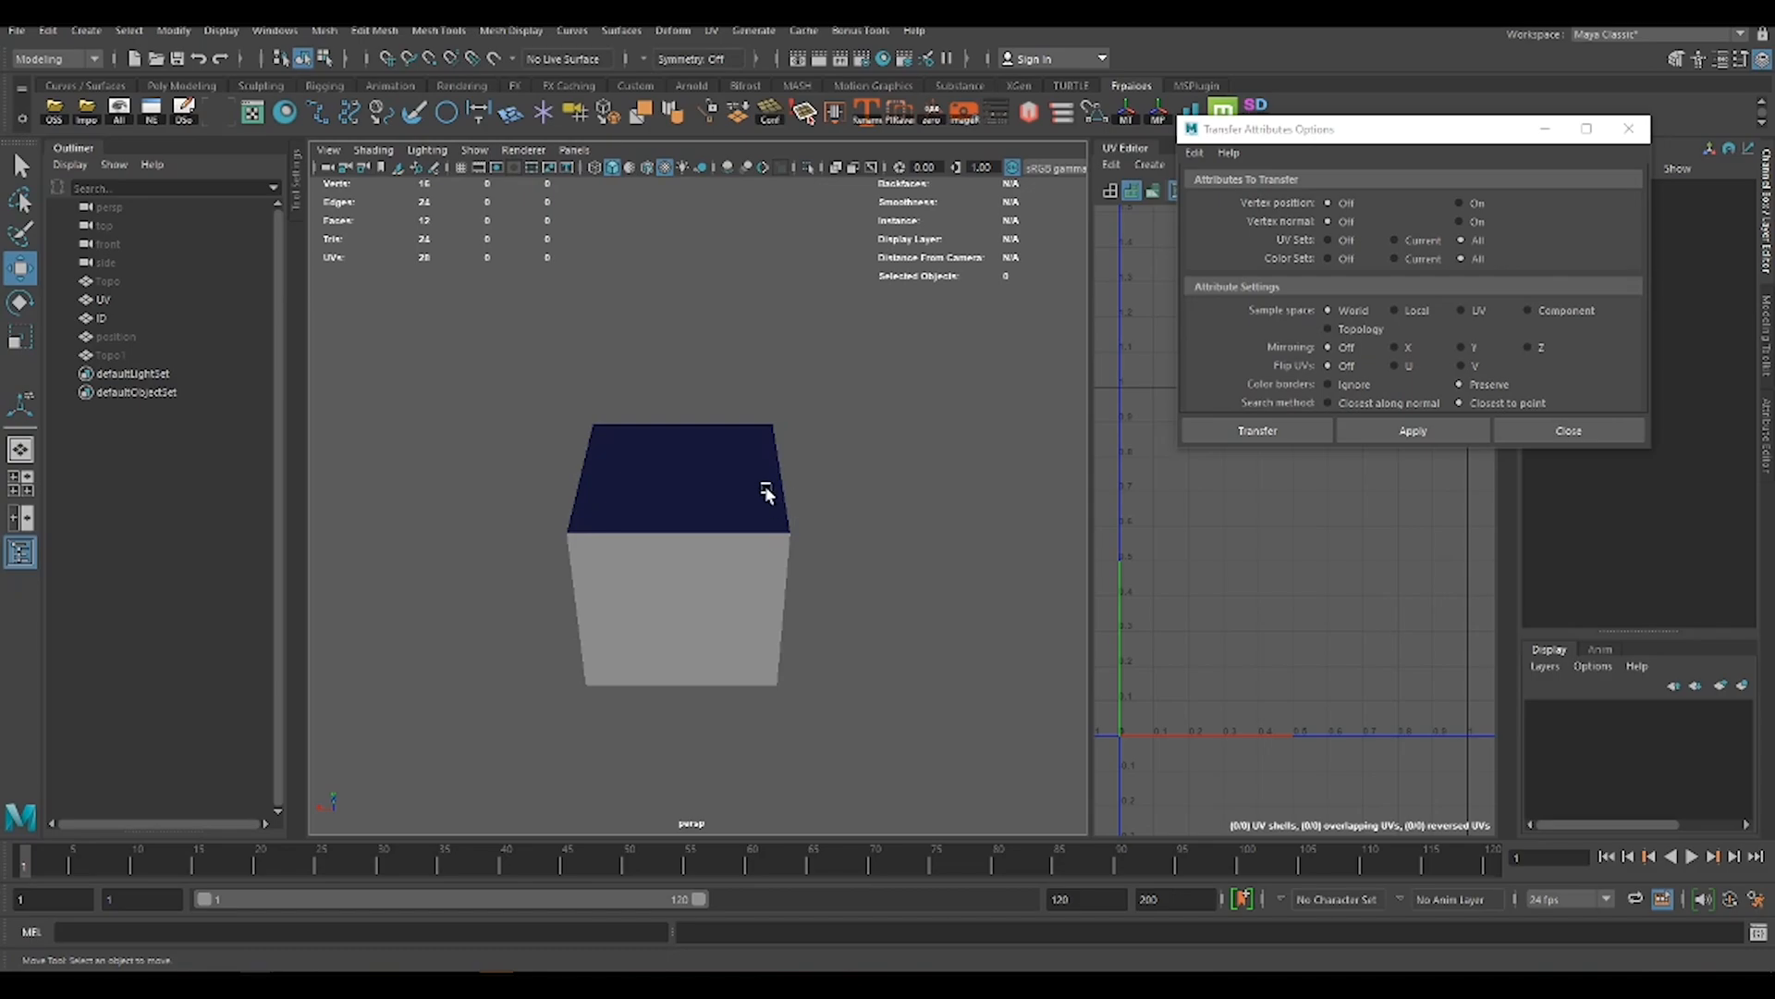
mouse_move(1107, 356)
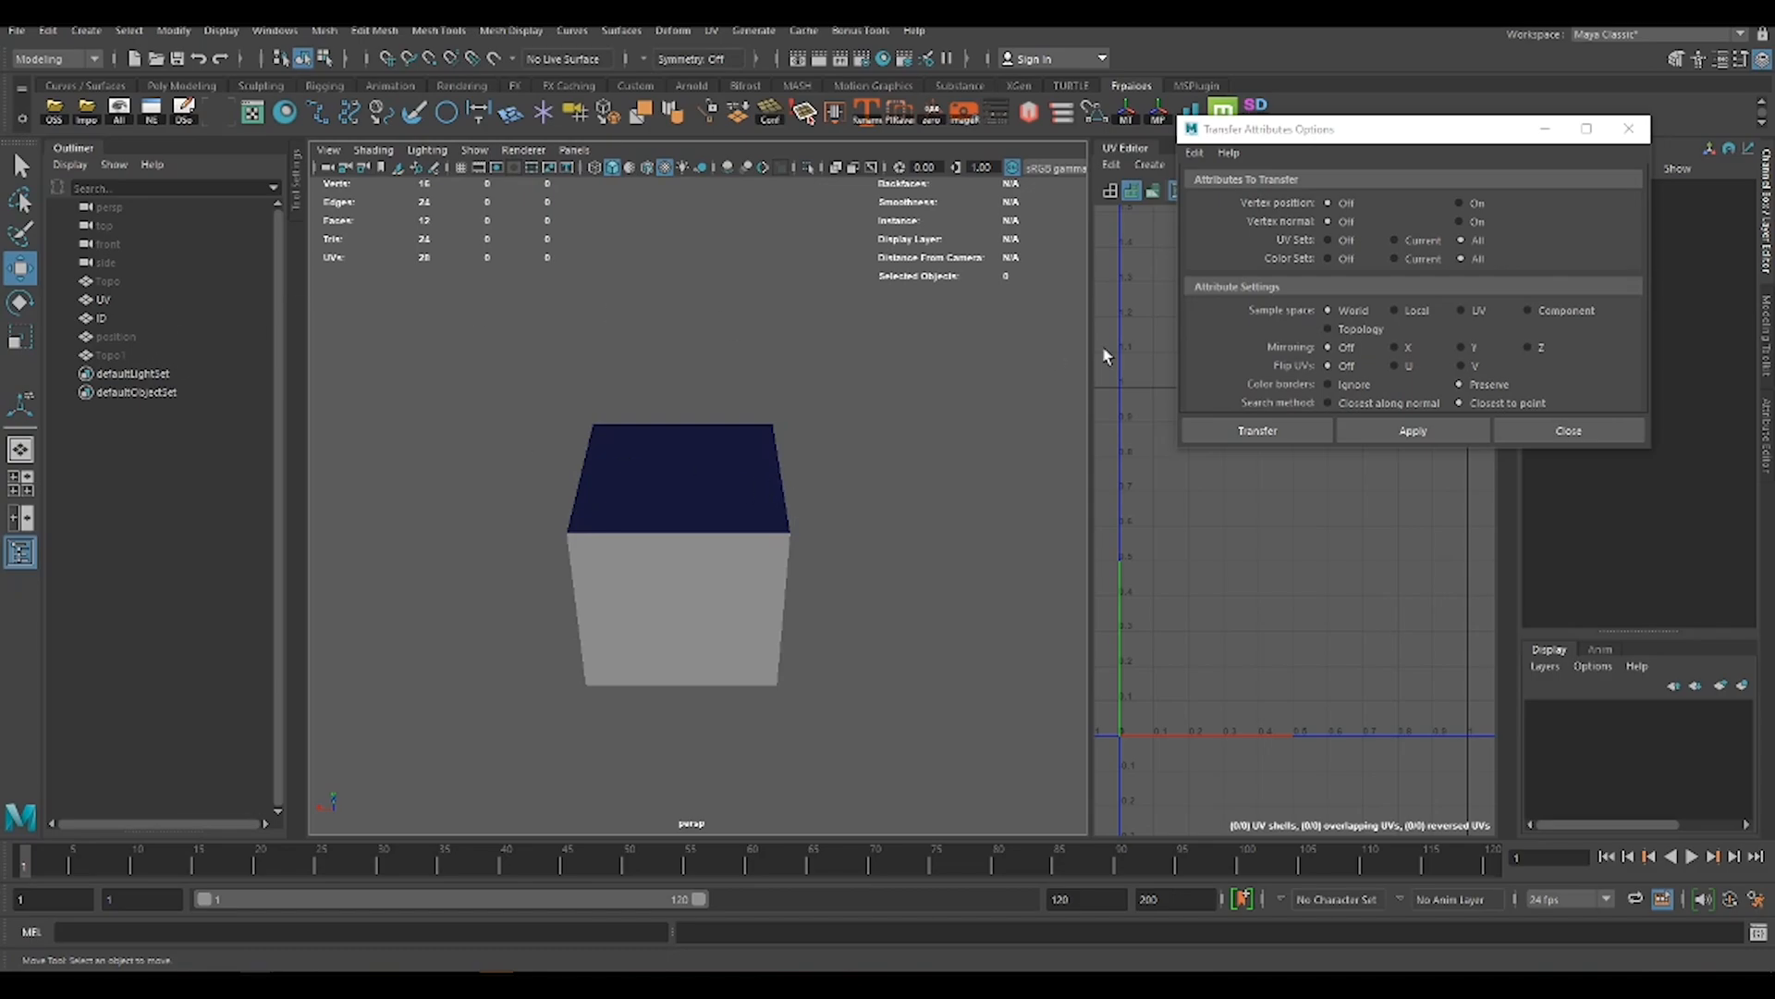
- Close Transfer Attributes Options, select the UV cube, and open the Mesh menu
click(1568, 430)
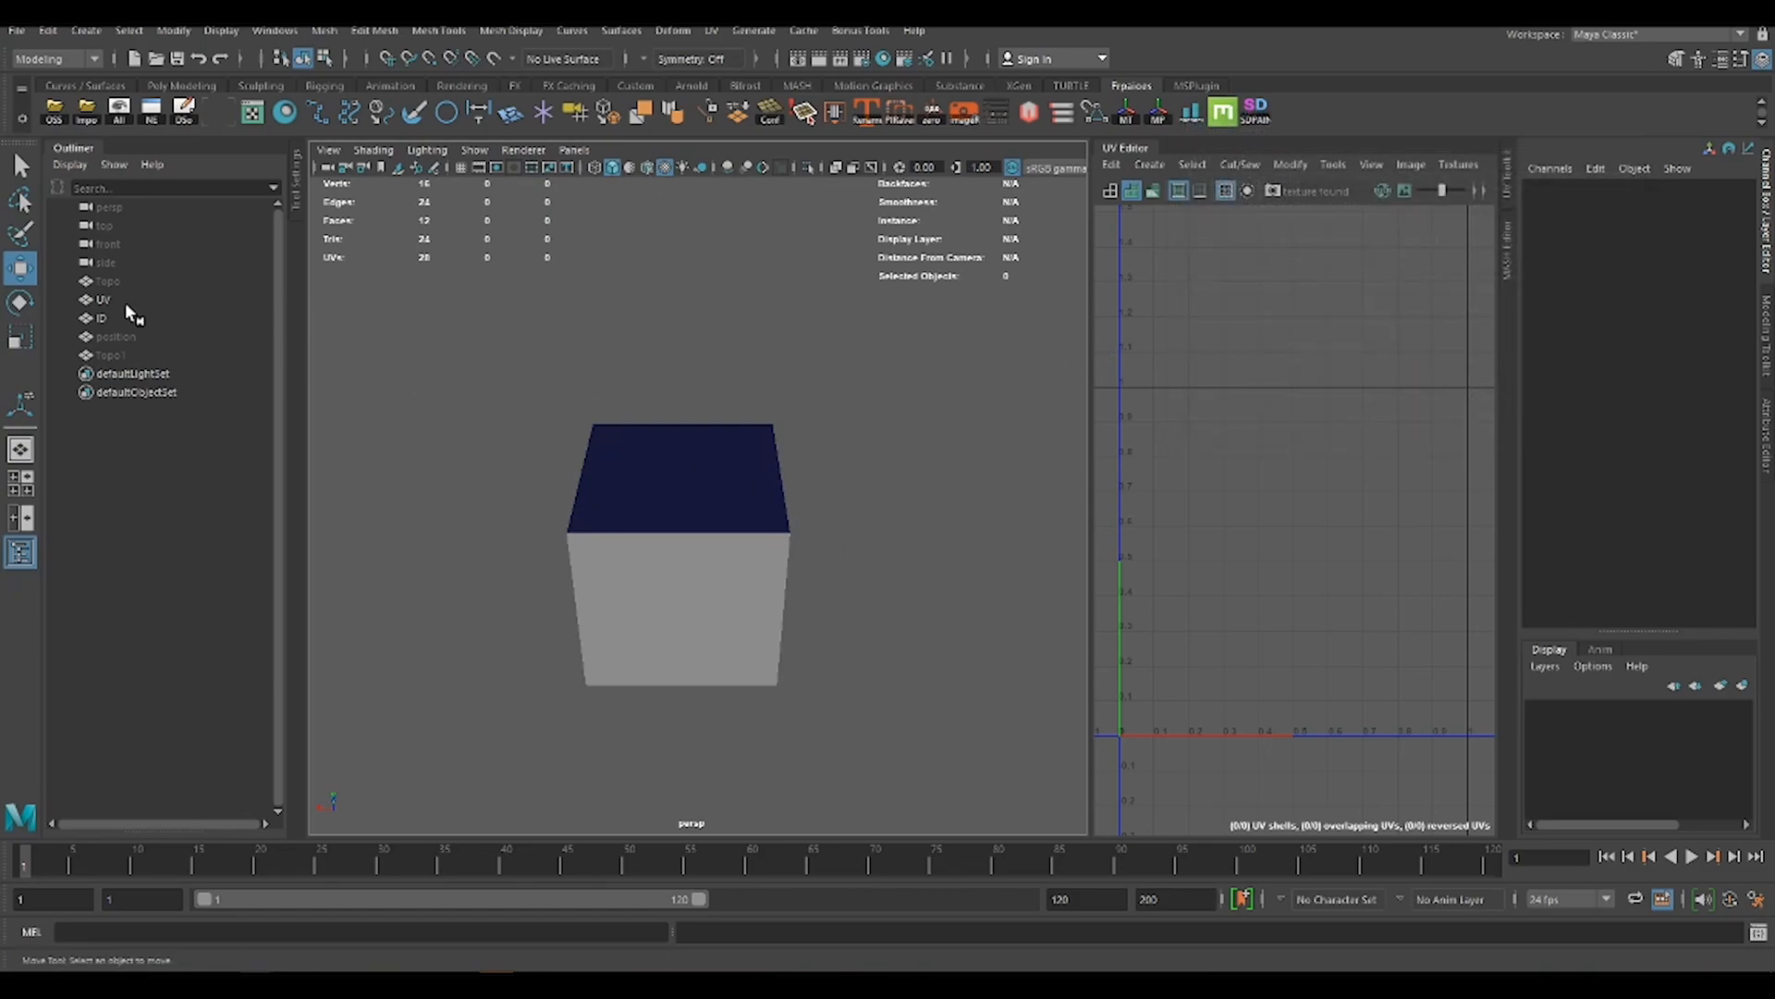
click(101, 299)
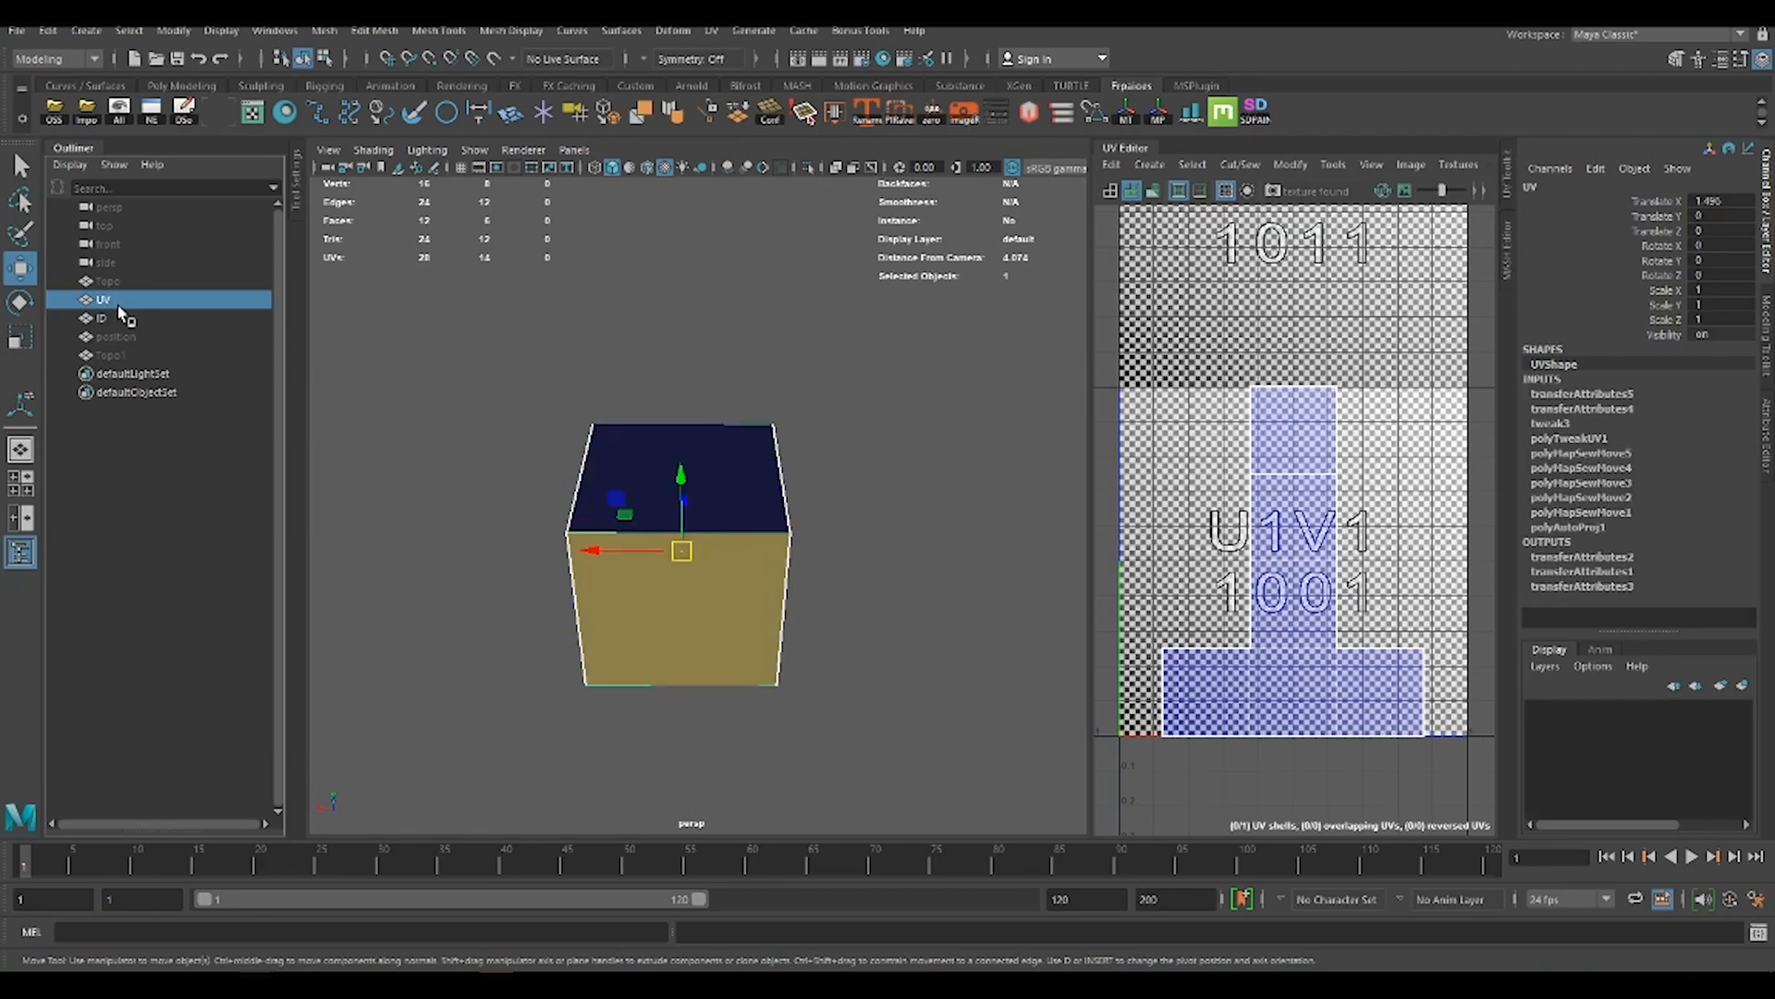
mouse_move(102, 304)
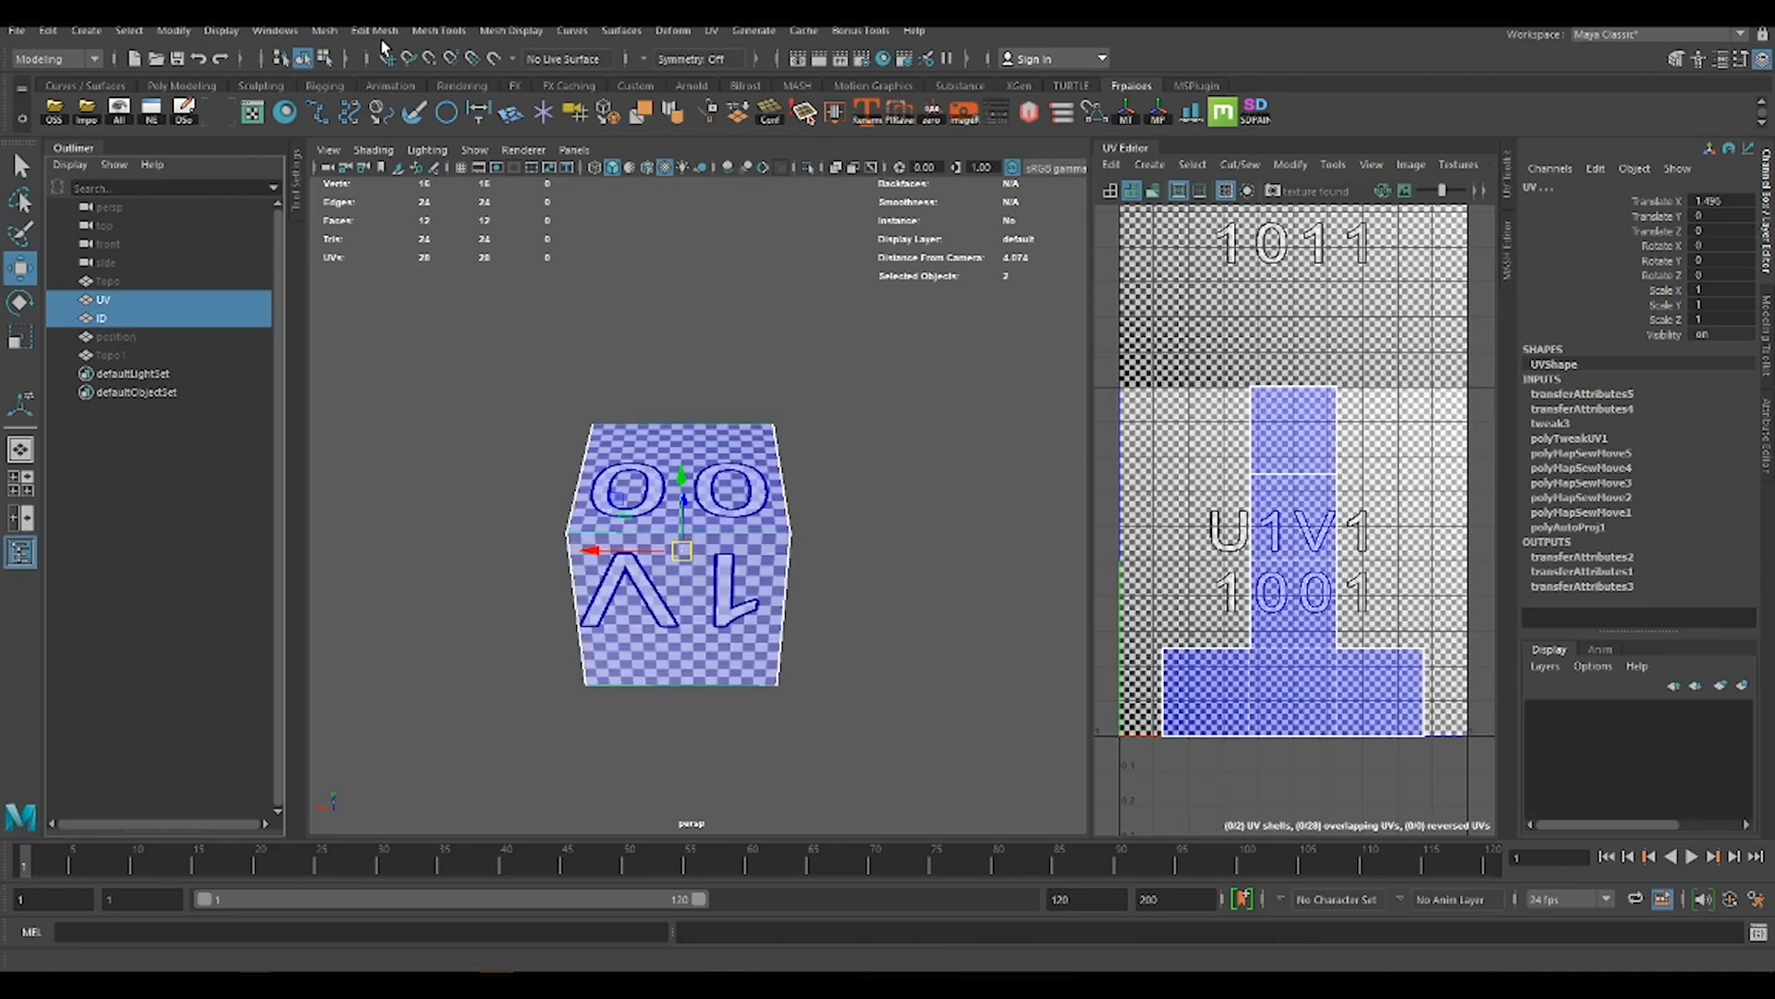
click(322, 30)
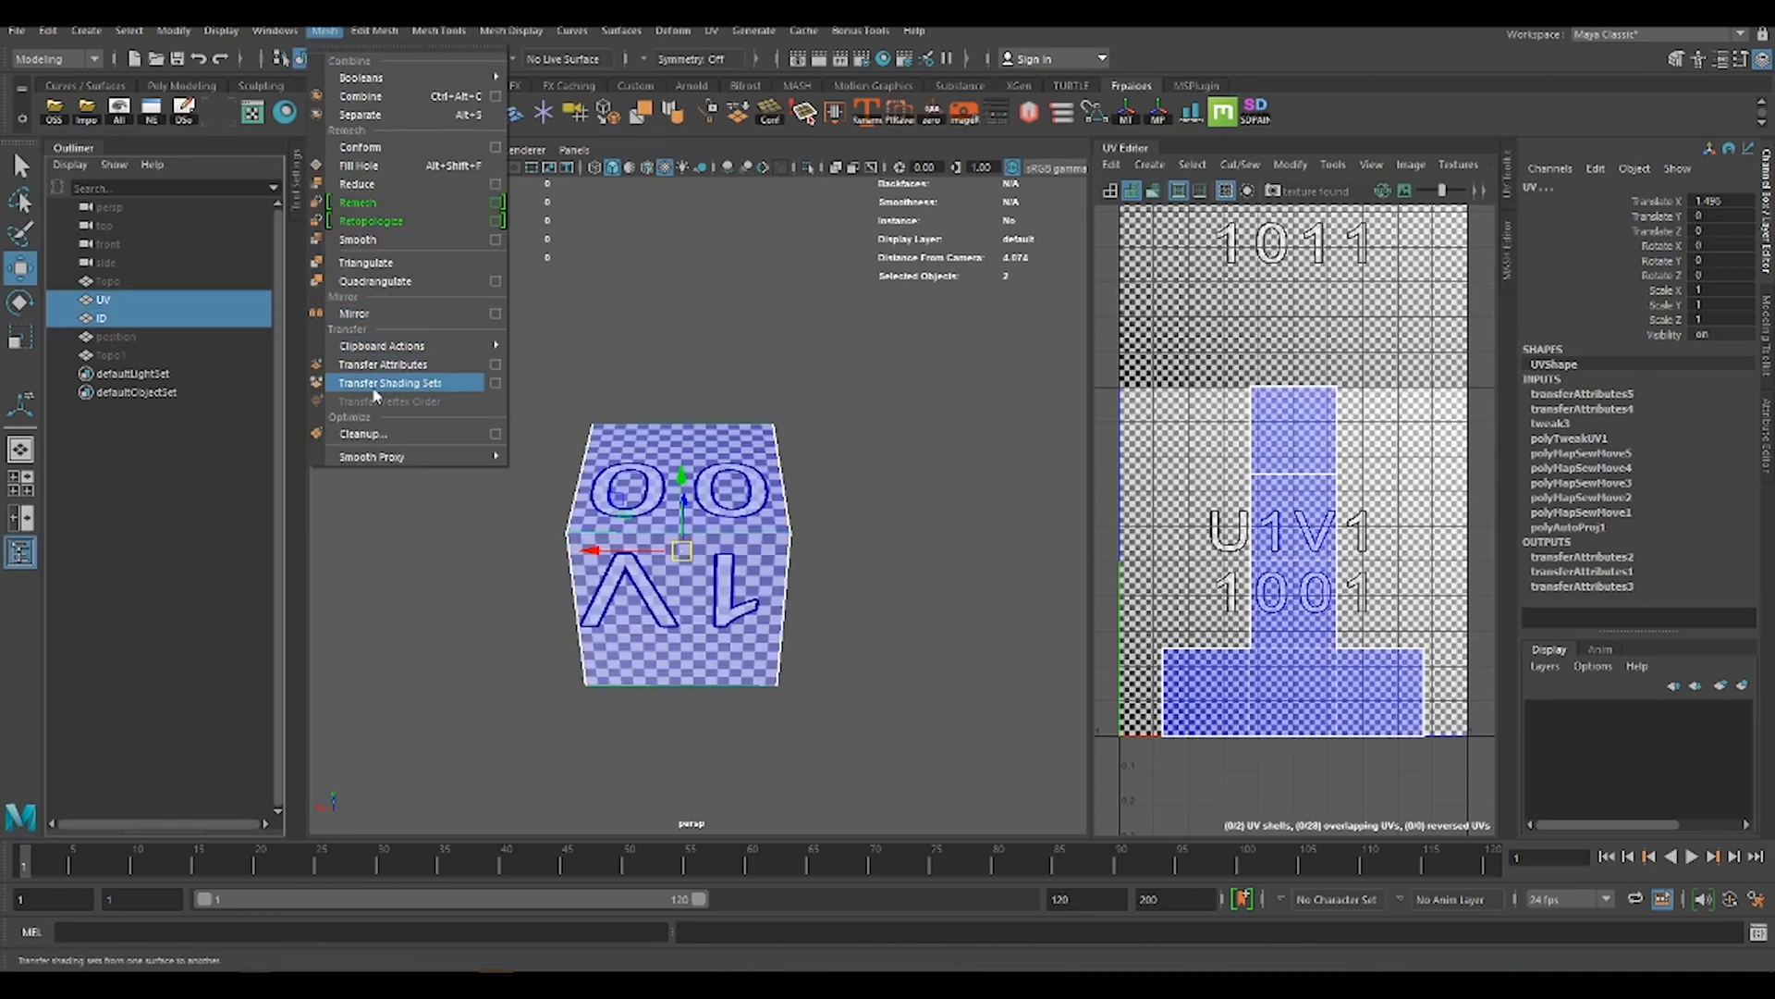
- Open Transfer Shading Sets options and select the UV cube and the second cube
click(494, 383)
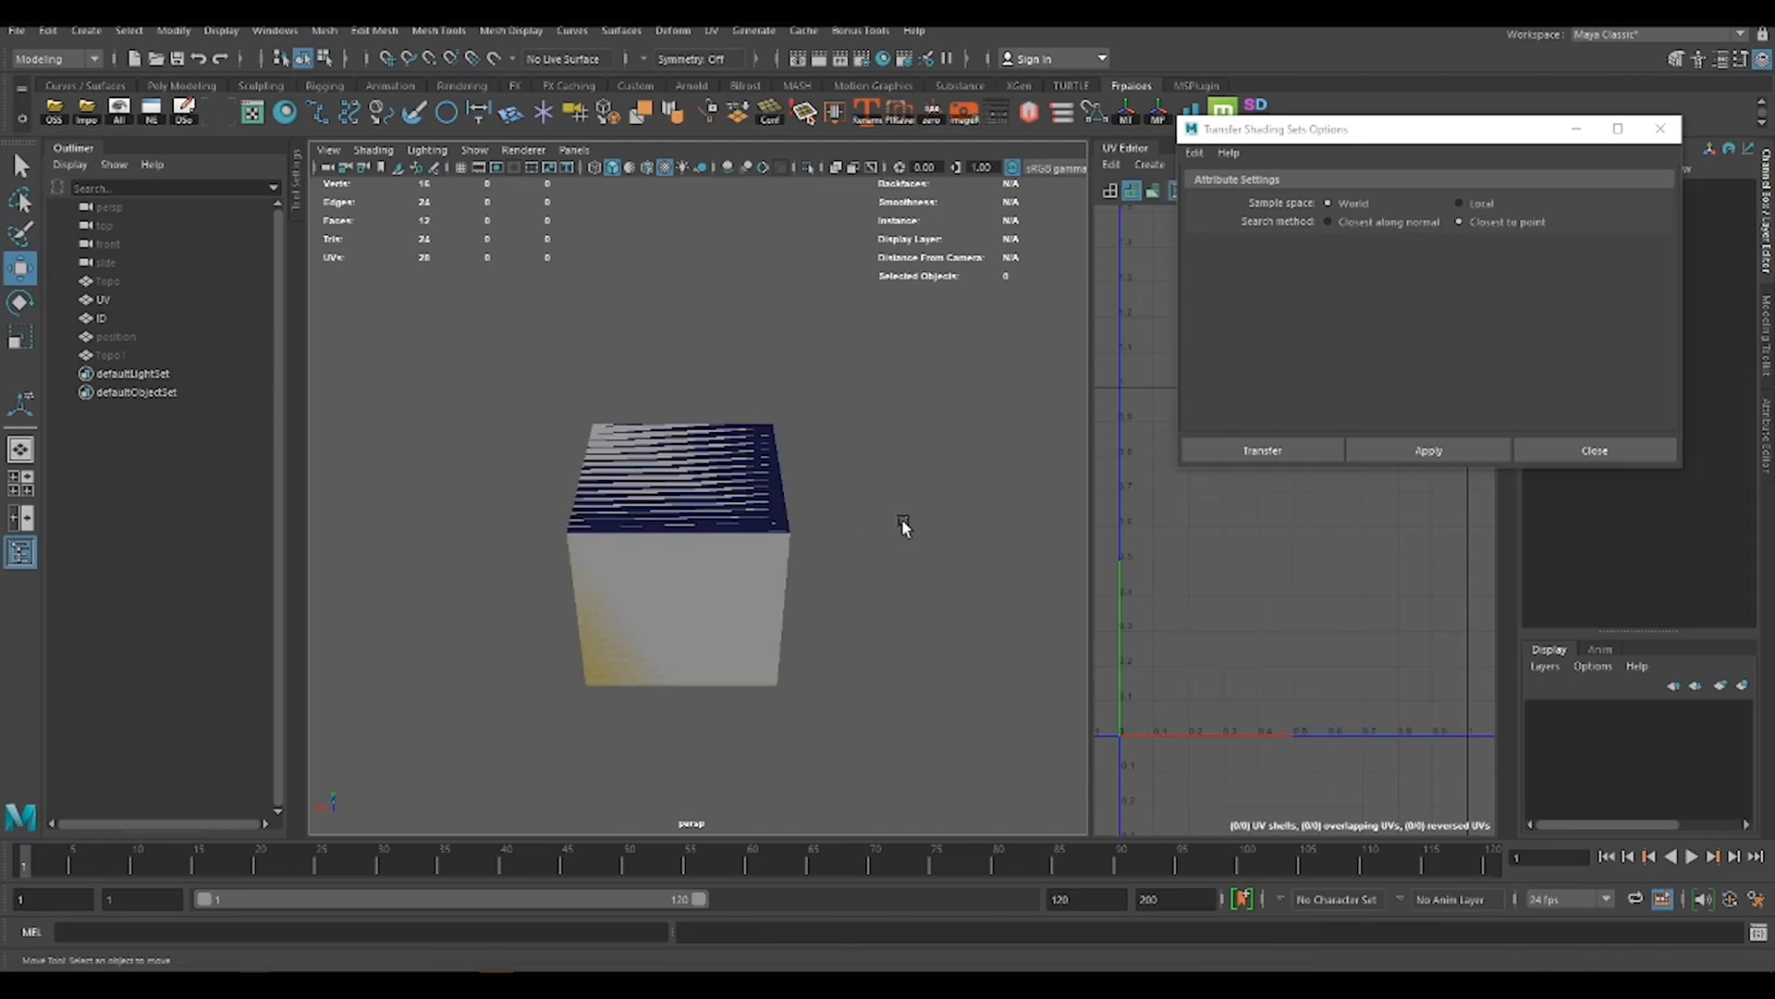
click(95, 299)
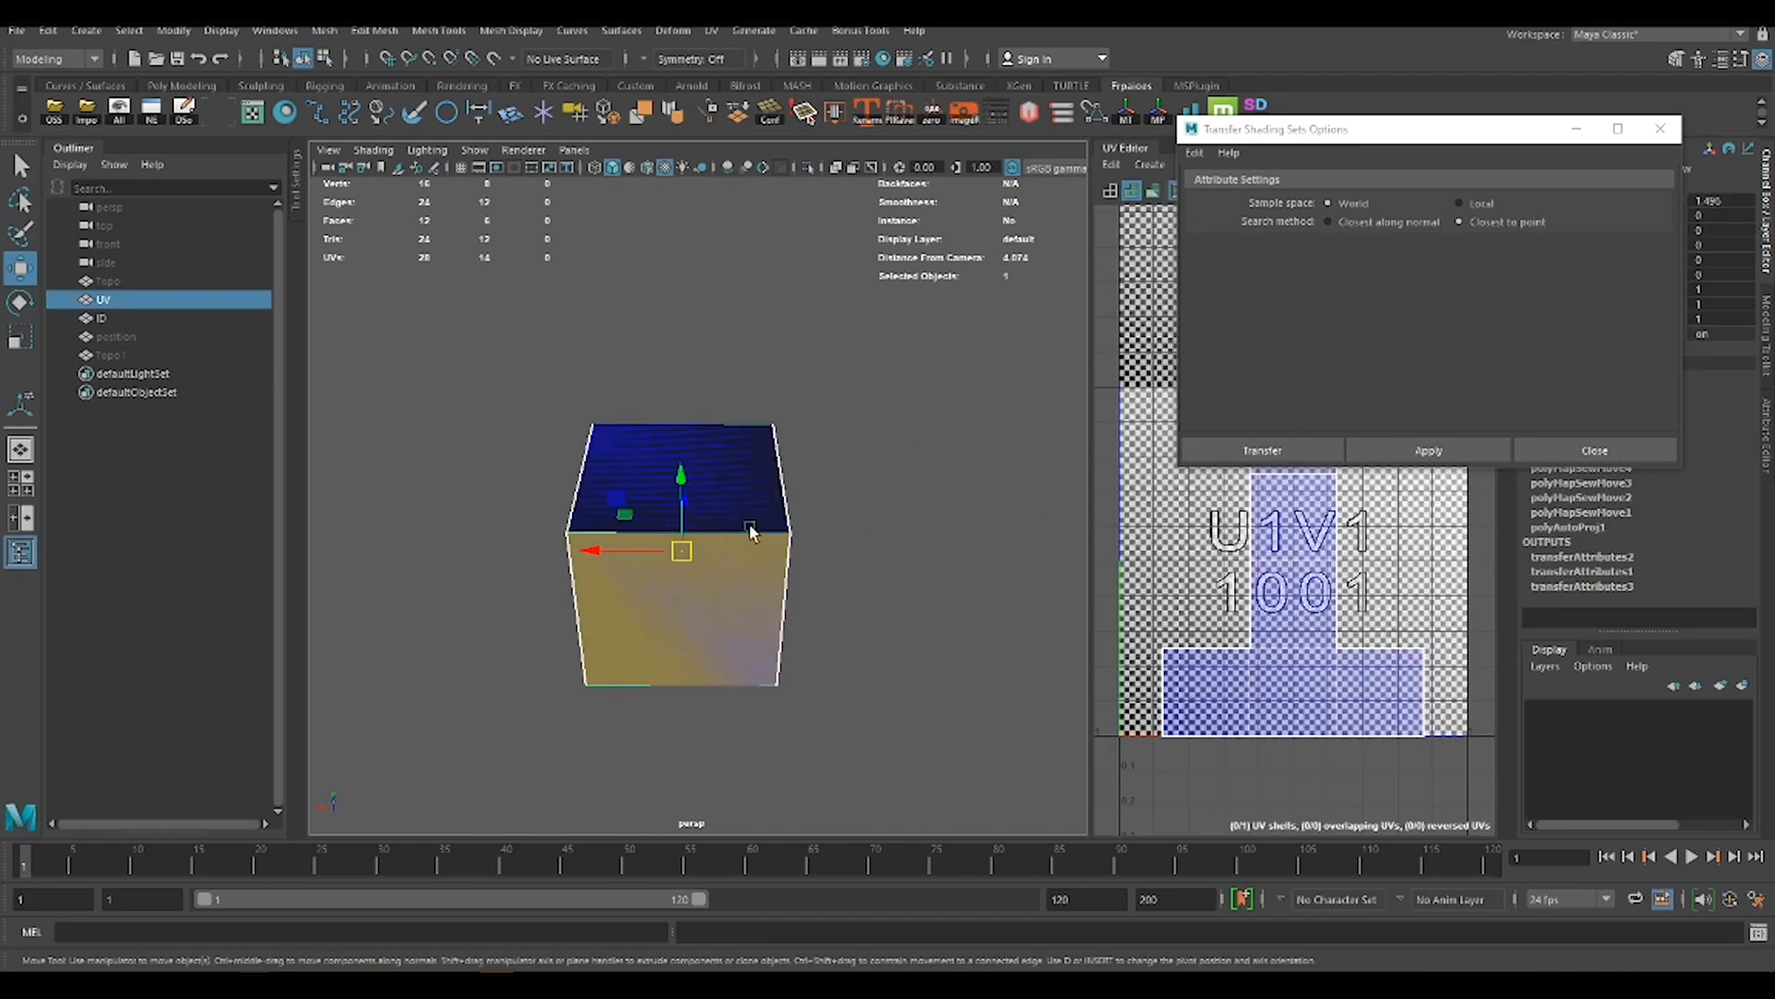
mouse_move(770, 581)
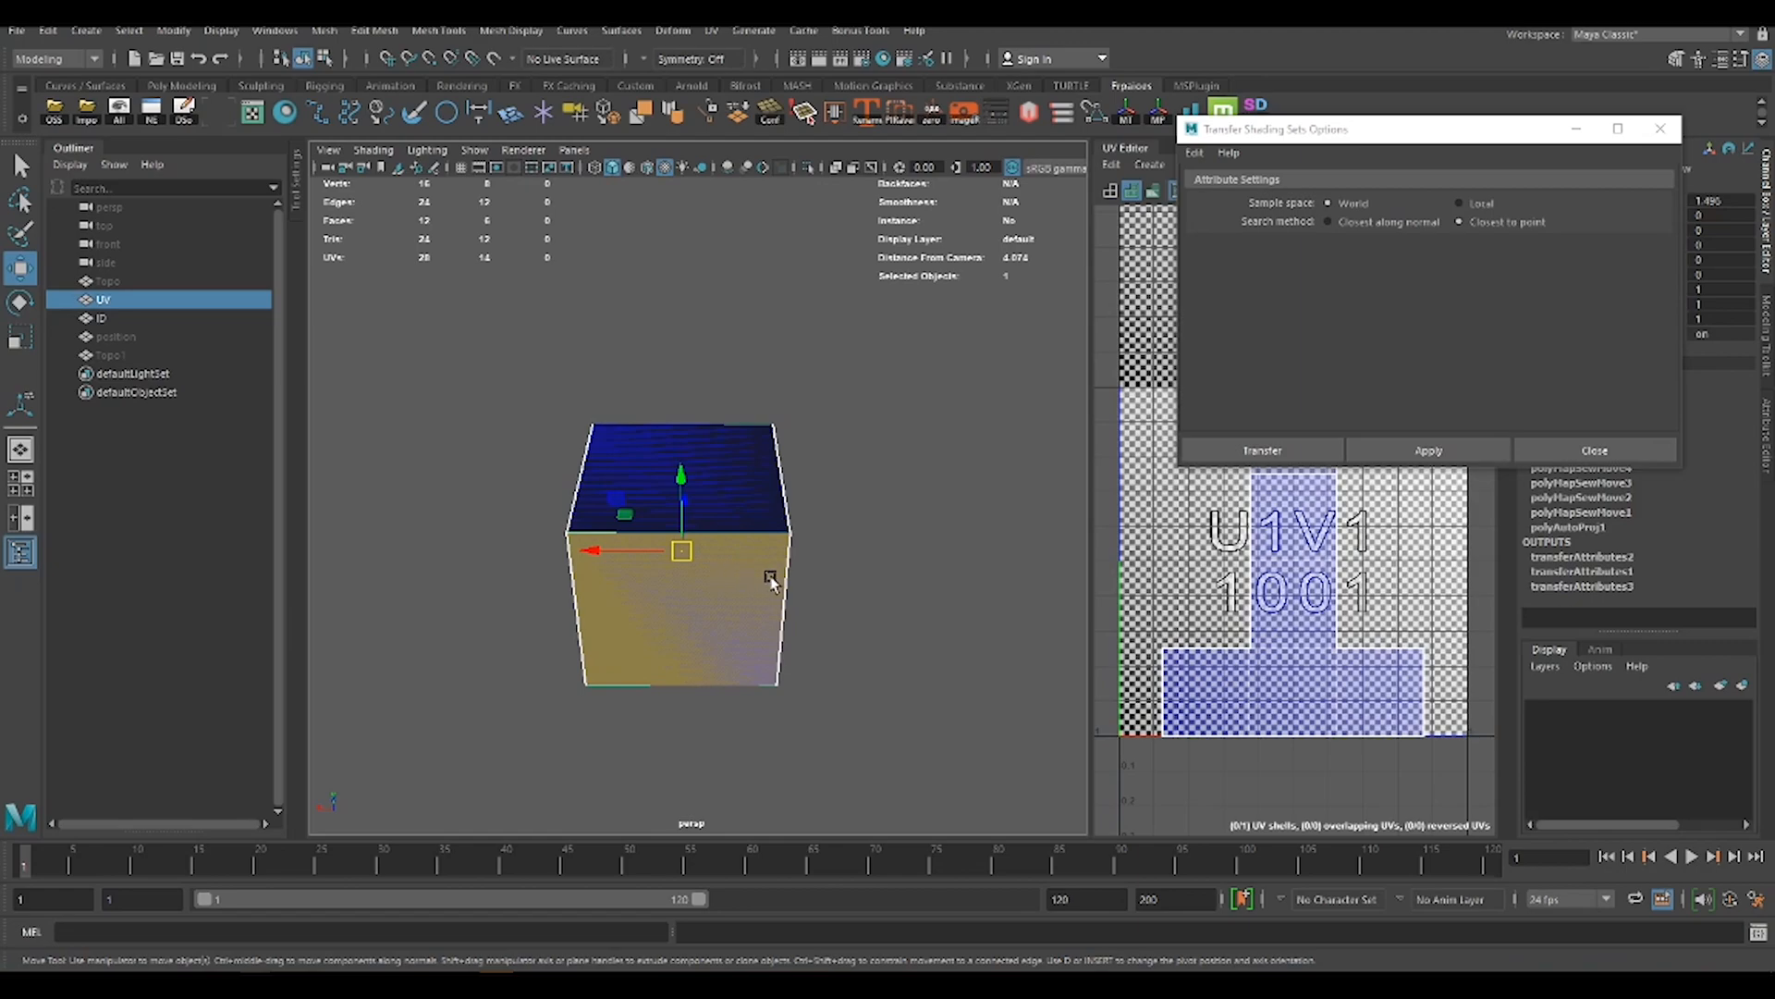
click(99, 317)
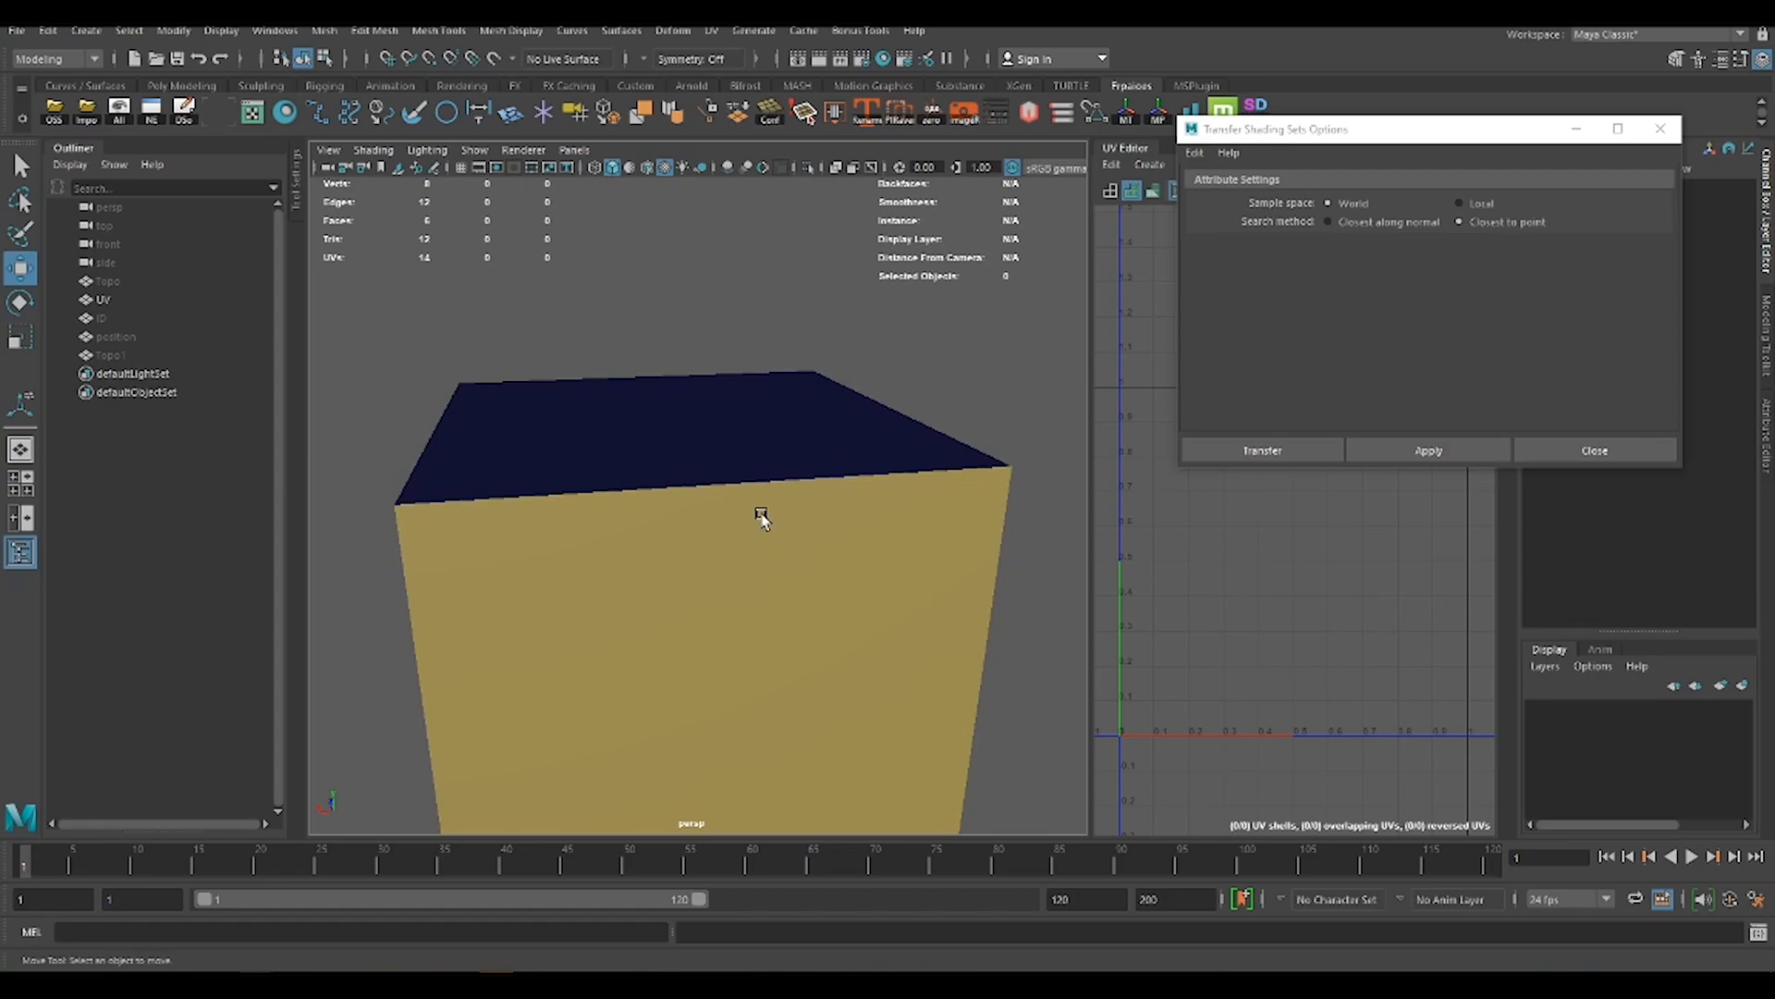
- Close Transfer Shading Sets Options and orbit to view the cube's colored faces
click(1594, 449)
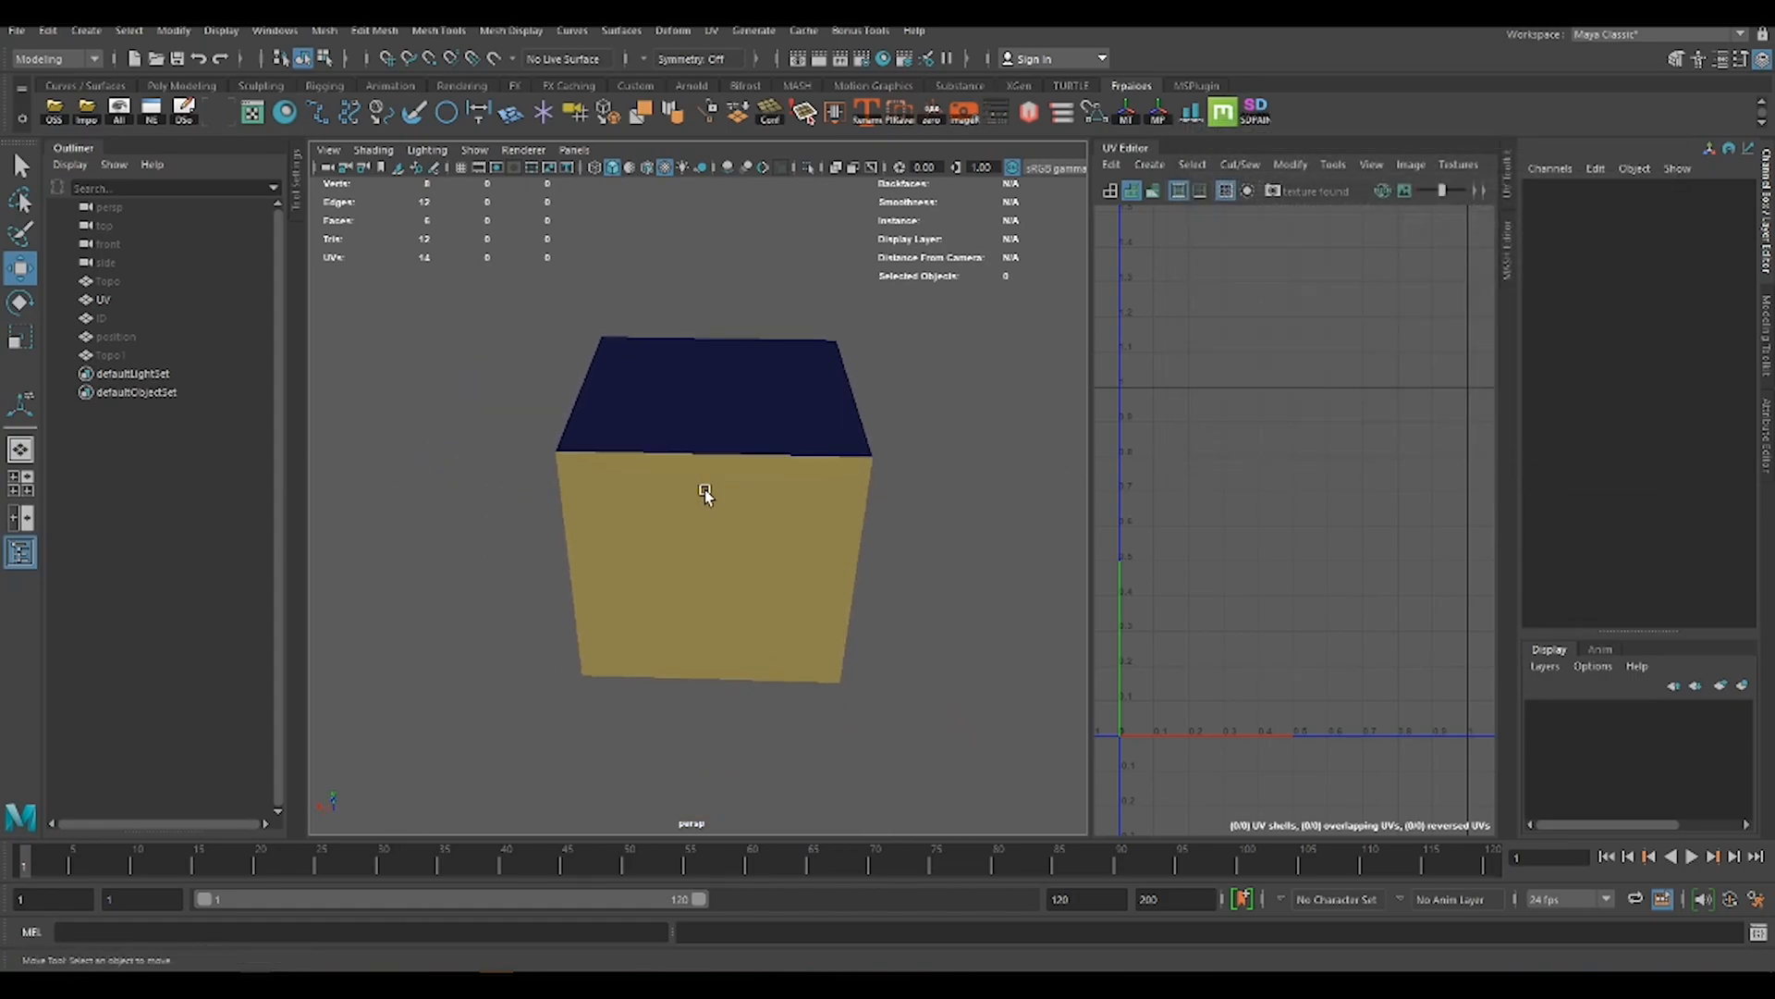
drag(707, 495, 645, 488)
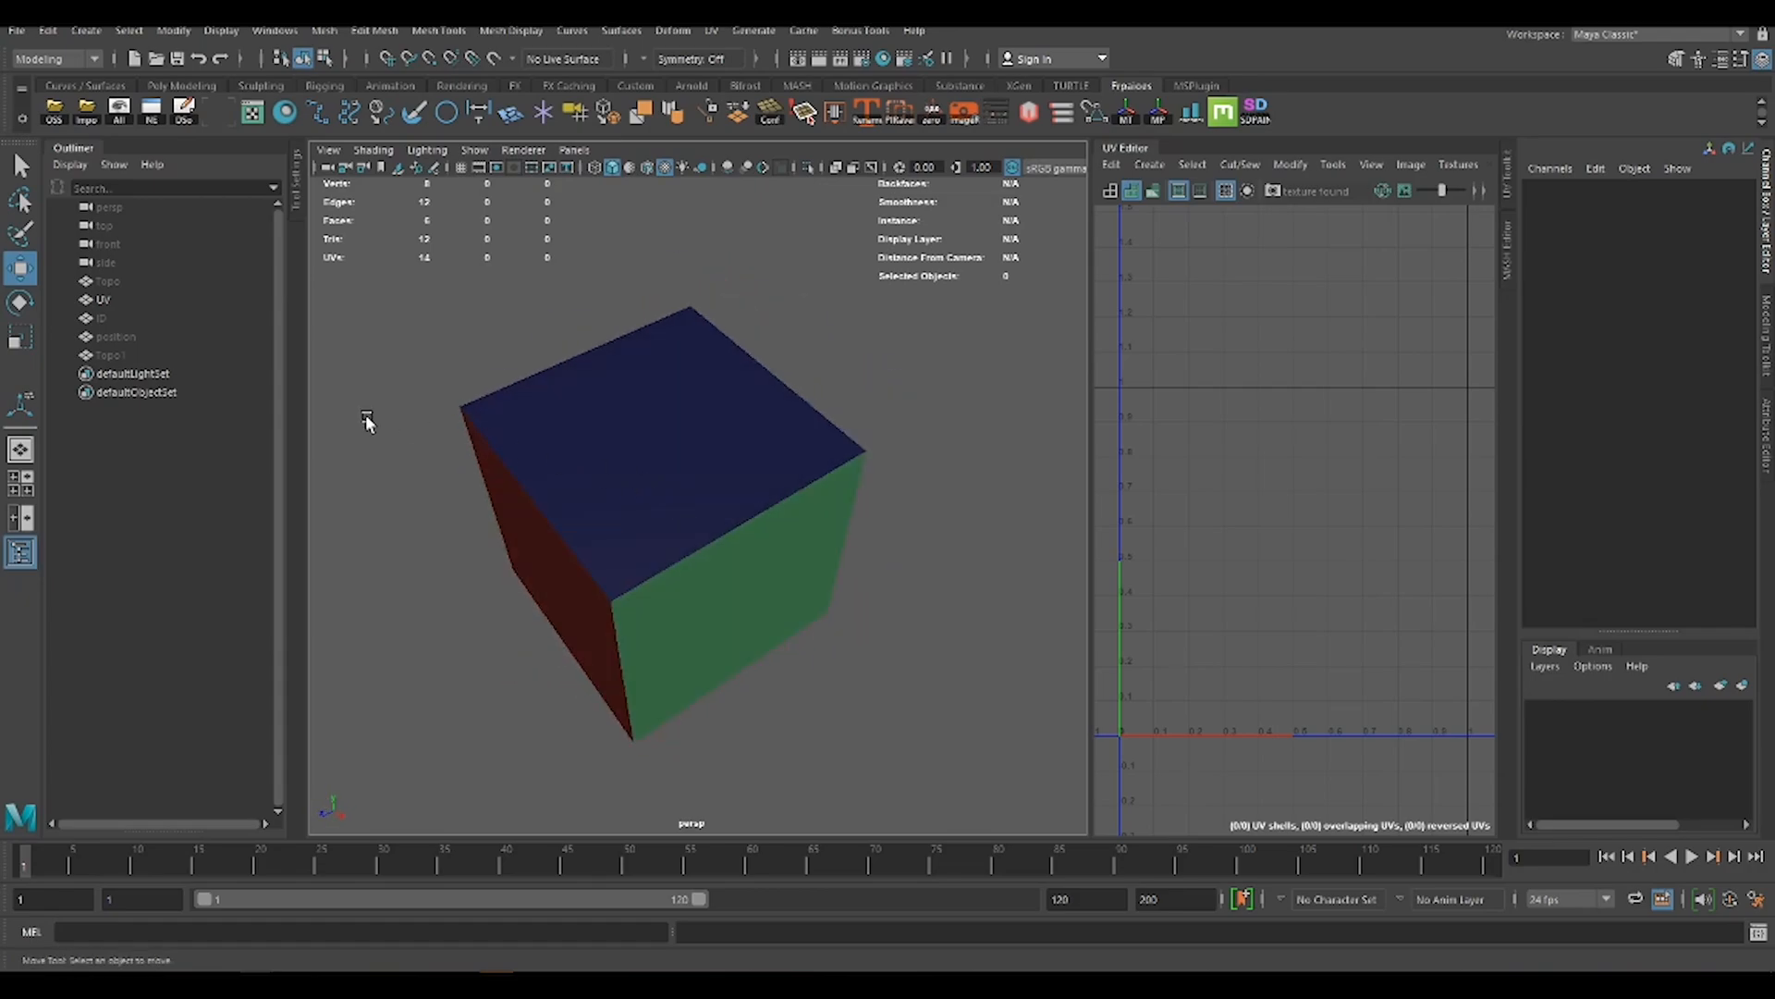
mouse_move(921, 349)
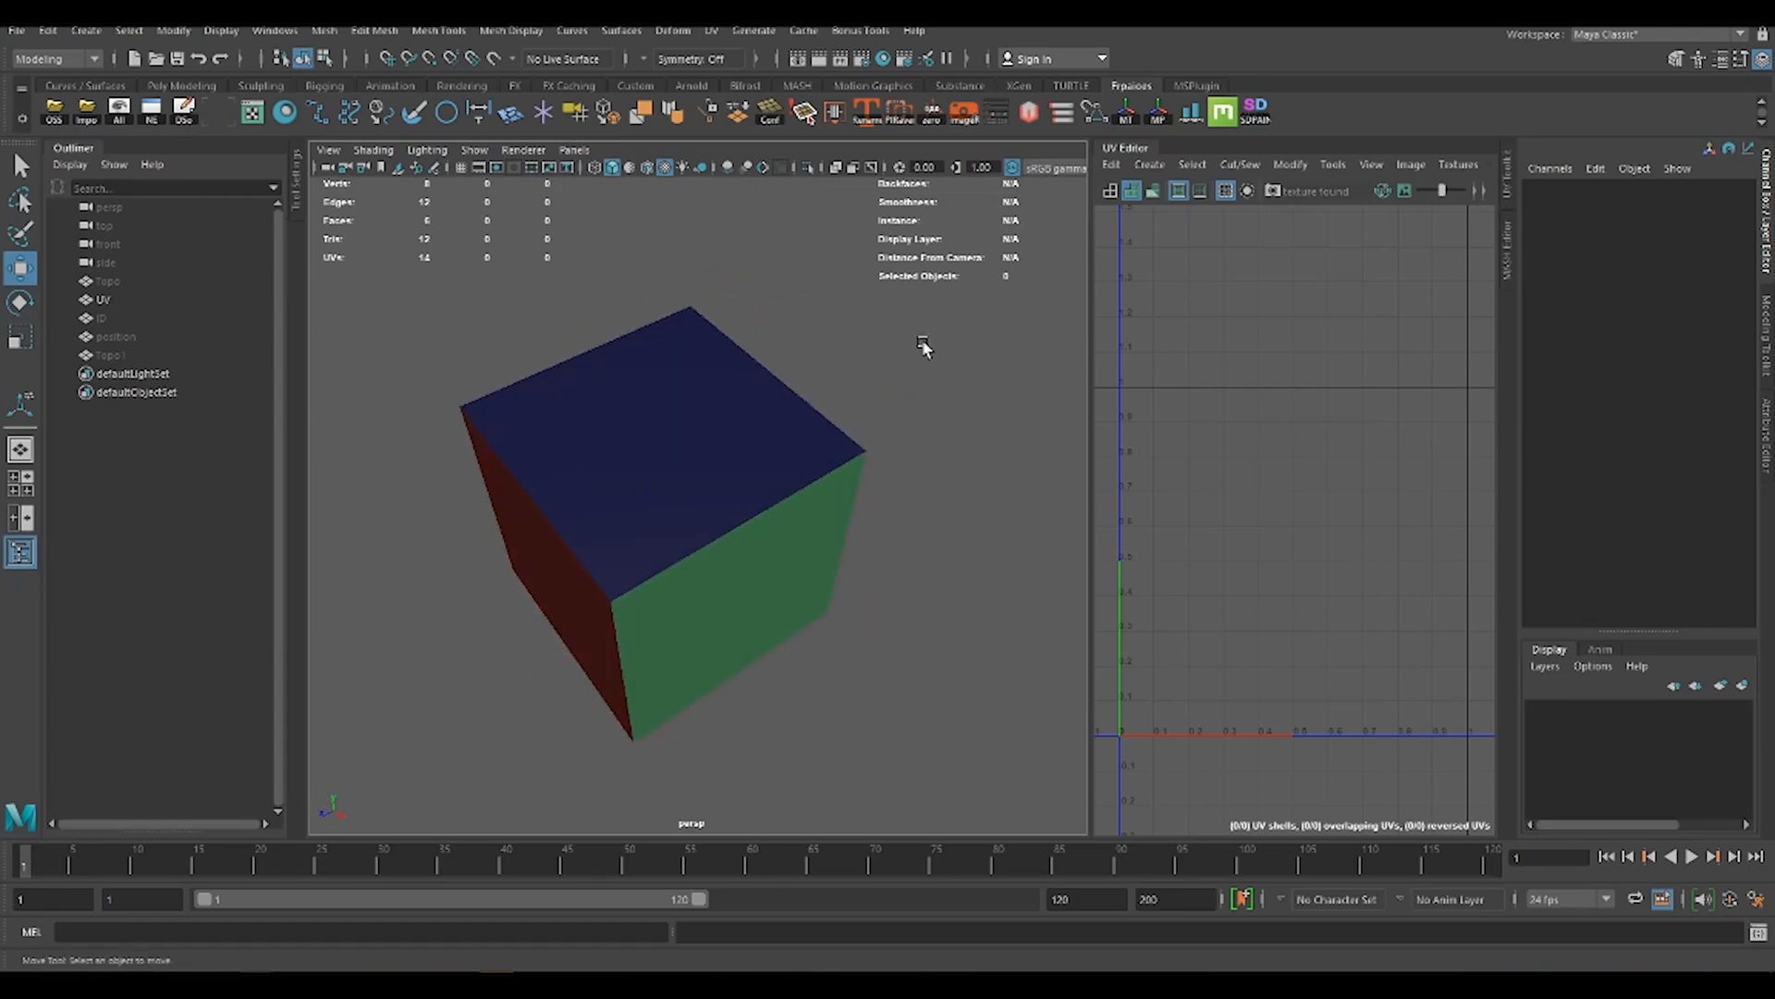